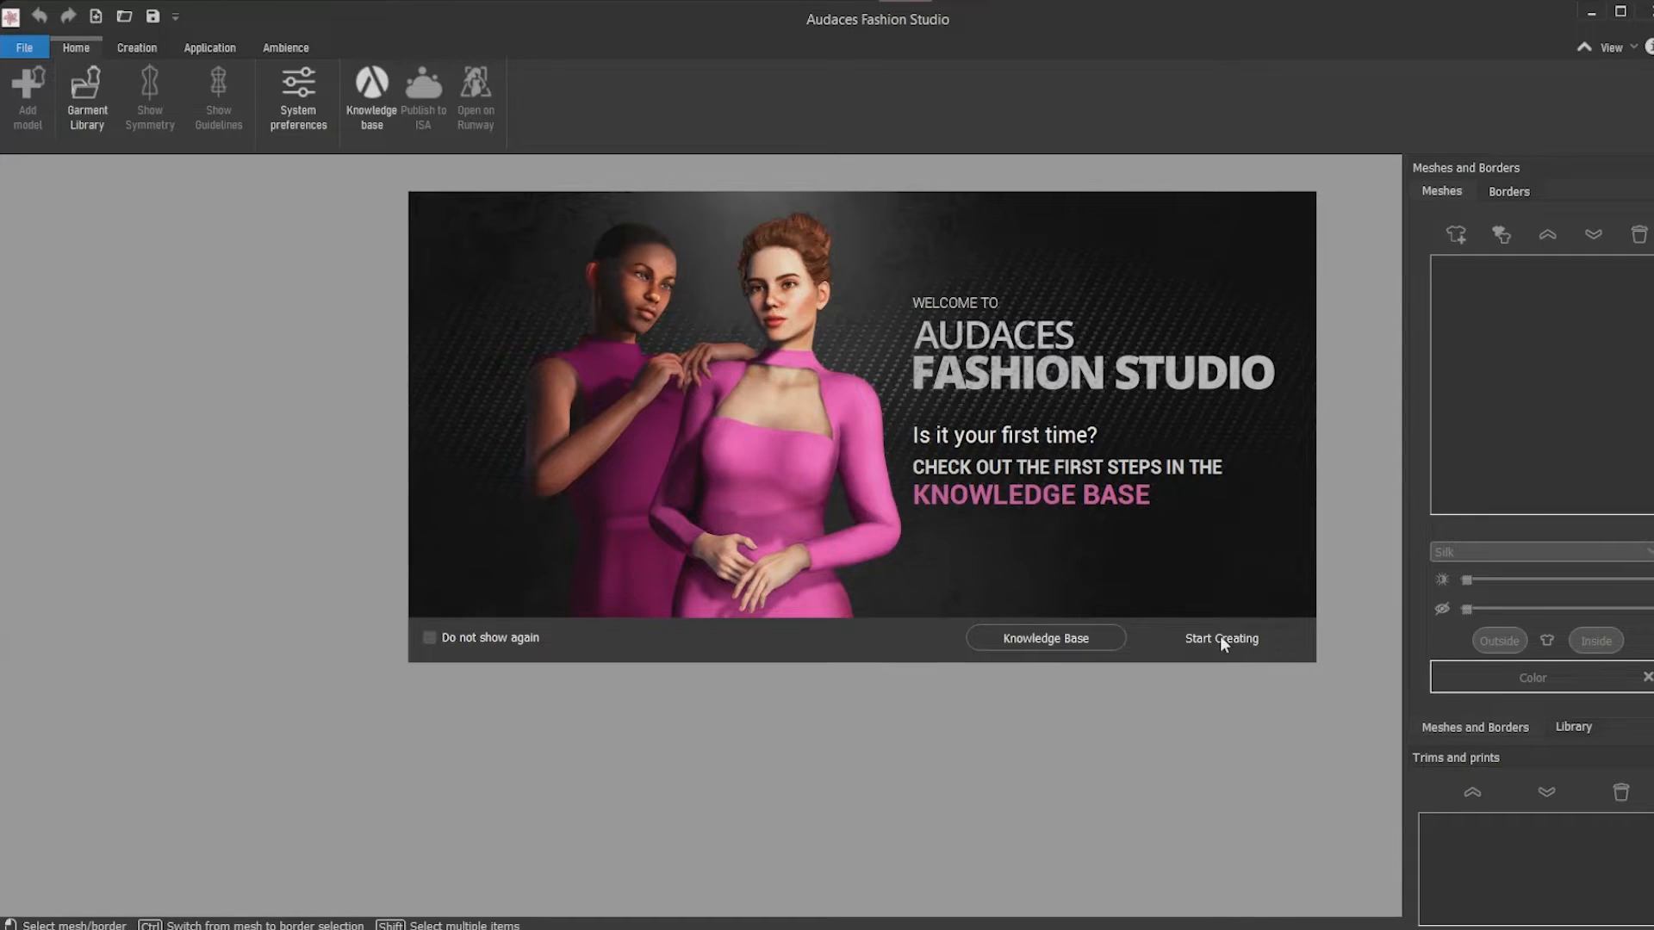
Start a new document on the Female Flat 2022 model from the welcome screen
{"action": "left_click", "coordinate": [1222, 638]}
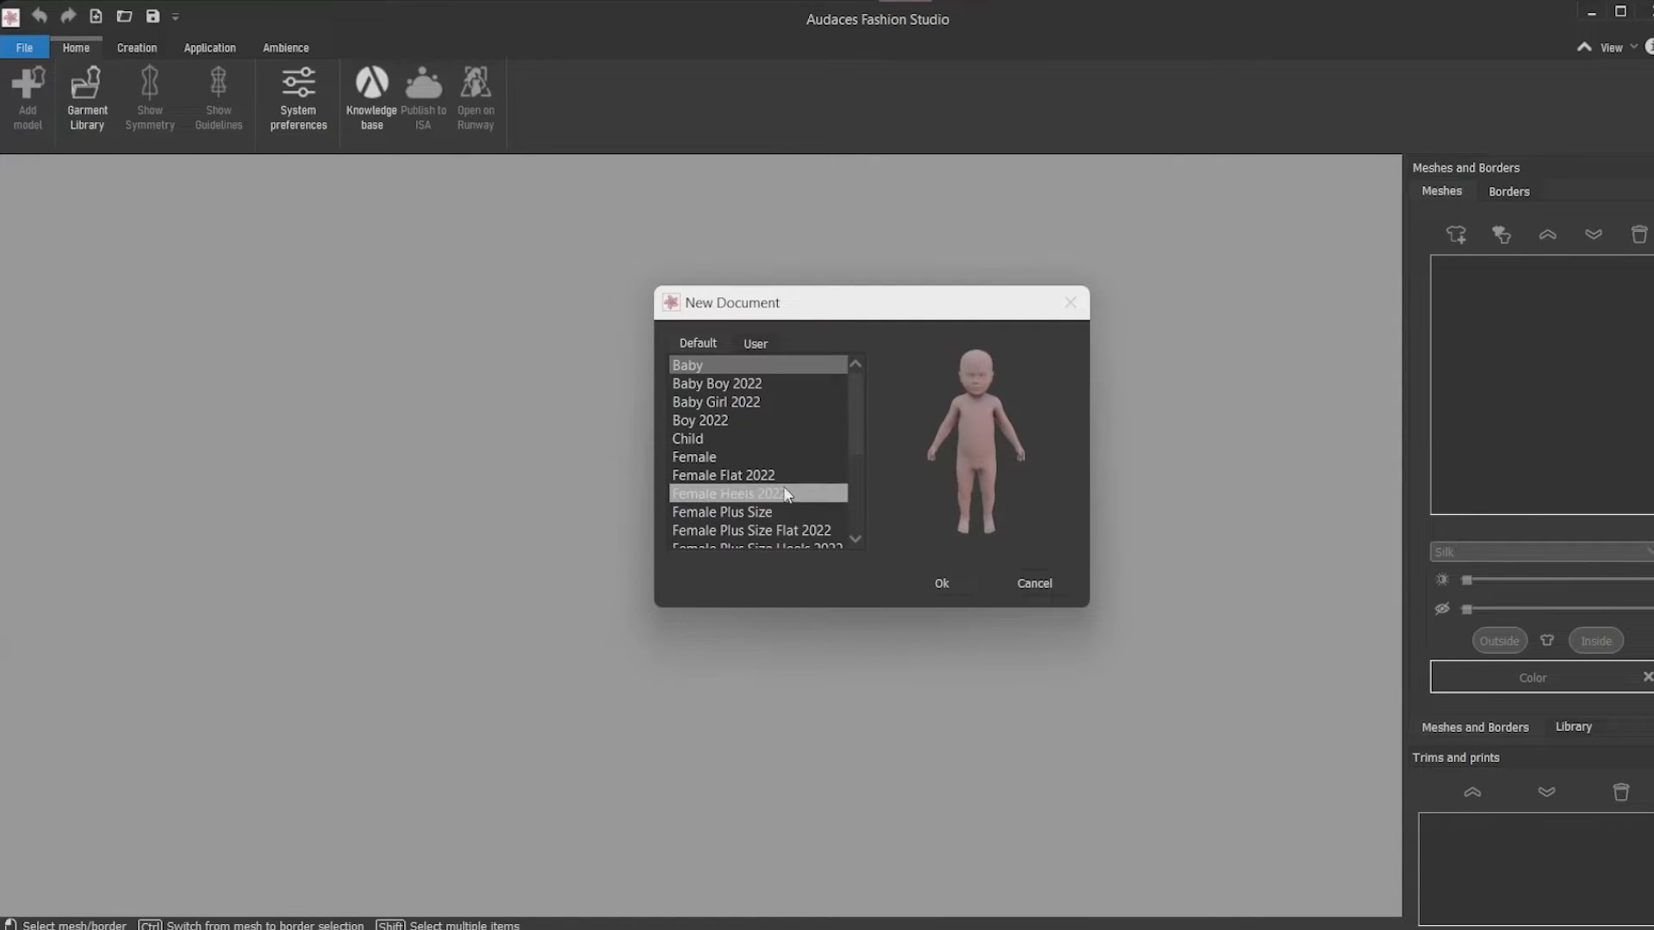
{"action": "left_click", "coordinate": [723, 475]}
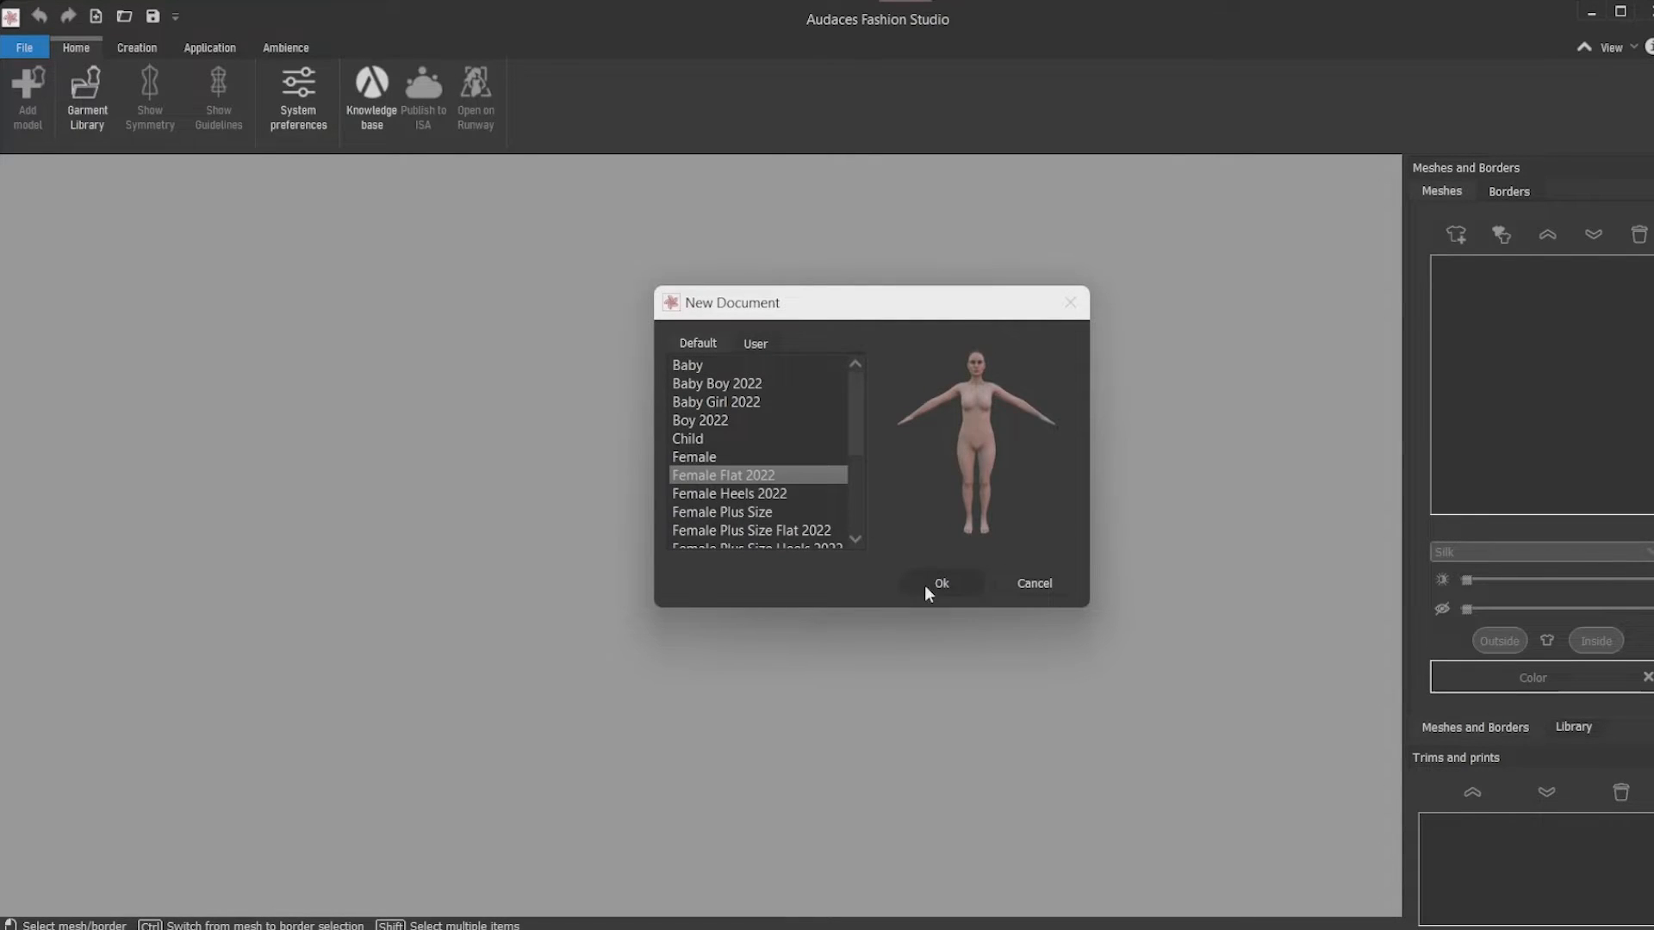
{"action": "left_click", "coordinate": [939, 584]}
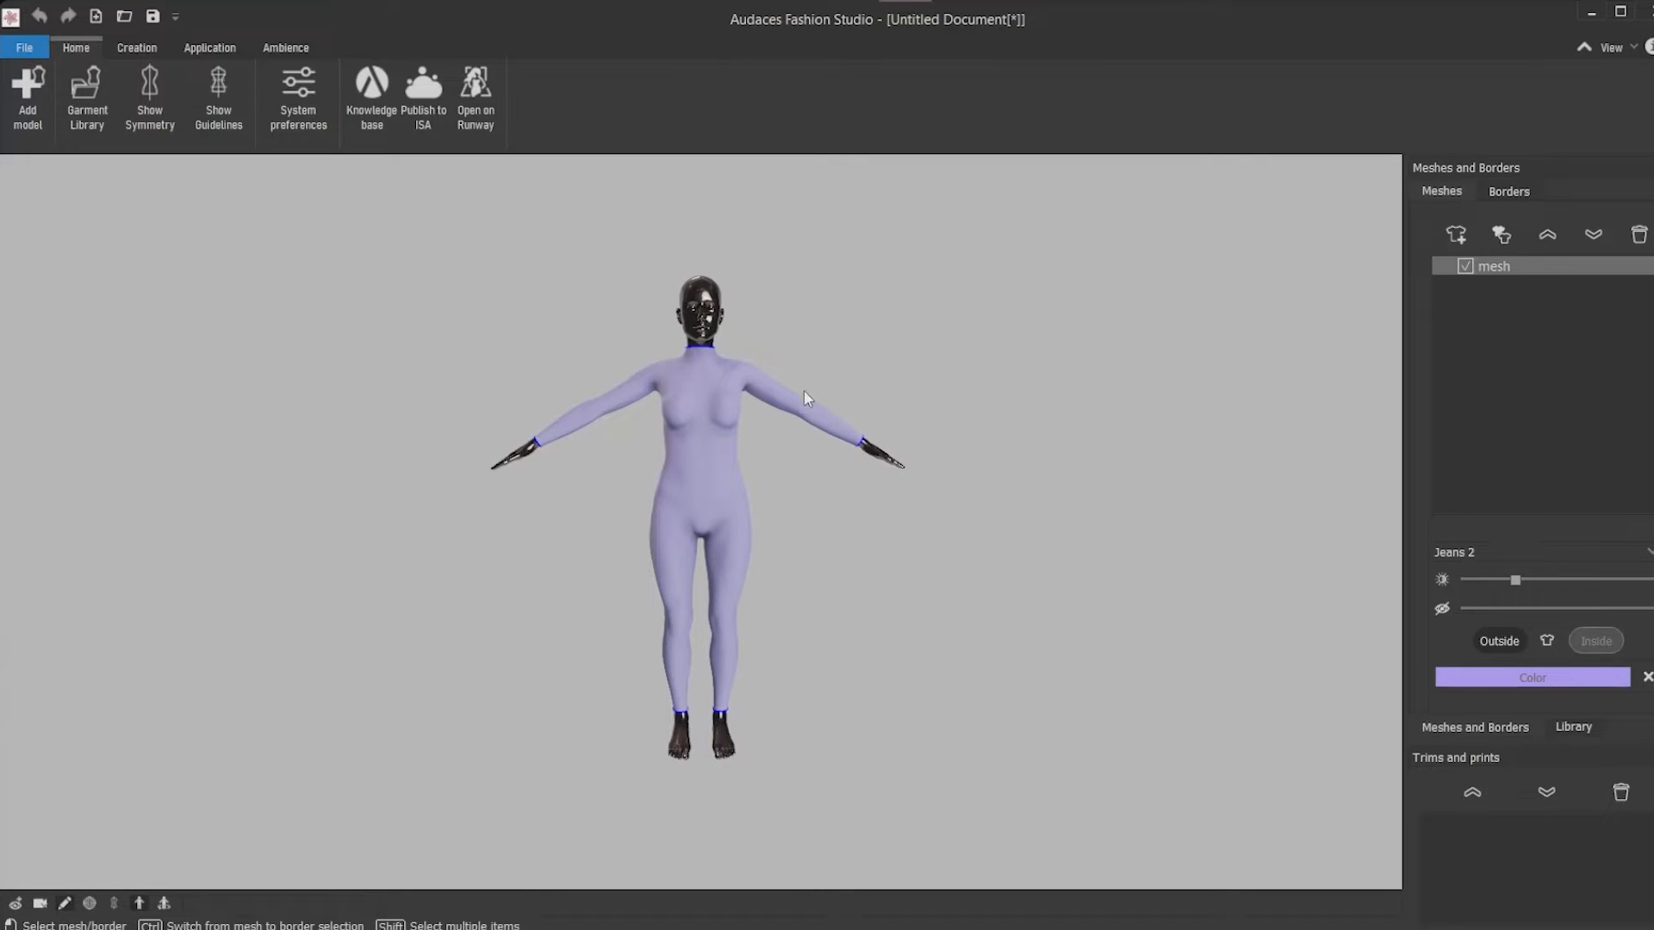
{"action": "mouse_move", "coordinate": [826, 425]}
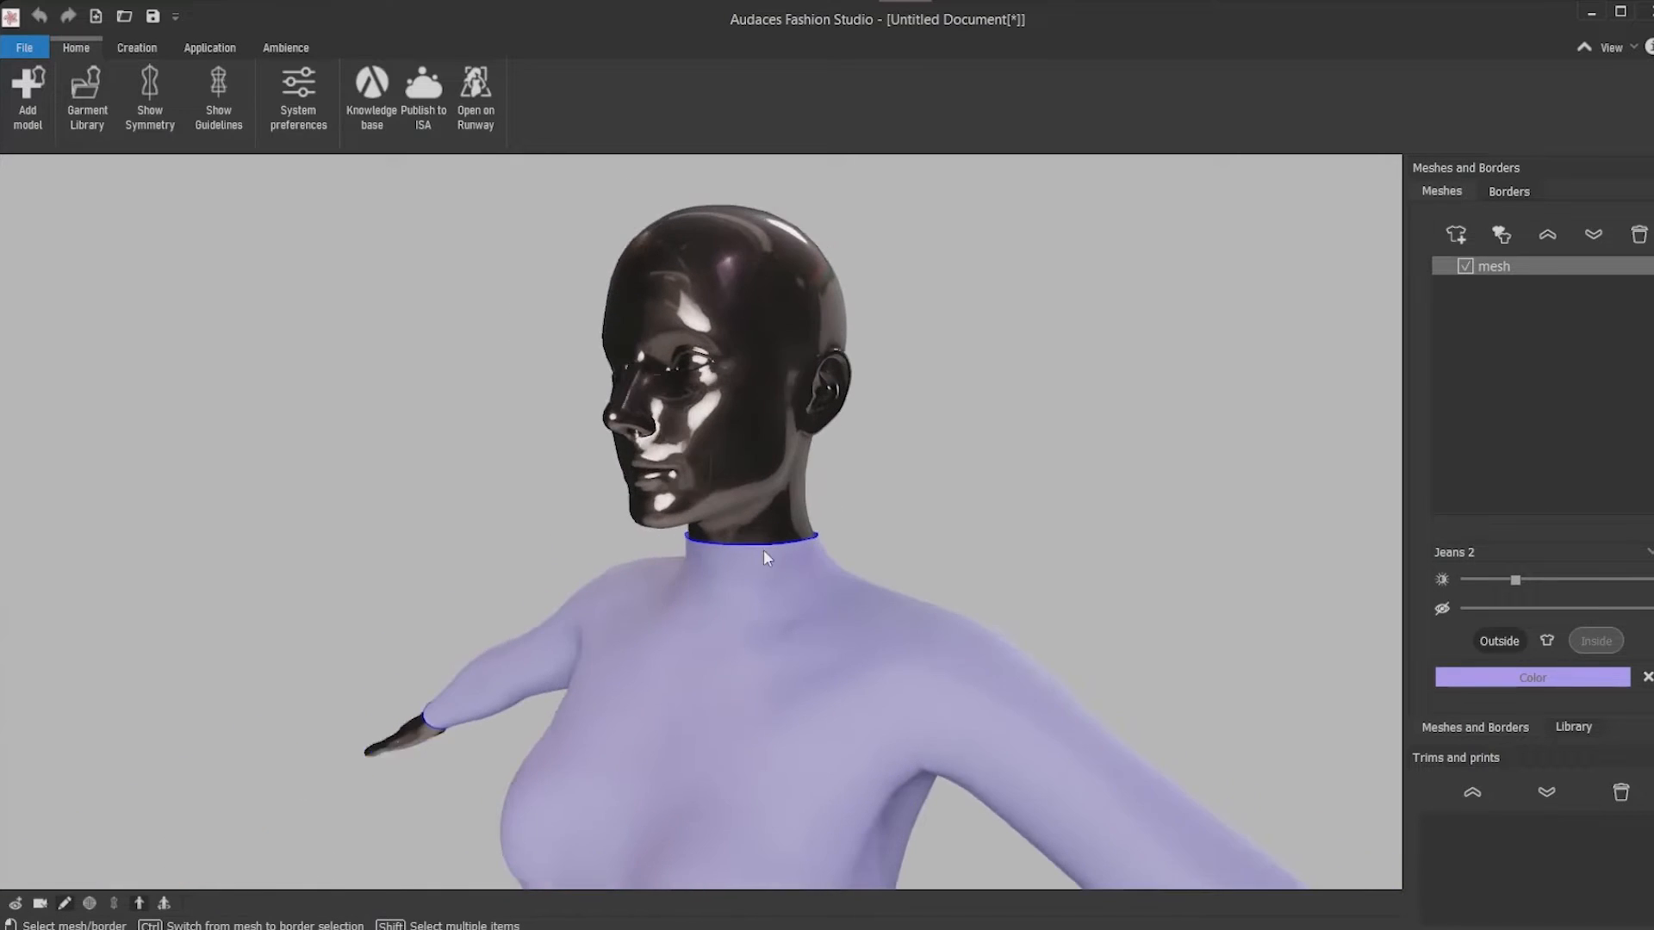
Grow the neck border over the head, close the top opening and smooth it into a hood
{"action": "left_click", "coordinate": [134, 48]}
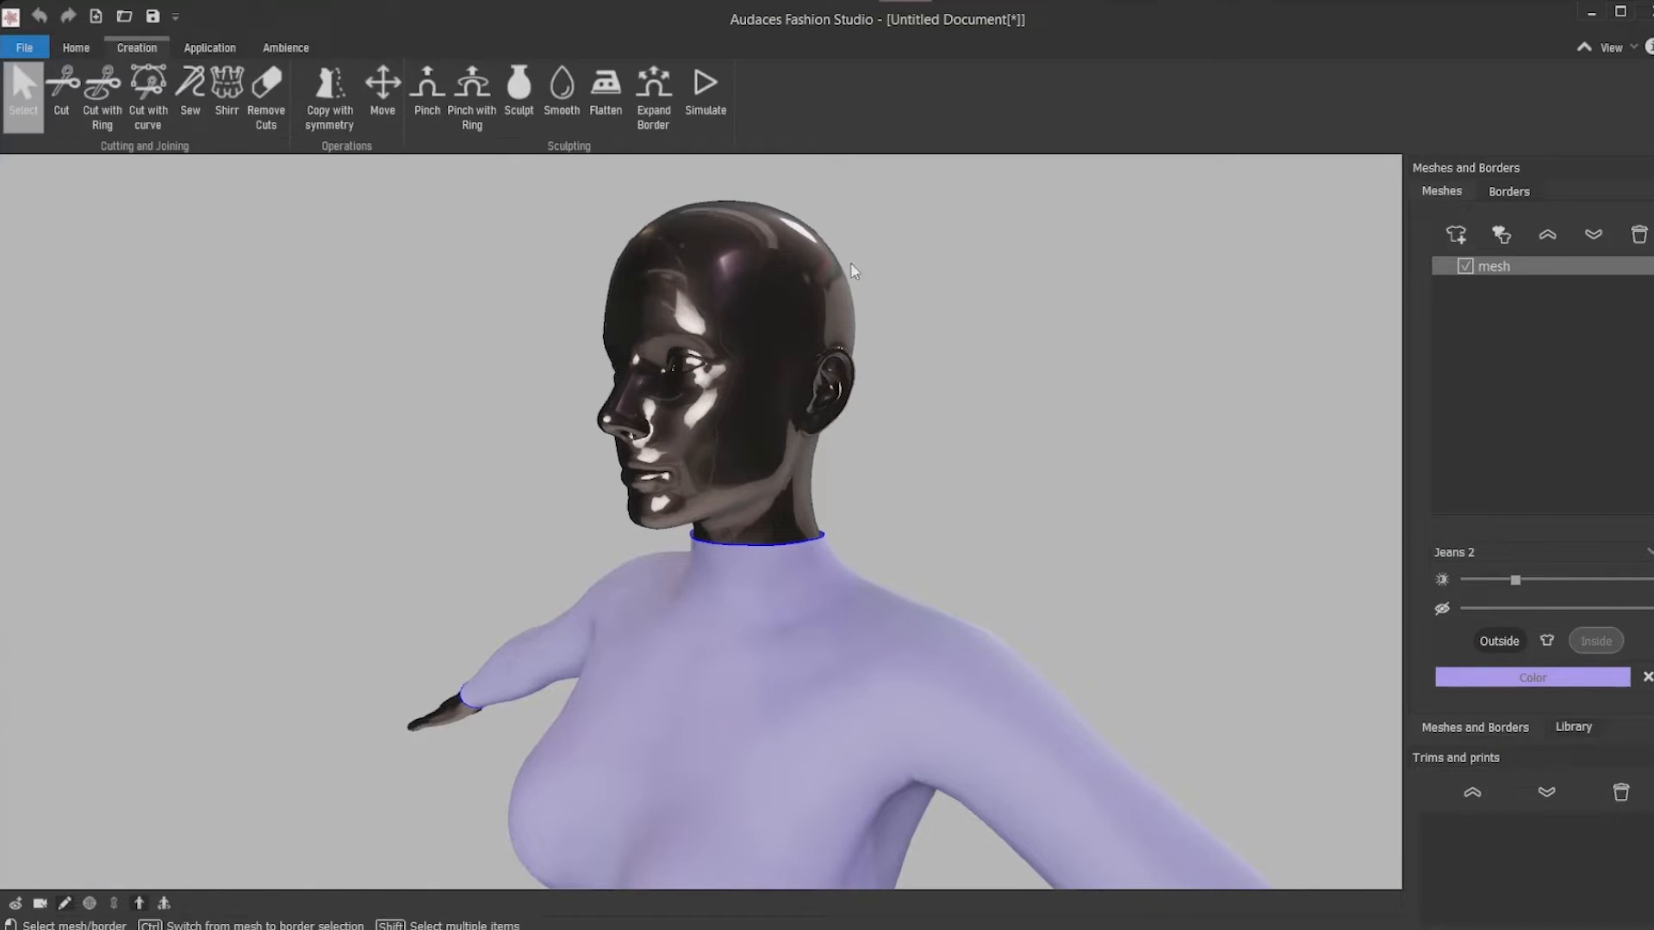
{"action": "left_click", "coordinate": [653, 90]}
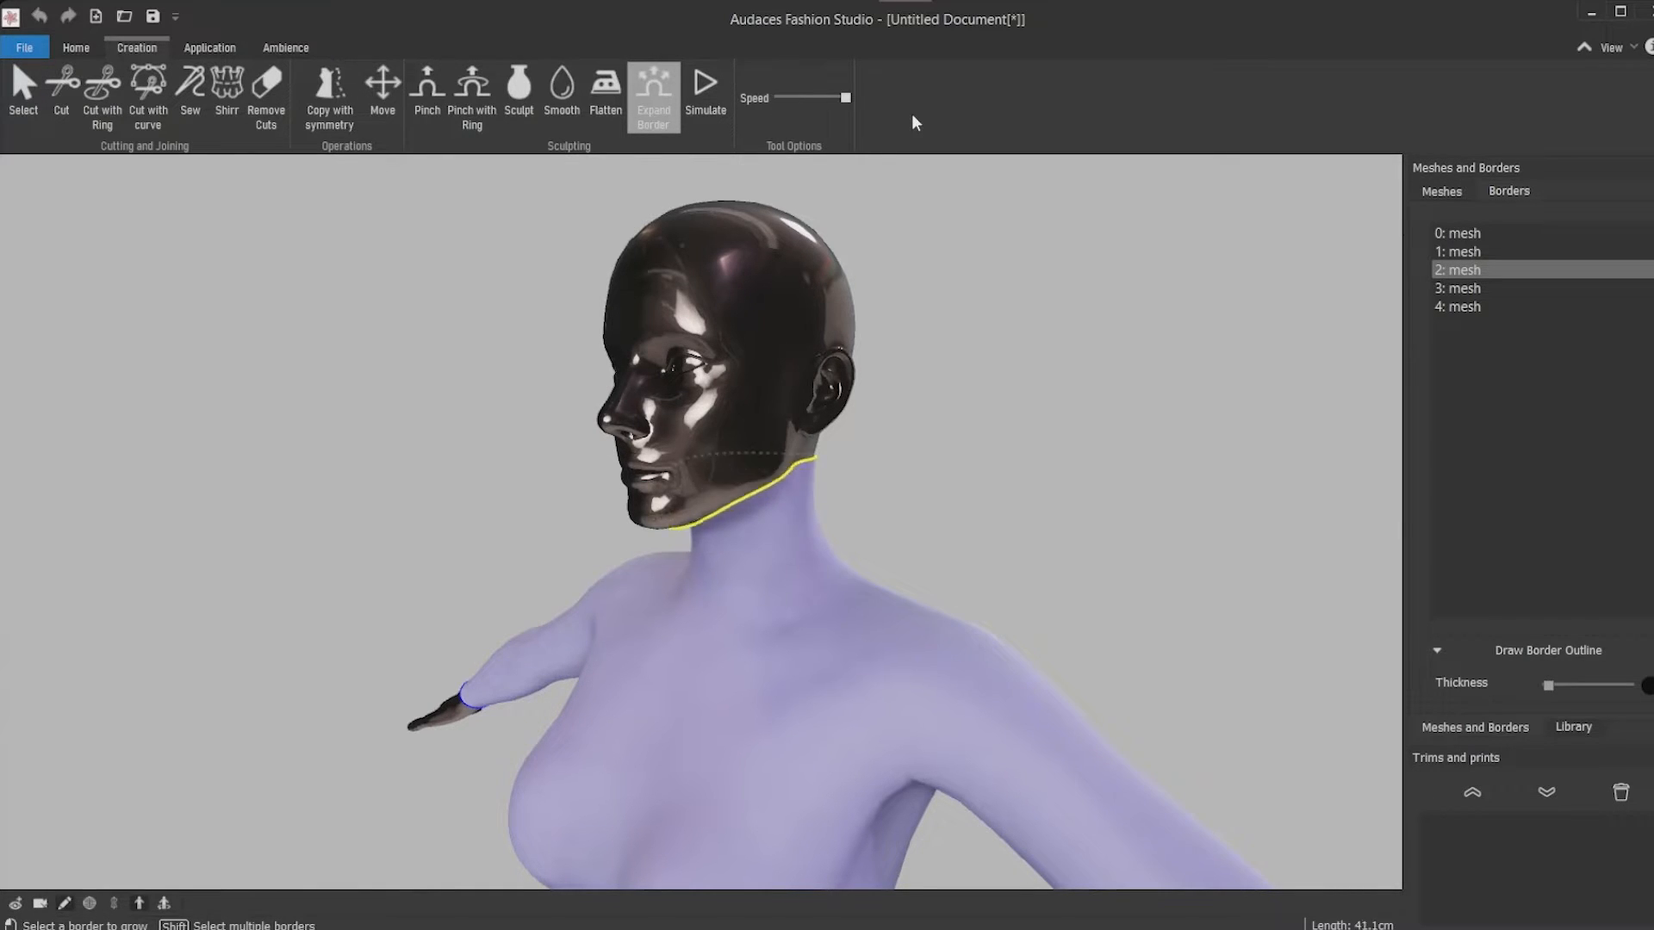
{"action": "left_click", "coordinate": [653, 89]}
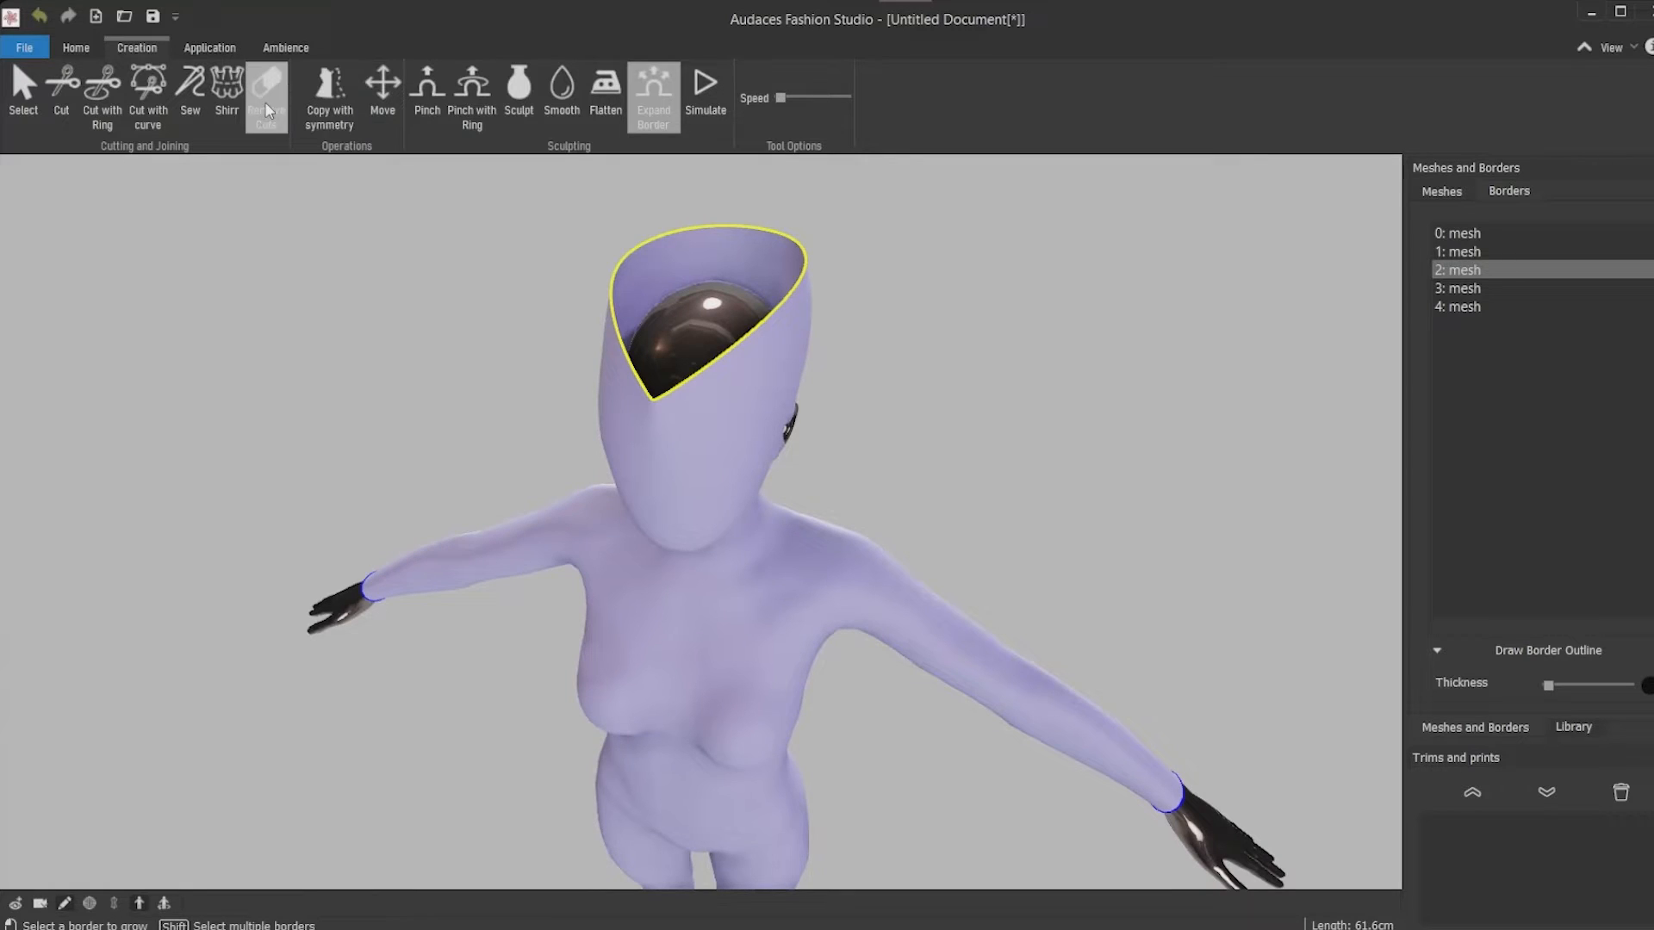
{"action": "left_click", "coordinate": [267, 95]}
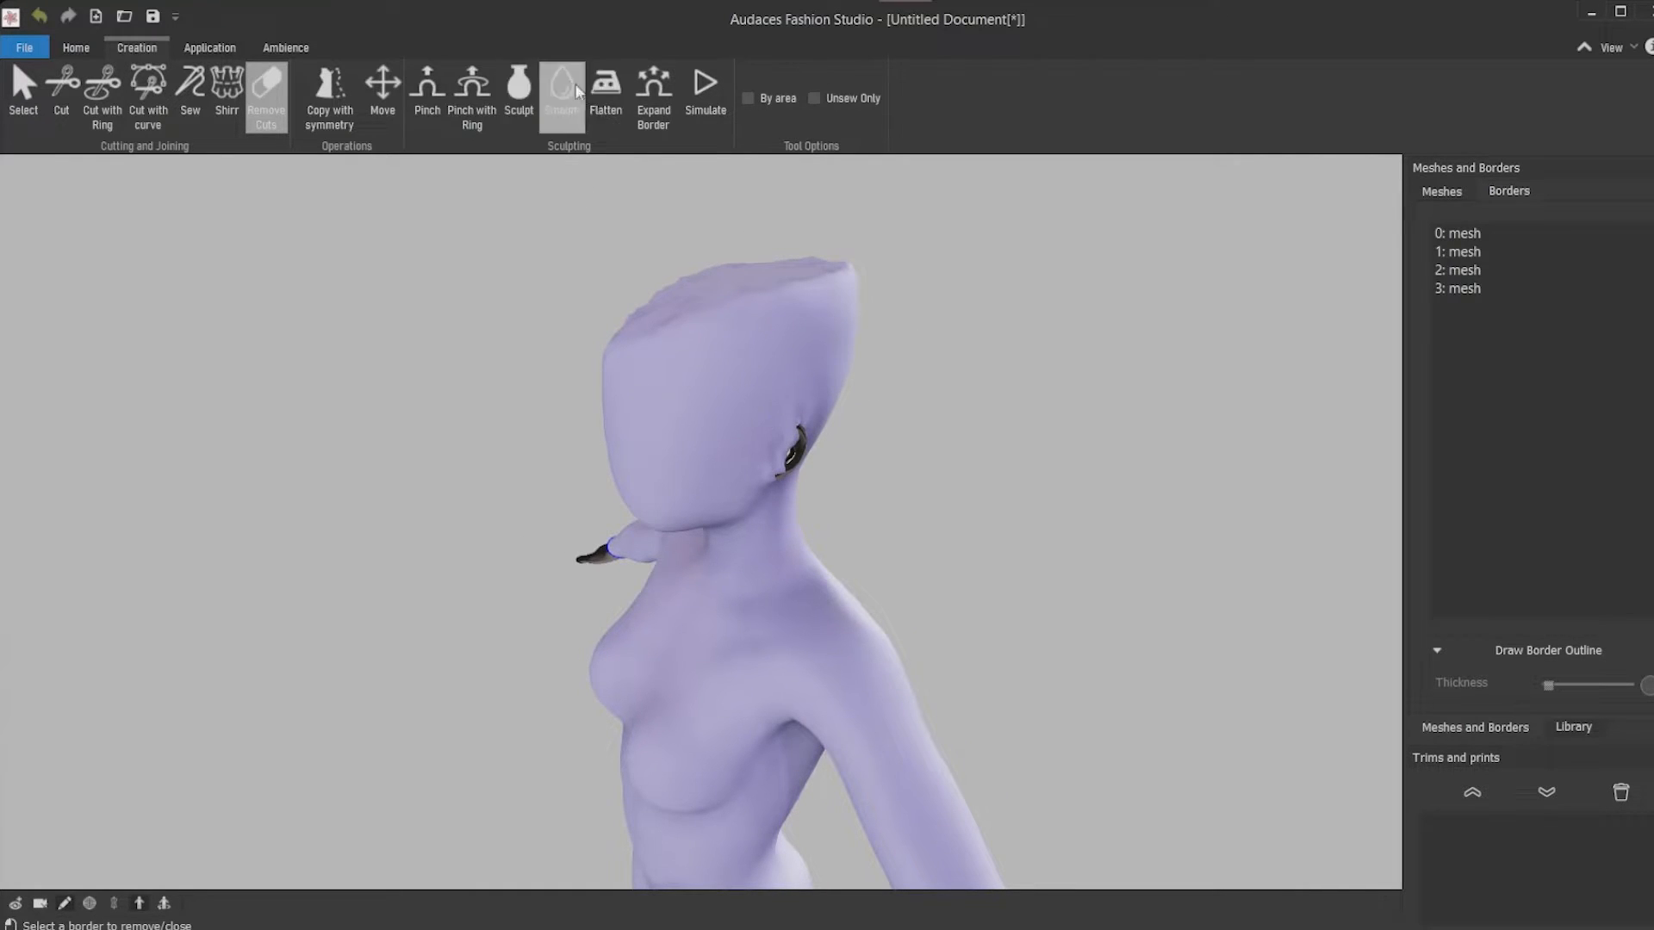
{"action": "left_click", "coordinate": [561, 89]}
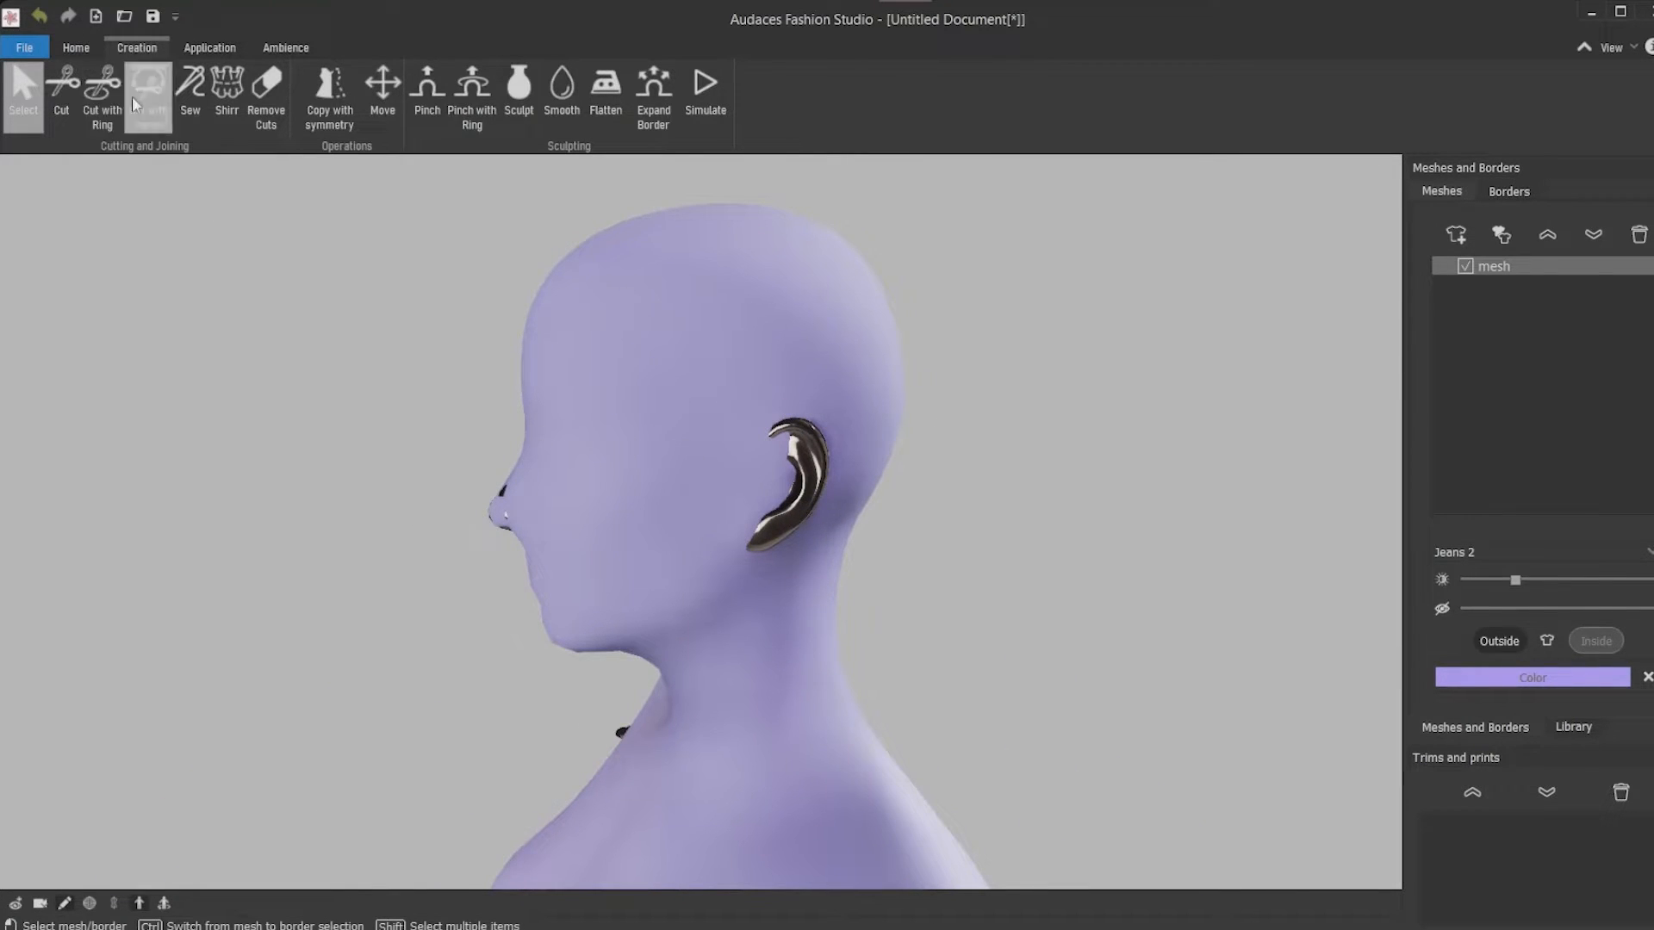
Tilt a cut ring above the ears and split the head covering into a separate skullcap piece
{"action": "left_click", "coordinate": [101, 94]}
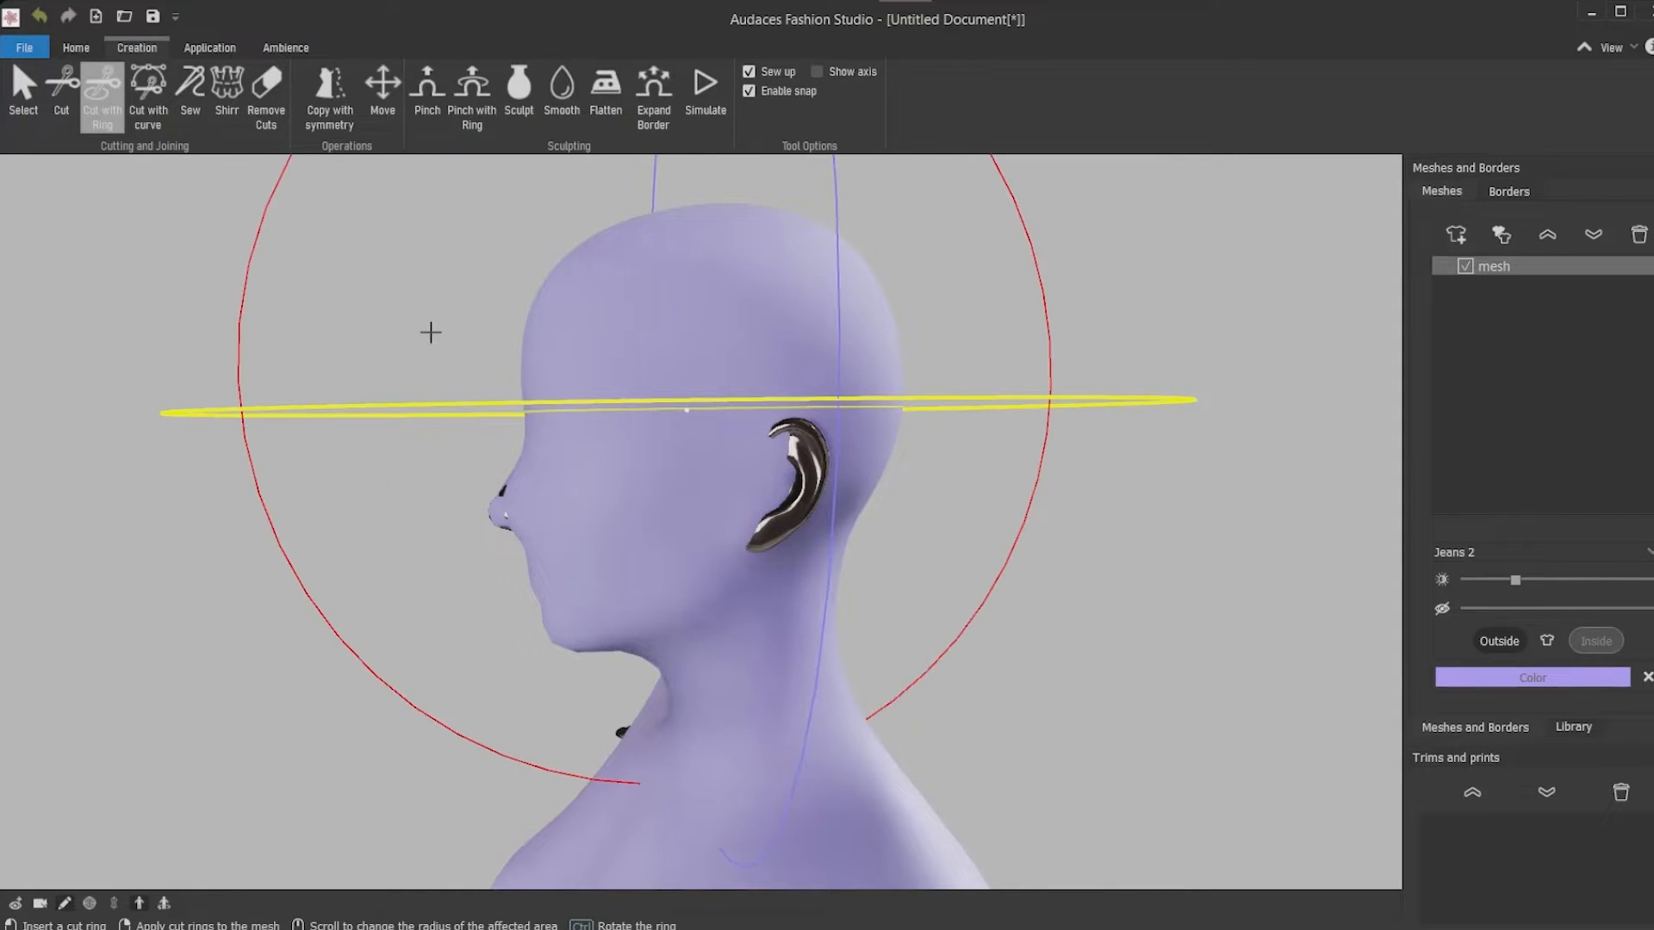
{"action": "mouse_move", "coordinate": [705, 378]}
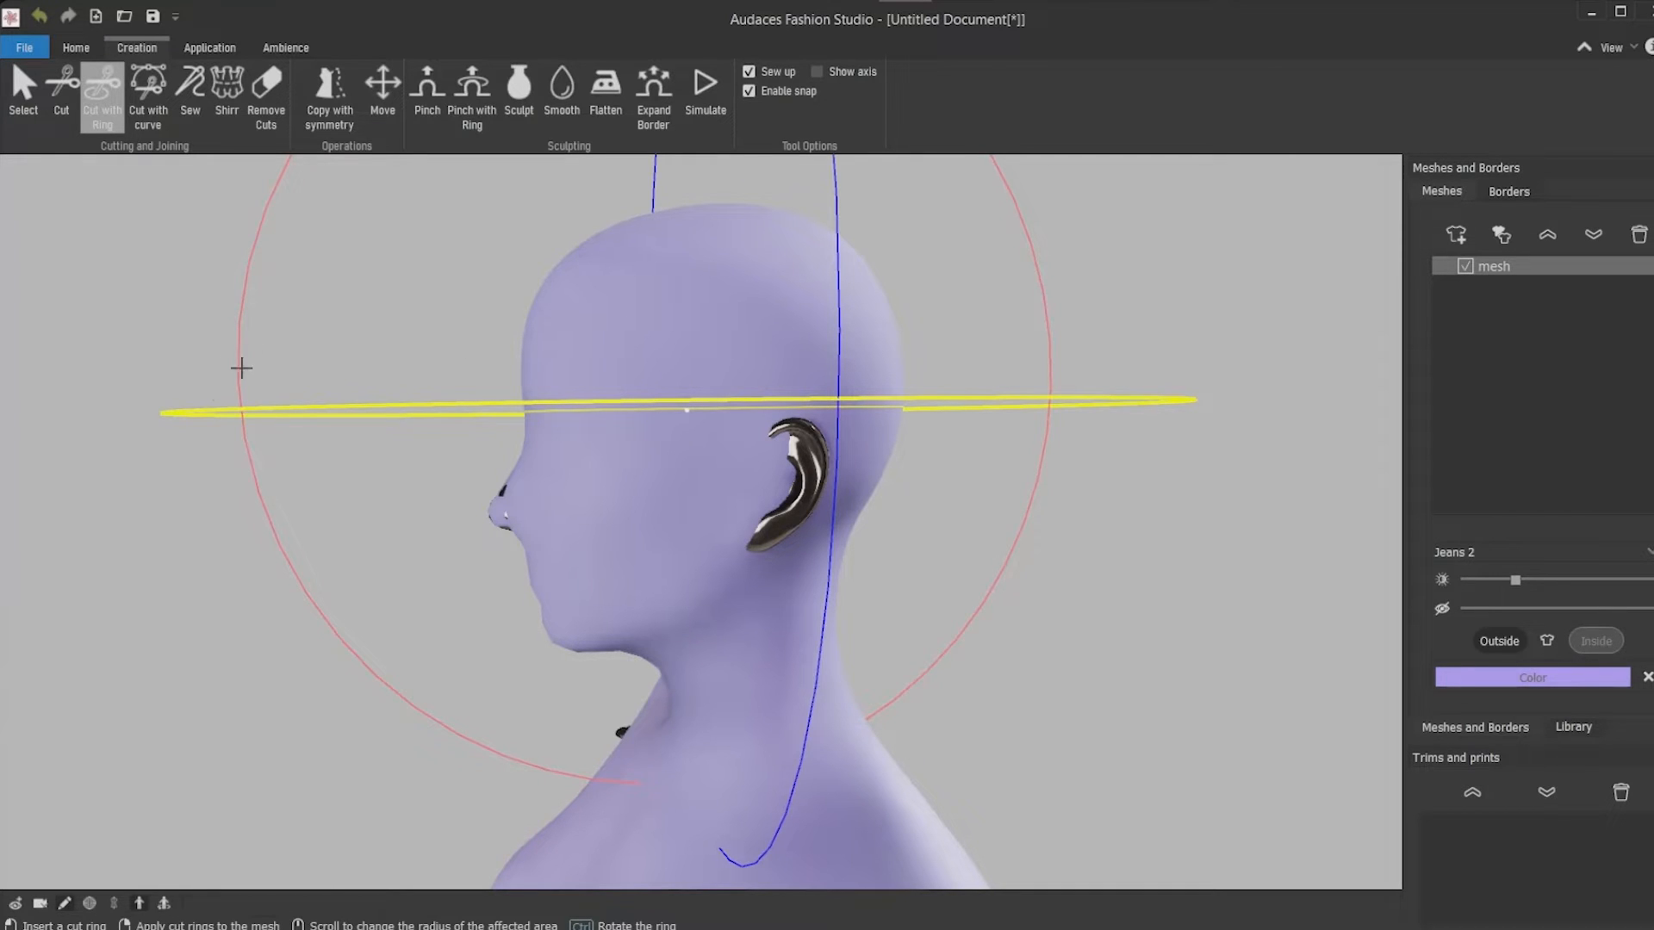
{"action": "mouse_move", "coordinate": [241, 344]}
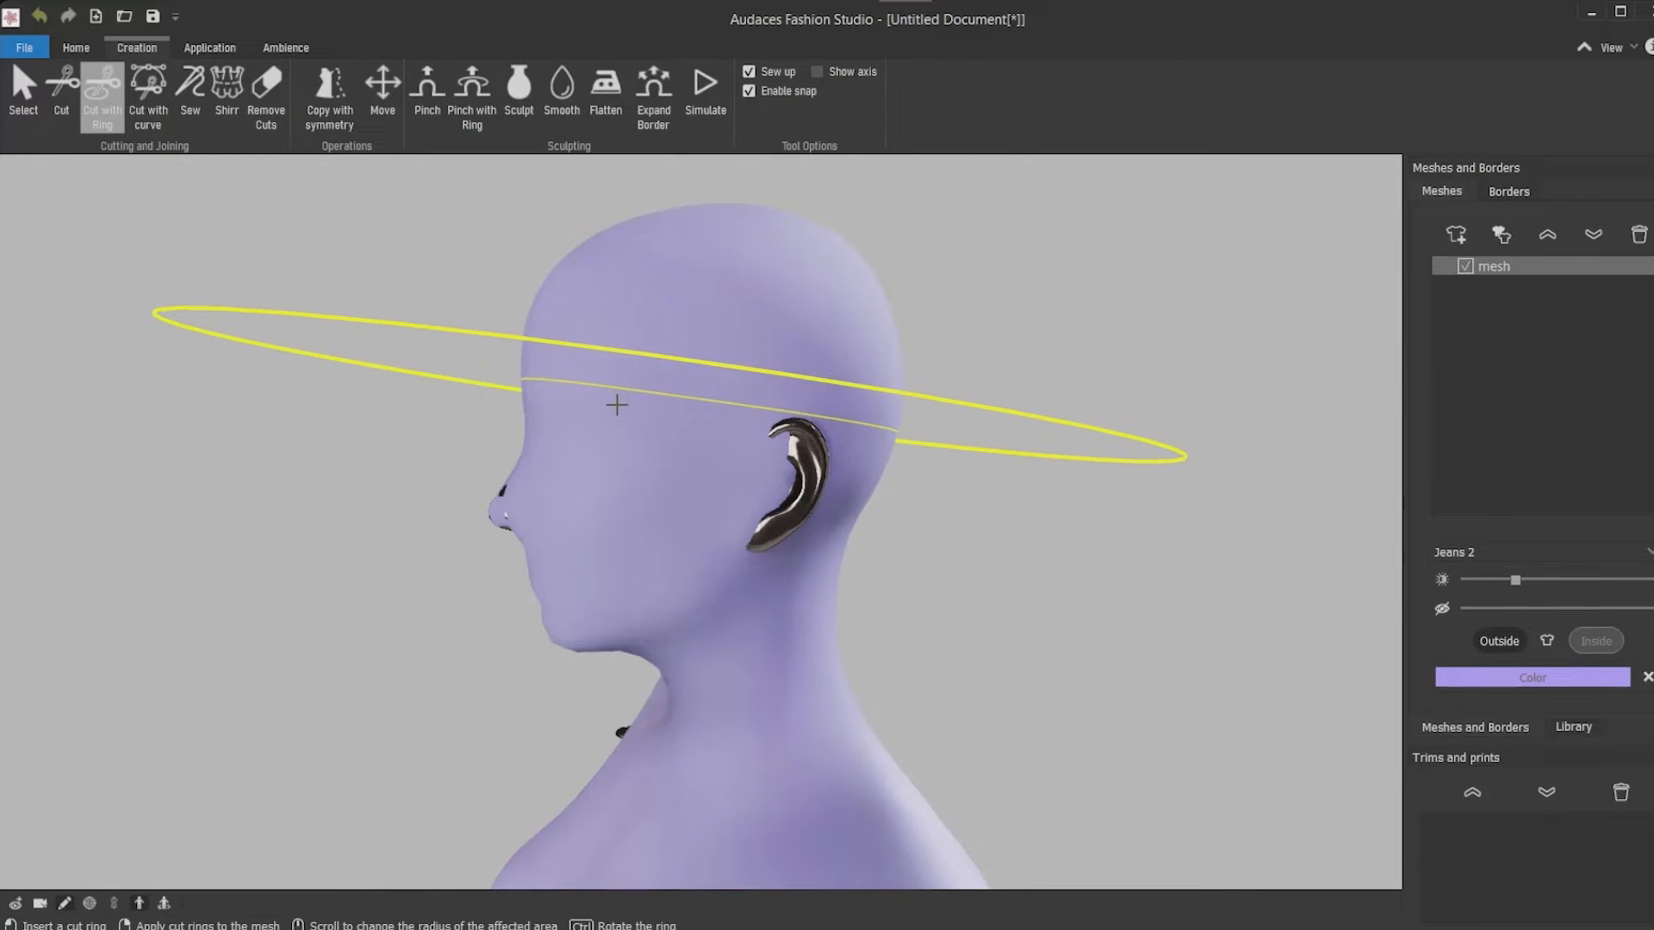
{"action": "left_click_drag", "start_coordinate": [615, 405], "coordinate": [570, 424]}
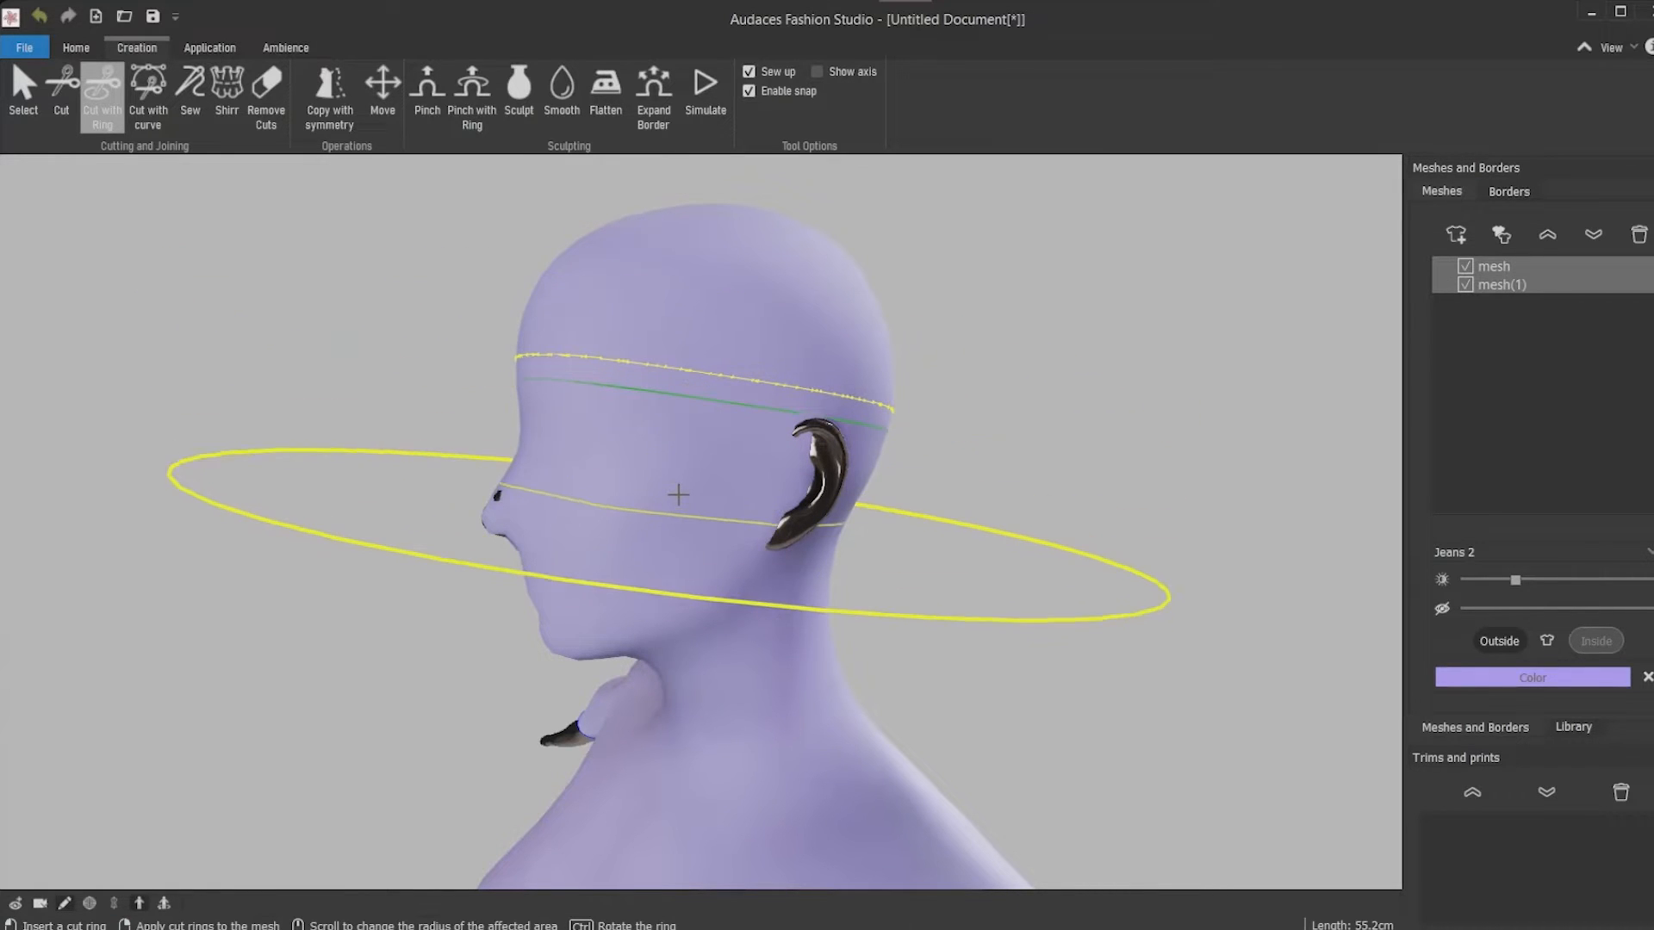
{"action": "left_click", "coordinate": [23, 85]}
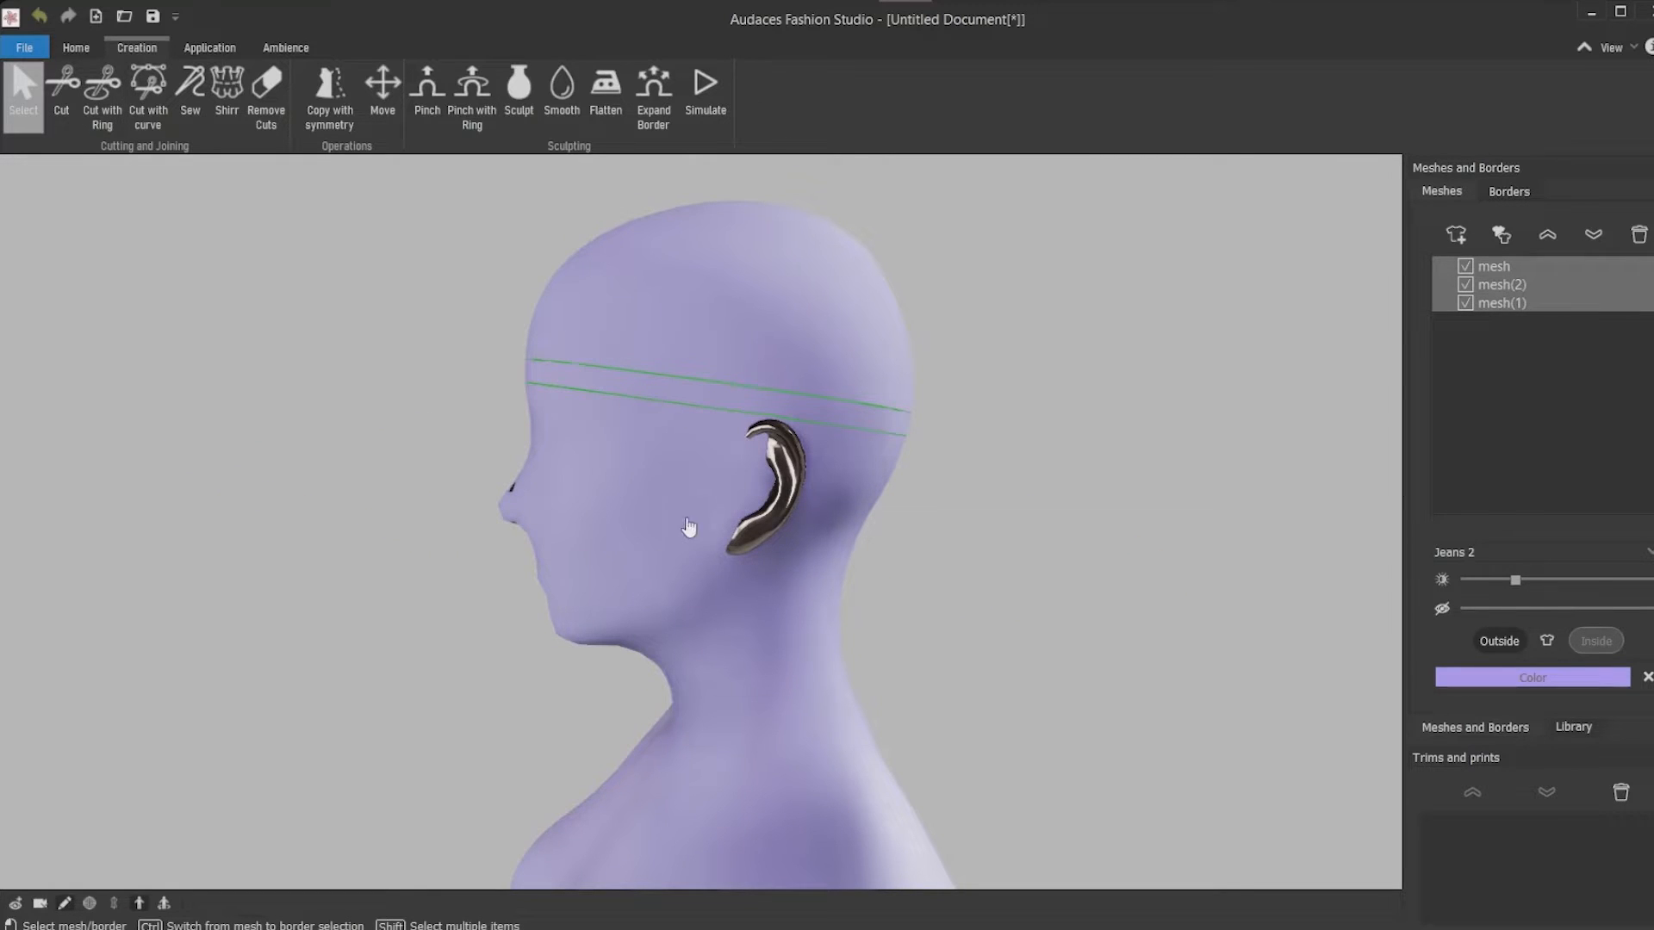
{"action": "left_click", "coordinate": [1502, 304]}
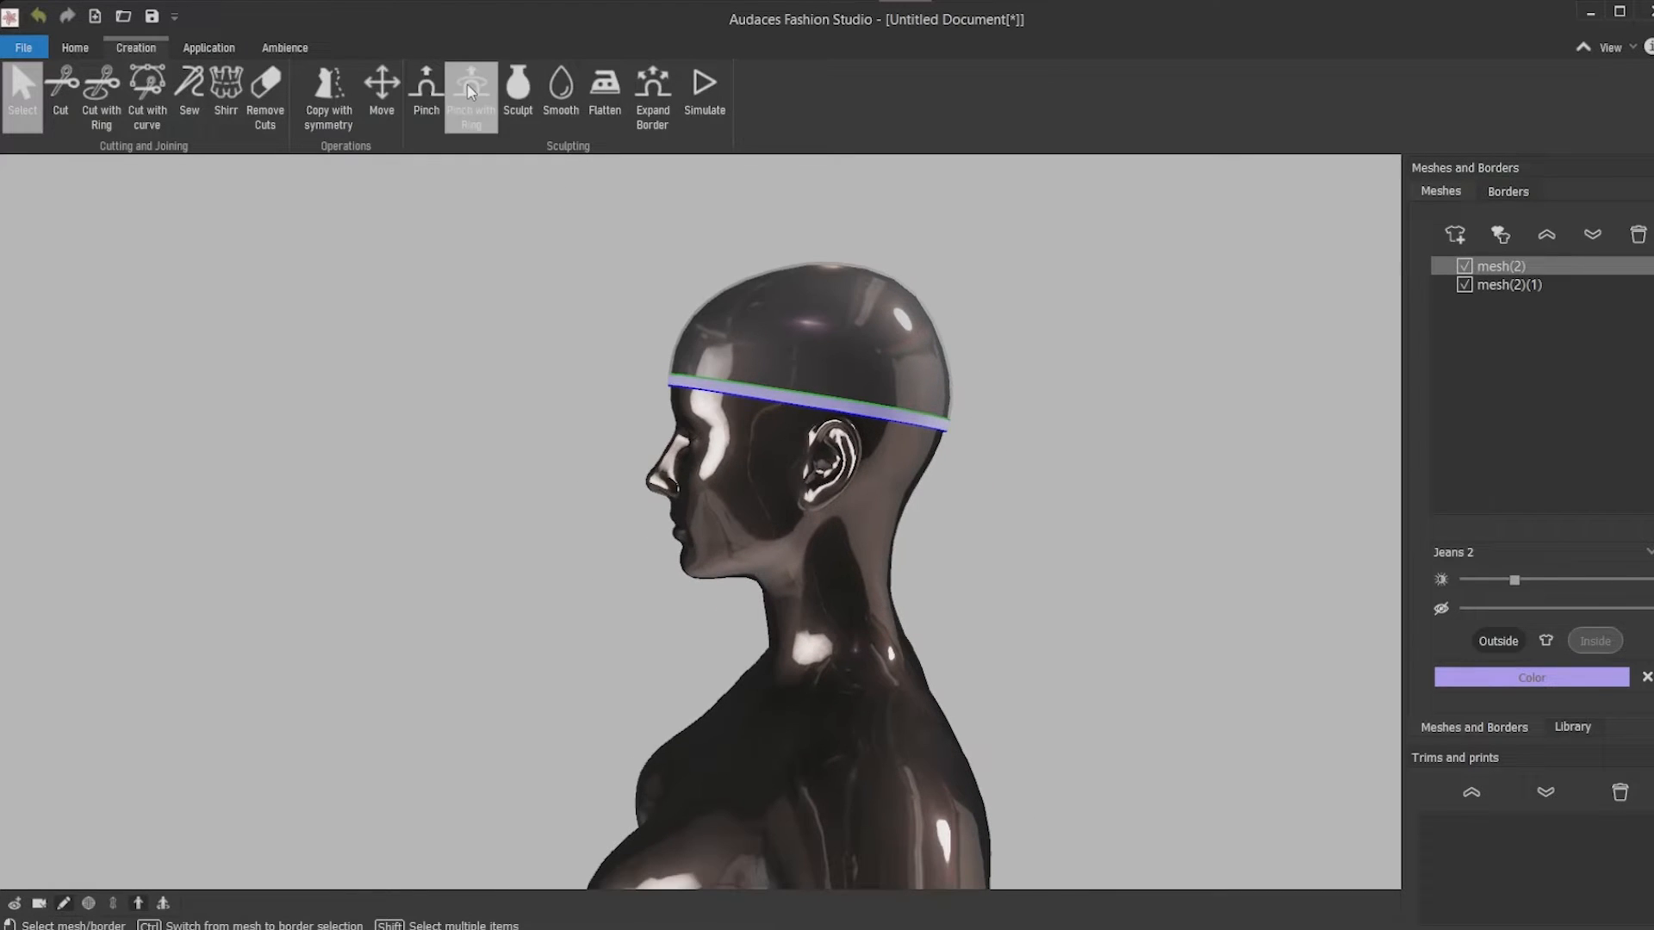
Pull the skullcap's lower band outward into a wide flared brim and smooth its wrinkles
{"action": "left_click", "coordinate": [472, 95]}
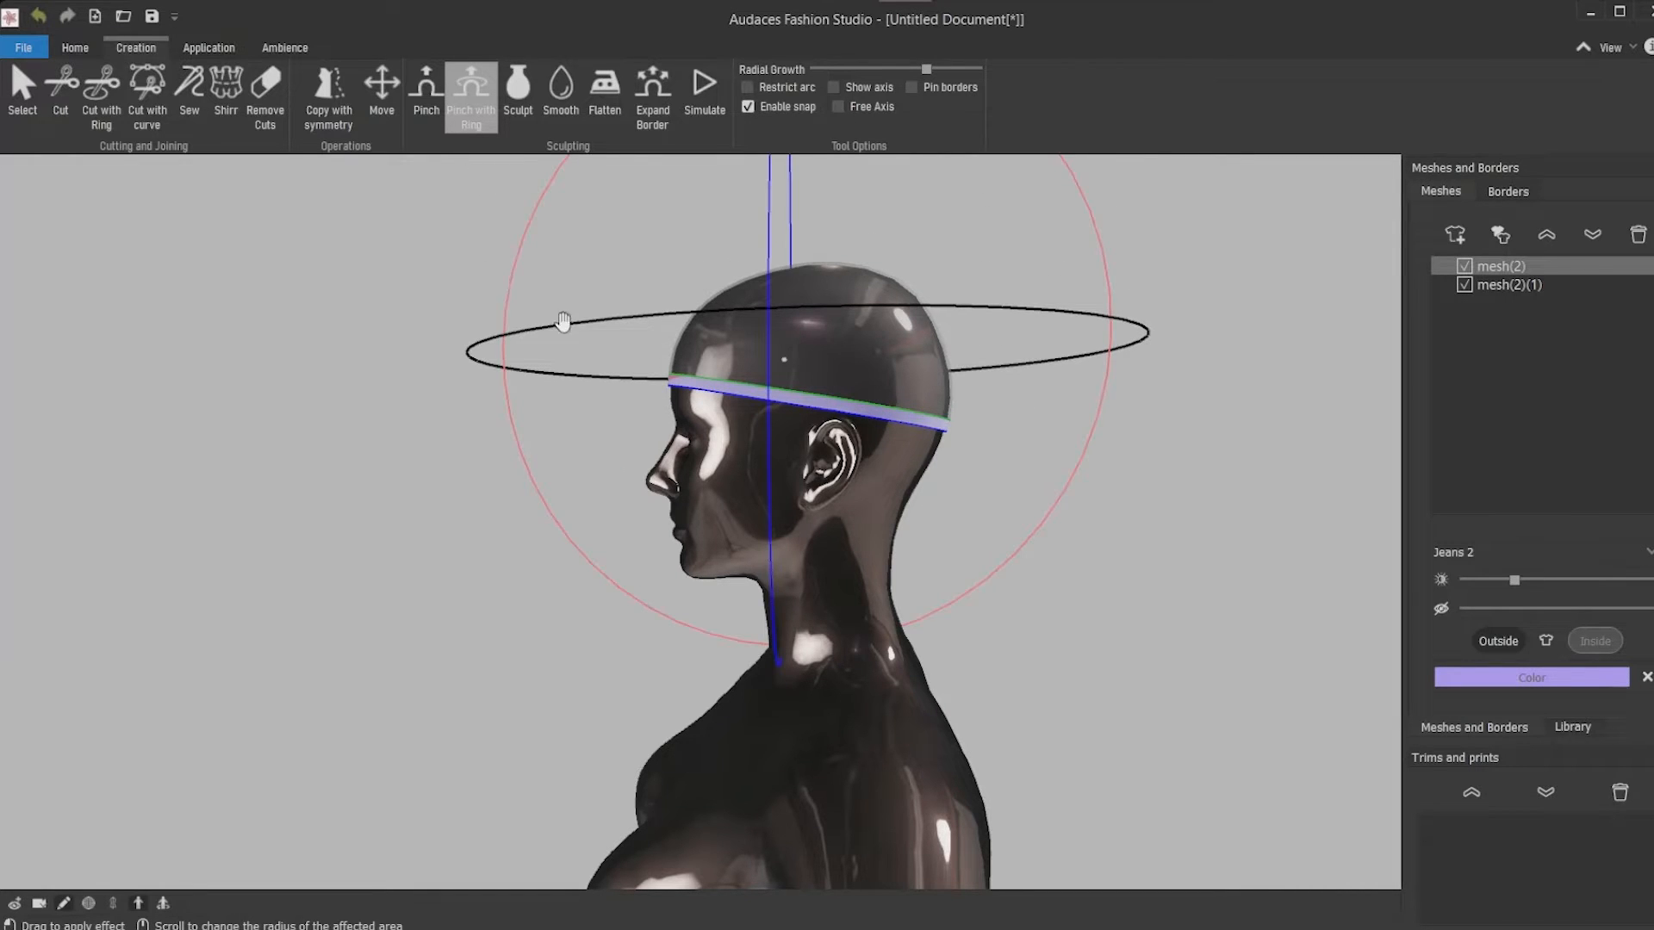
{"action": "left_click_drag", "start_coordinate": [565, 320], "coordinate": [545, 214]}
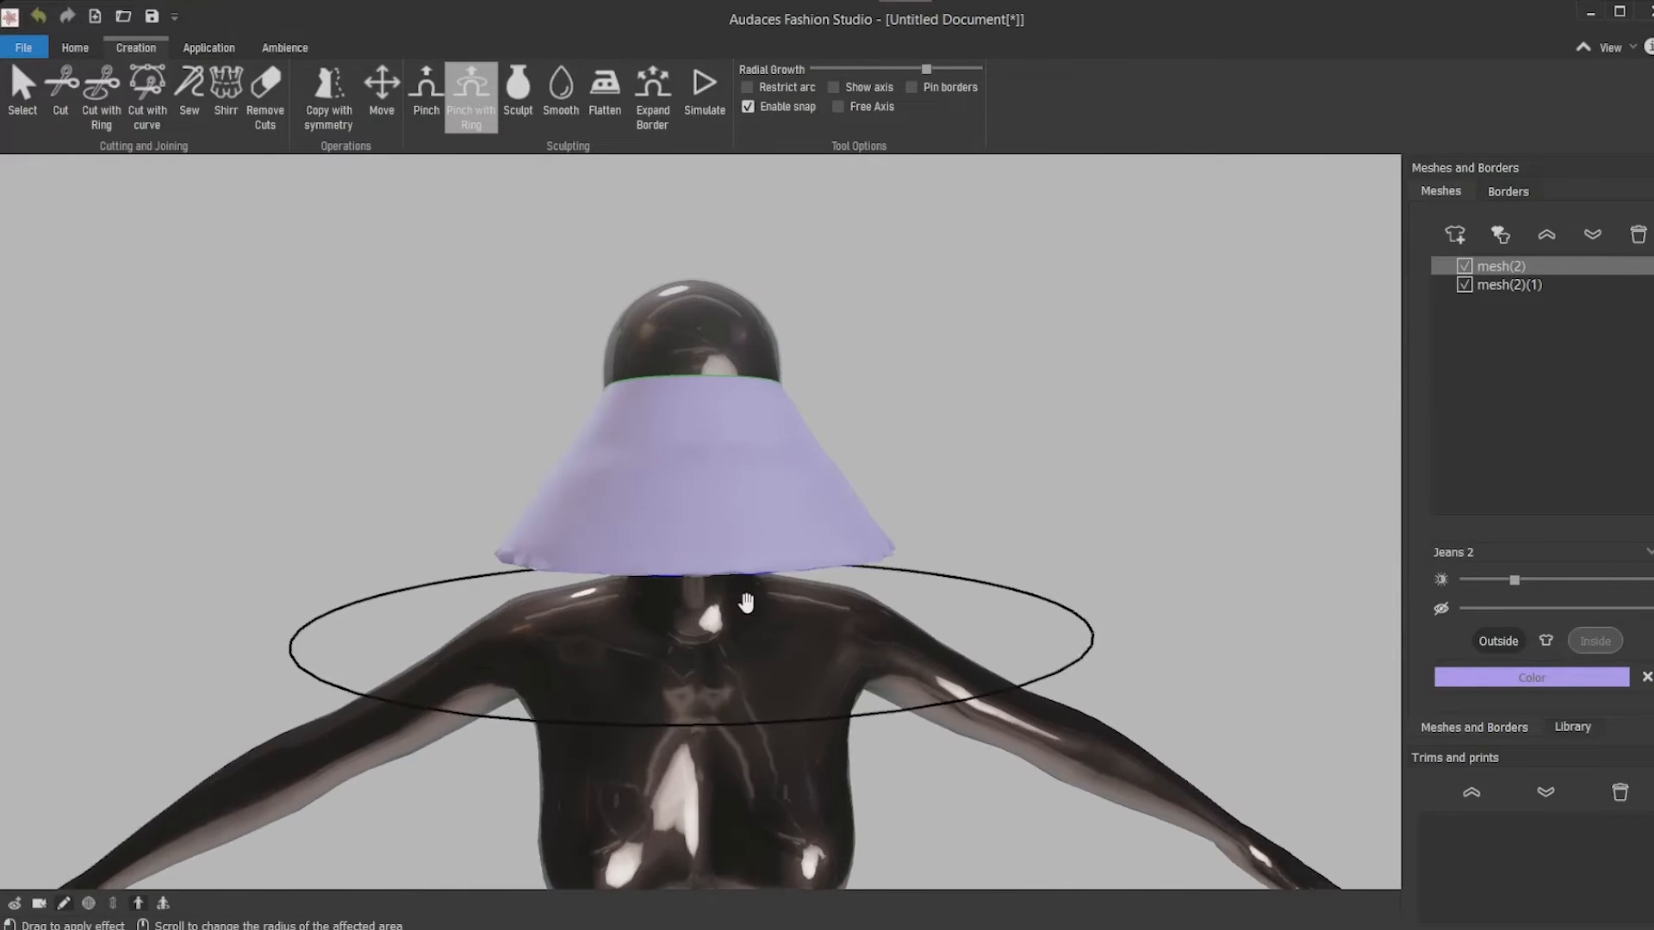
{"action": "left_click", "coordinate": [100, 95]}
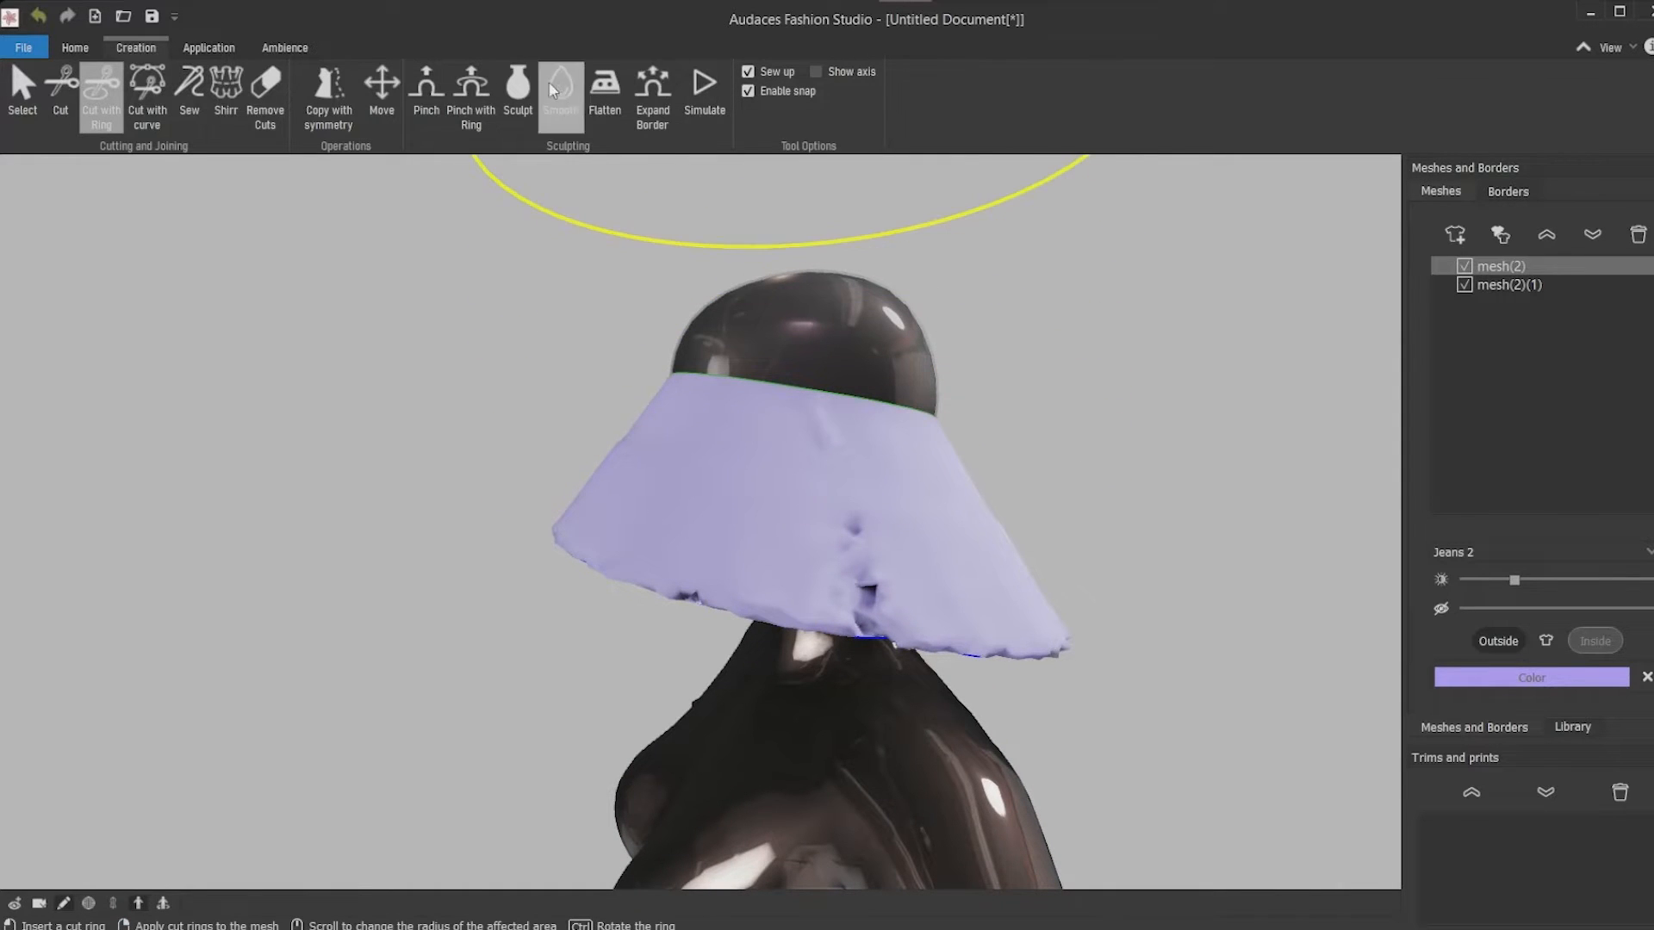
{"action": "left_click", "coordinate": [284, 49]}
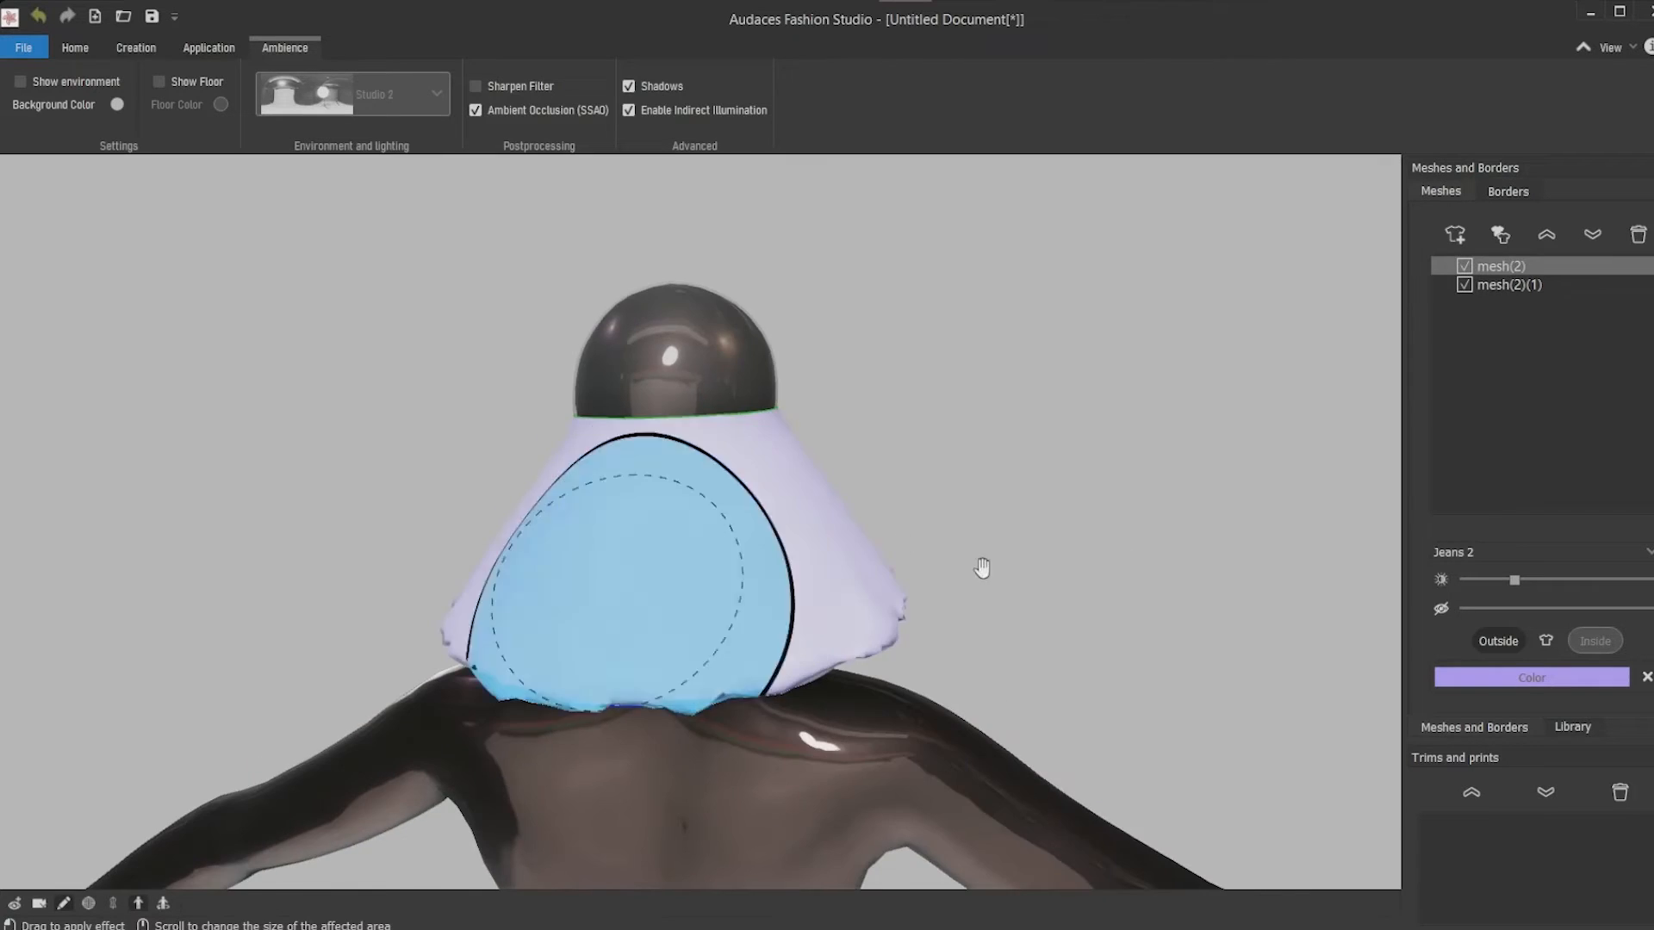
{"action": "left_click", "coordinate": [134, 48]}
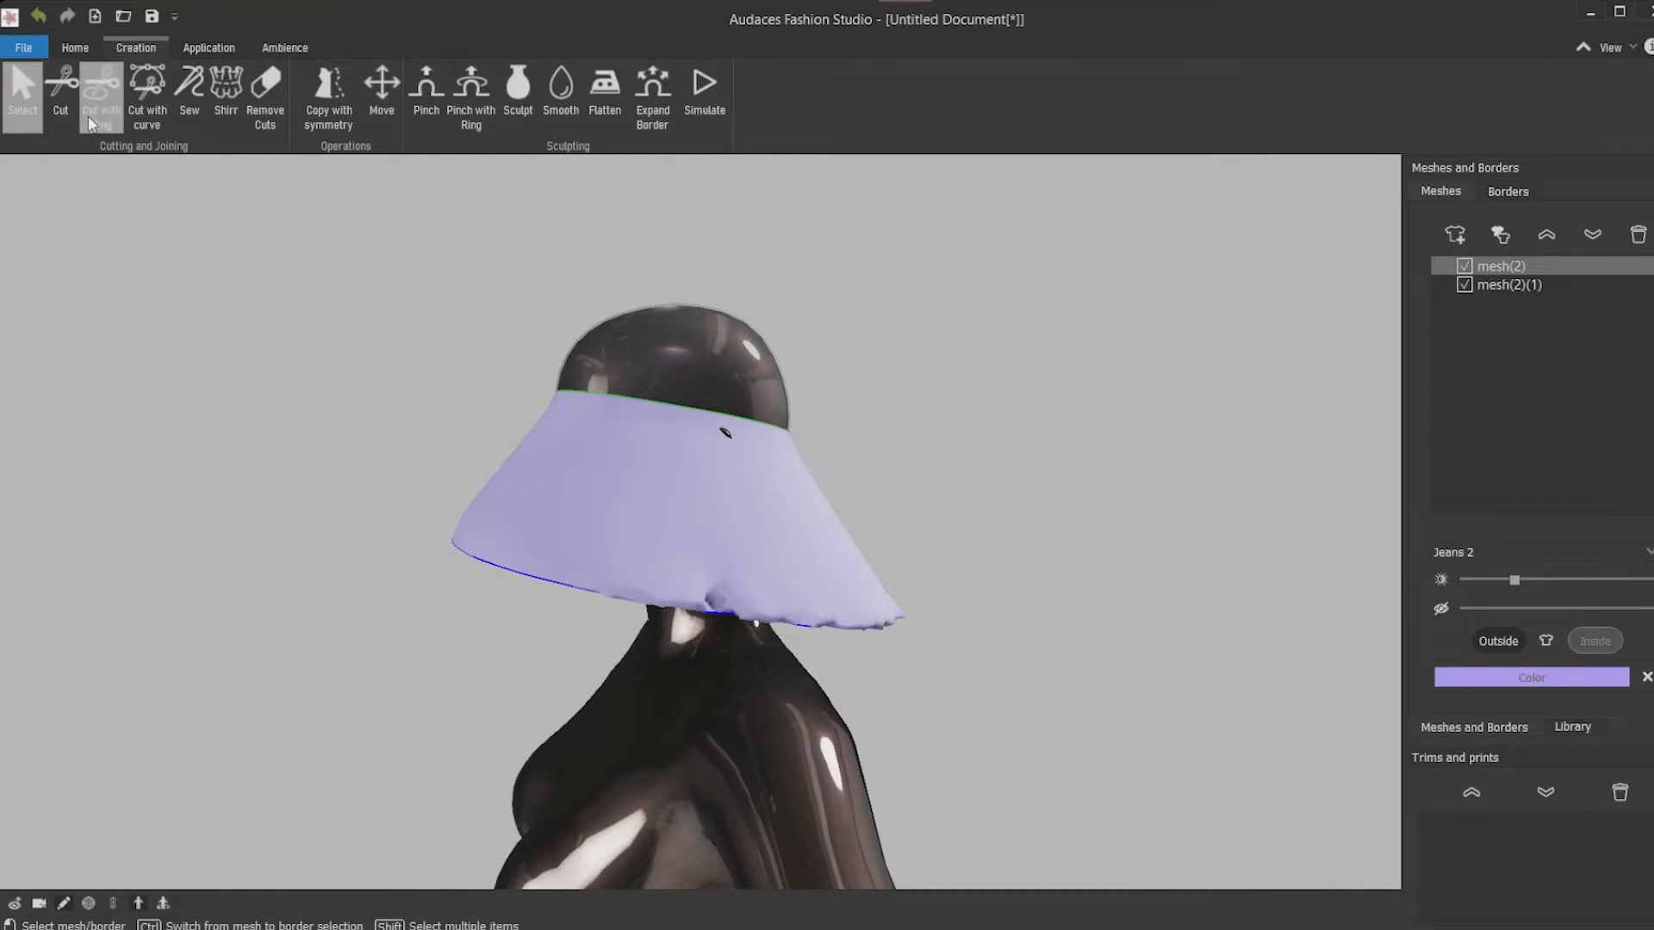
Refine the brim into a narrower clean-edged band with the sculpting tools
{"action": "left_click", "coordinate": [100, 90]}
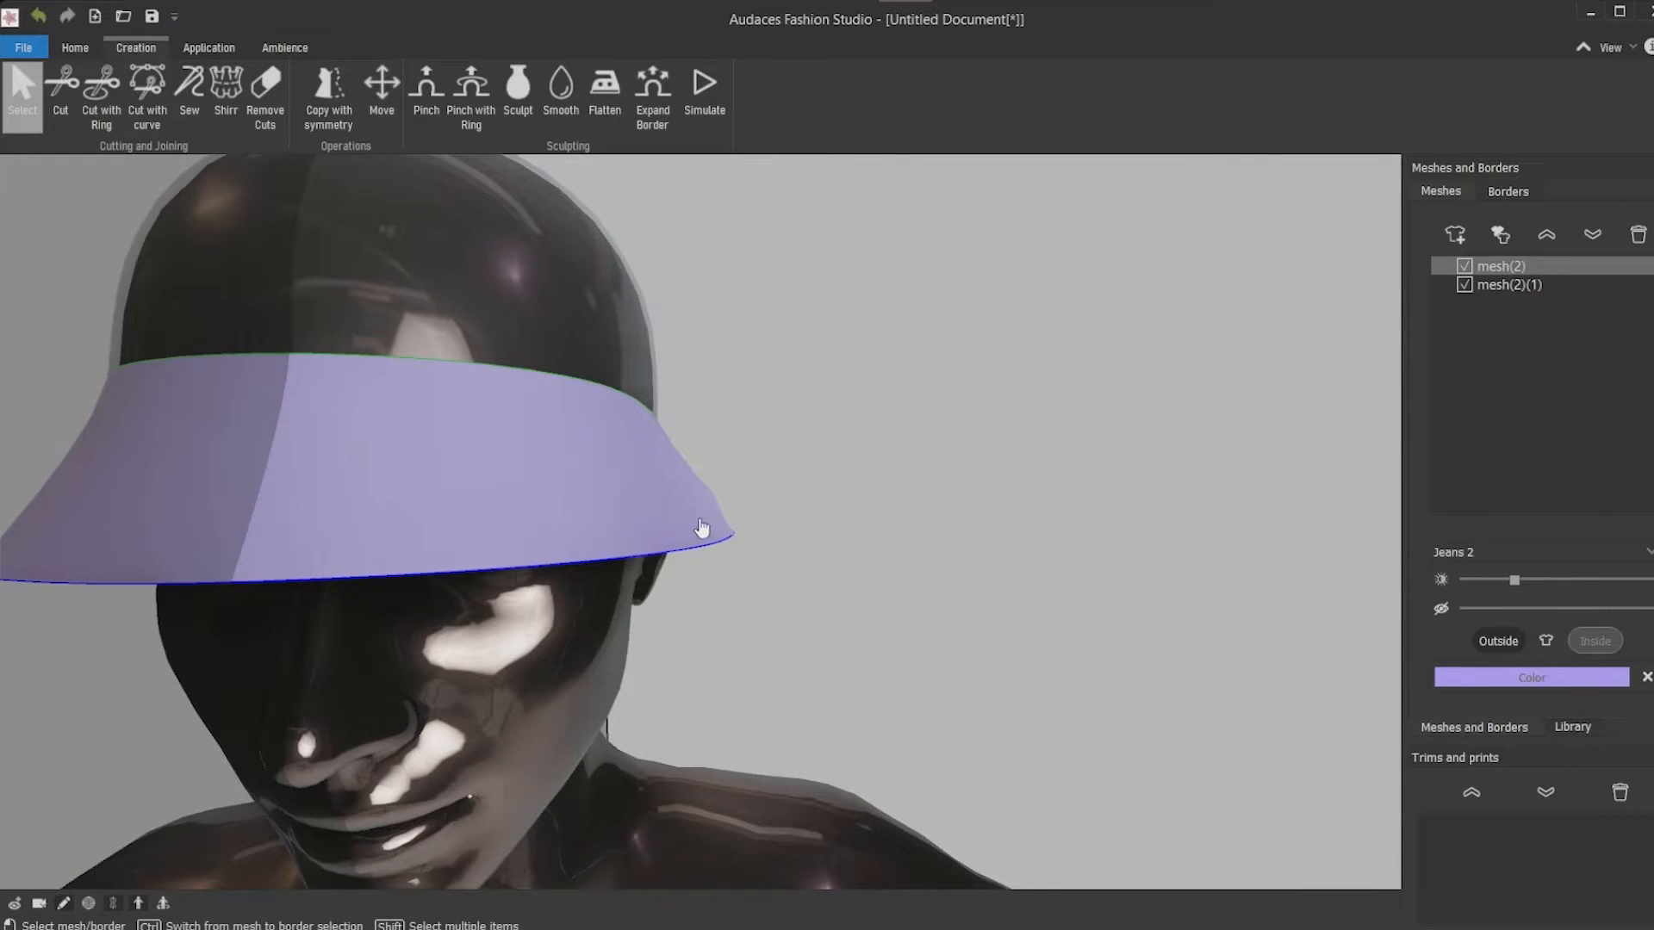
{"action": "left_click", "coordinate": [426, 90]}
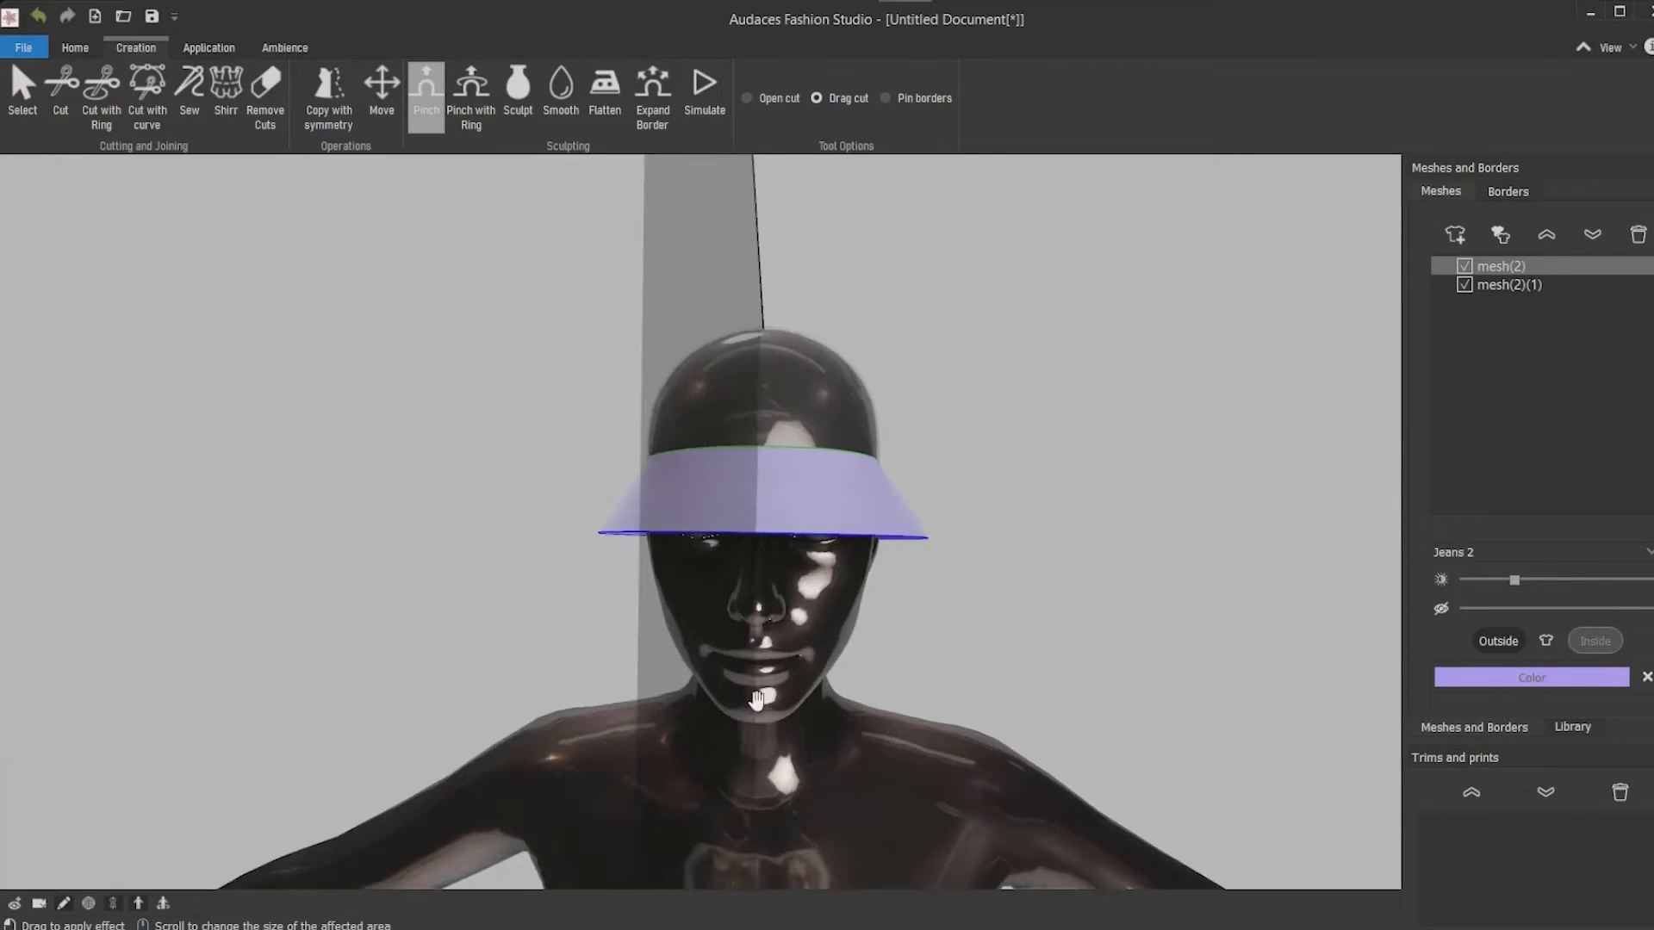
Pinch the crown piece into a dome and split it with a ring cut into a third piece
{"action": "left_click", "coordinate": [21, 89]}
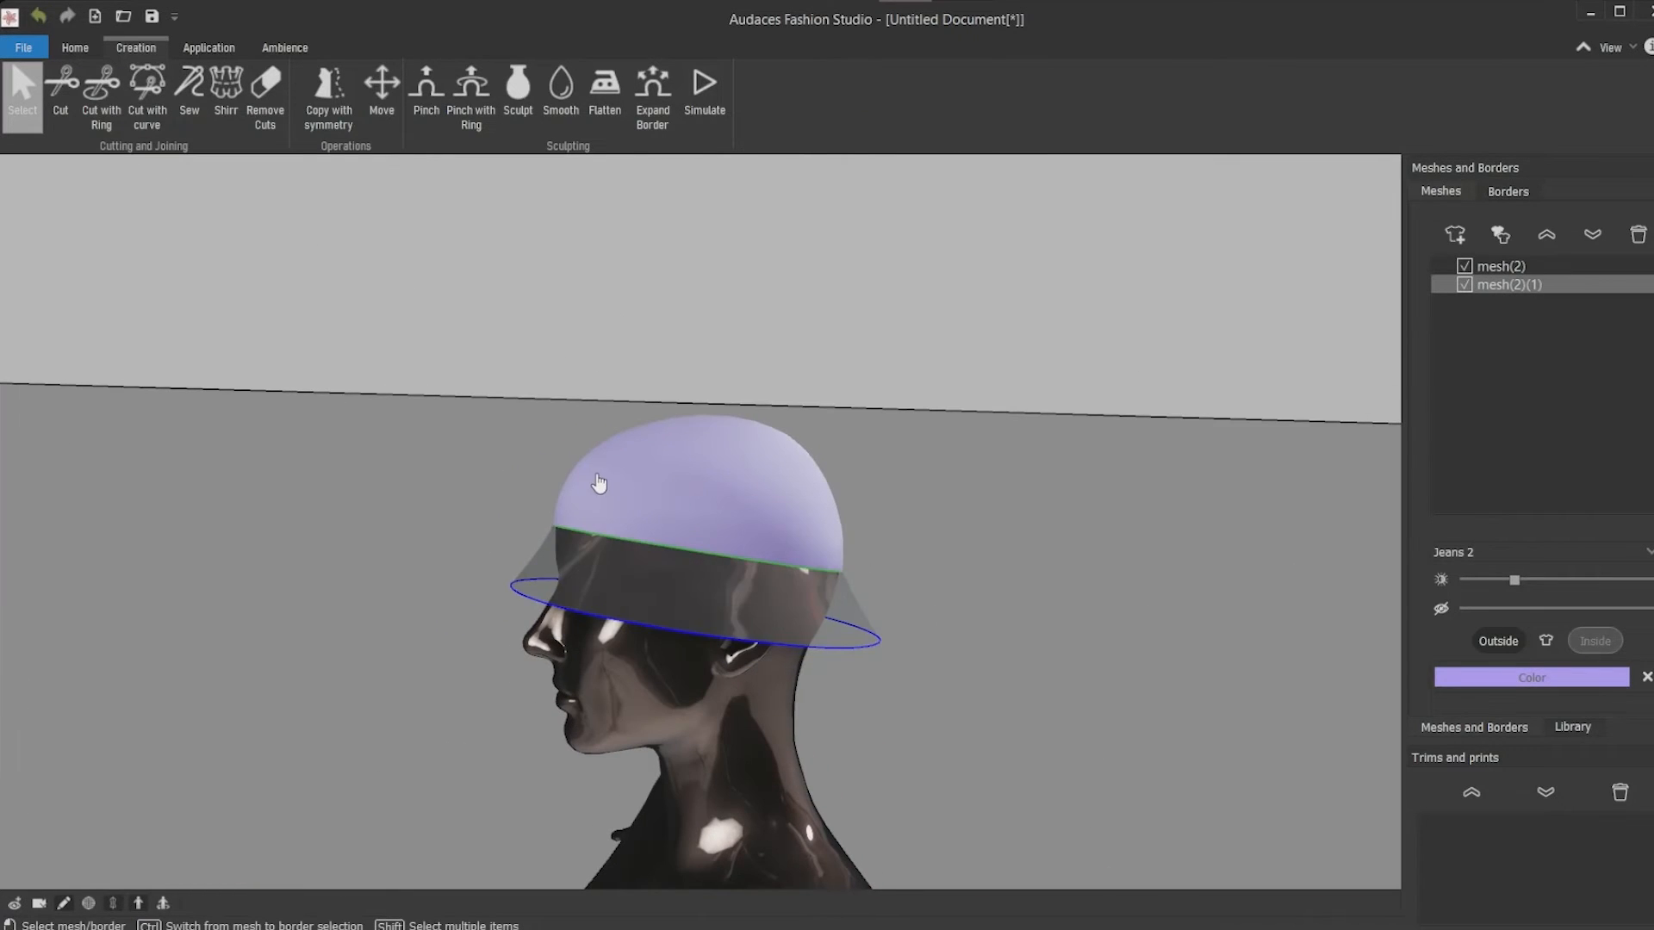
{"action": "left_click", "coordinate": [426, 85]}
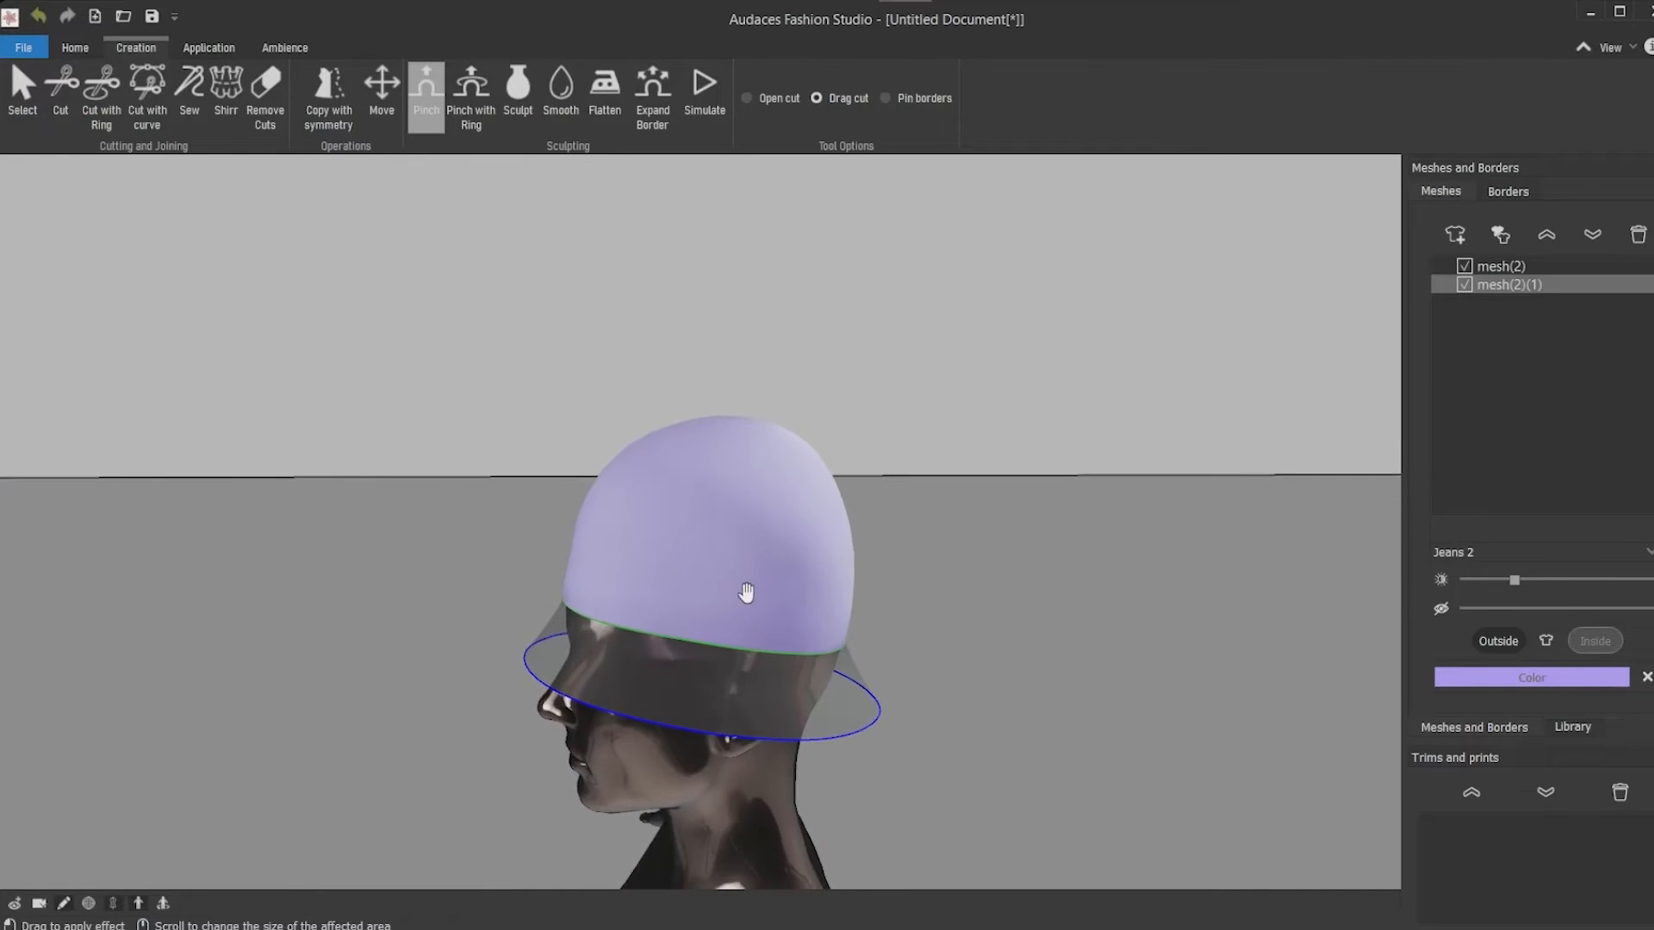
{"action": "left_click", "coordinate": [100, 89]}
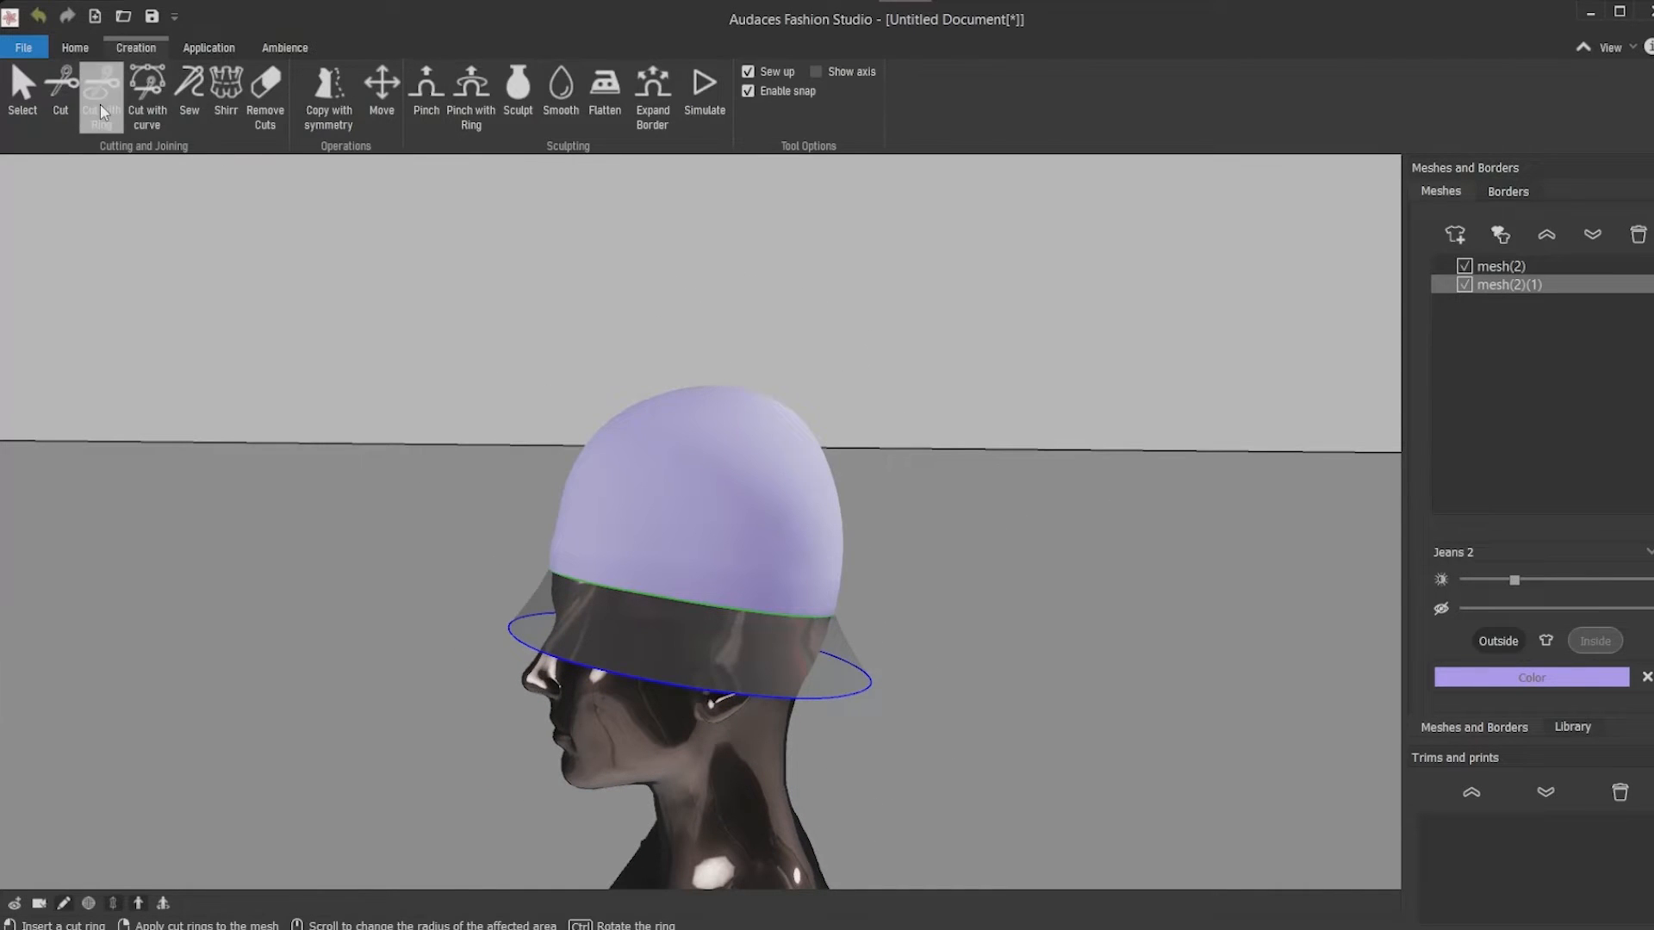
{"action": "left_click", "coordinate": [100, 86]}
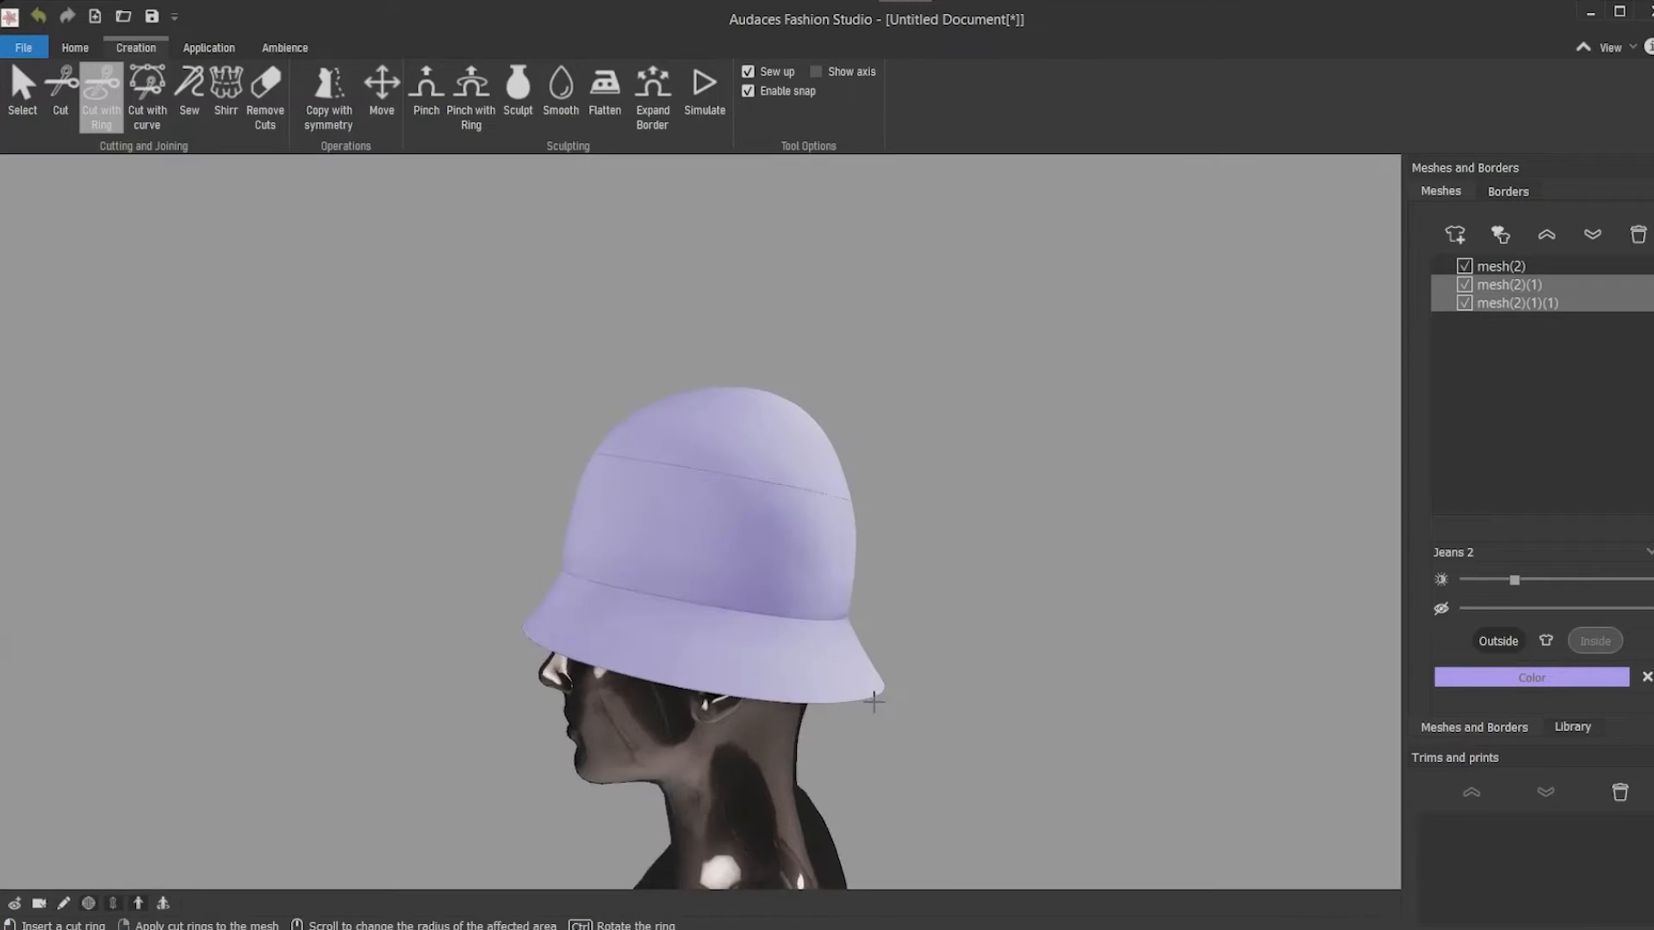
{"action": "left_click", "coordinate": [21, 95]}
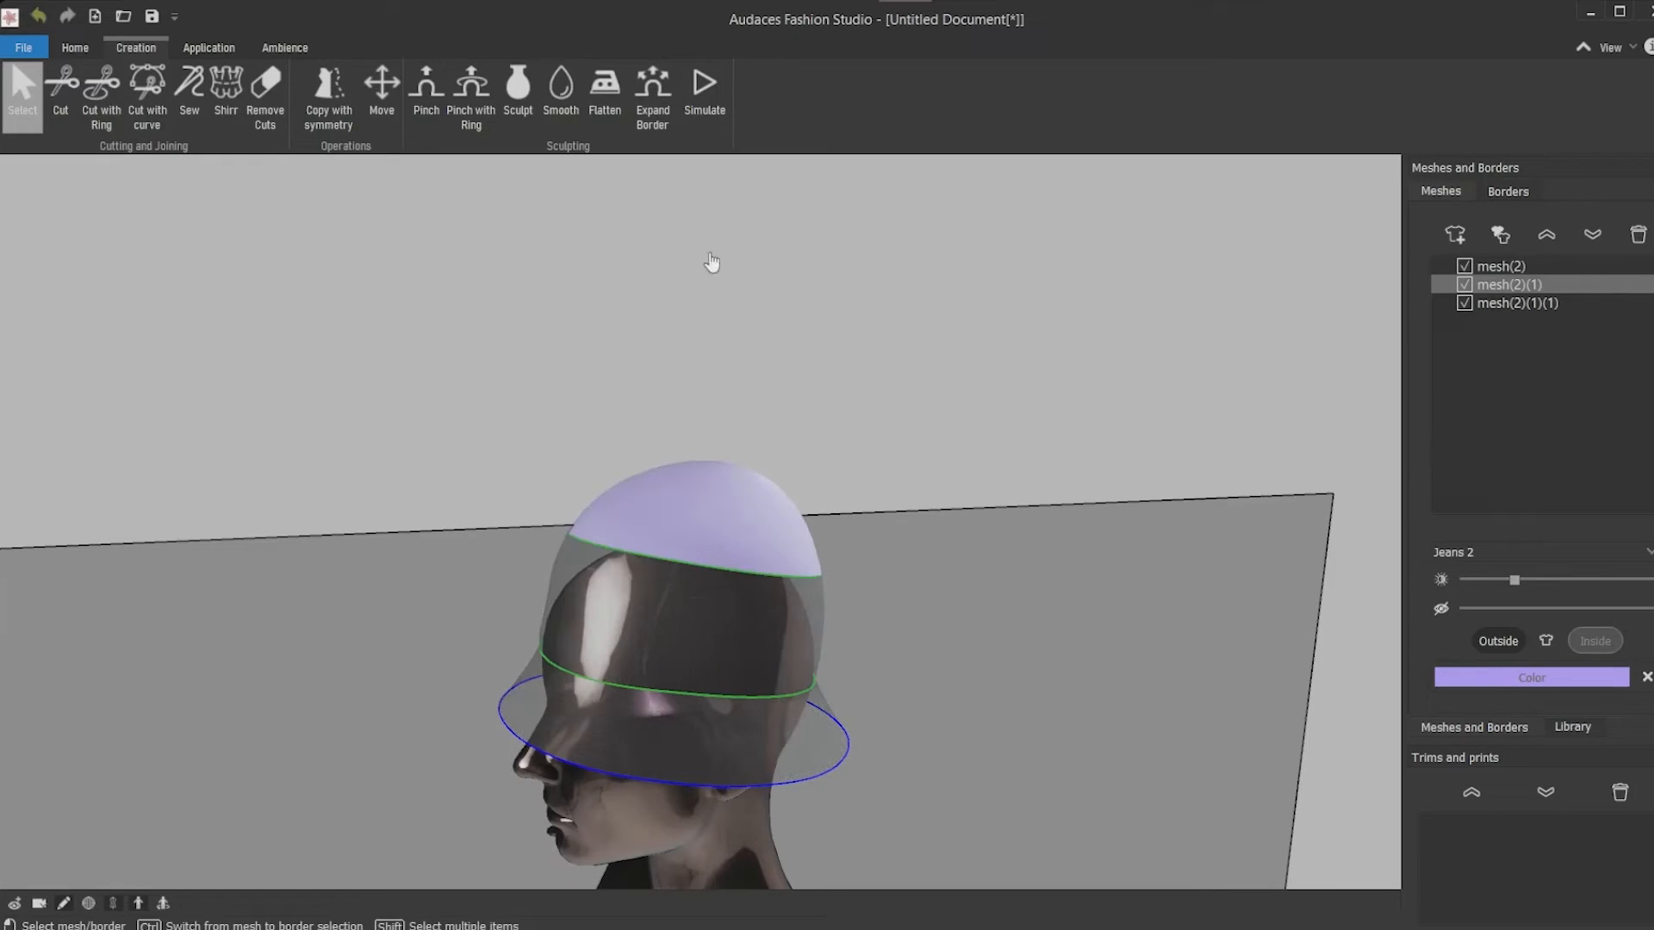
{"action": "mouse_move", "coordinate": [605, 84]}
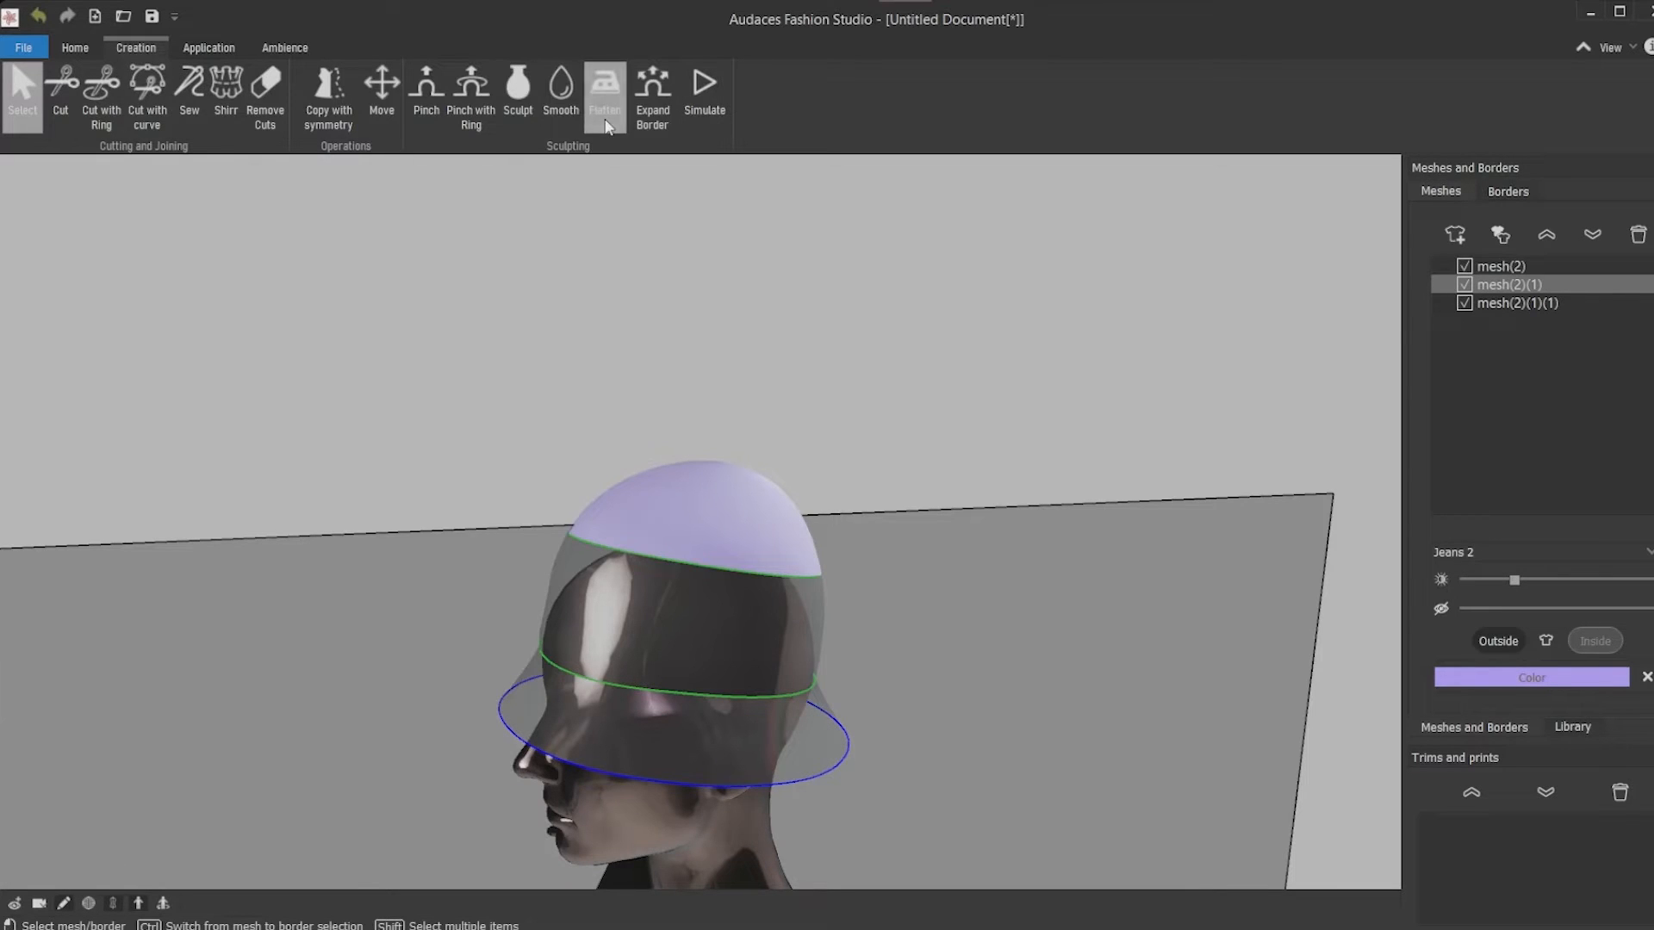
Smooth the crown top and pull it in closer around the mannequin head
{"action": "left_click", "coordinate": [605, 86]}
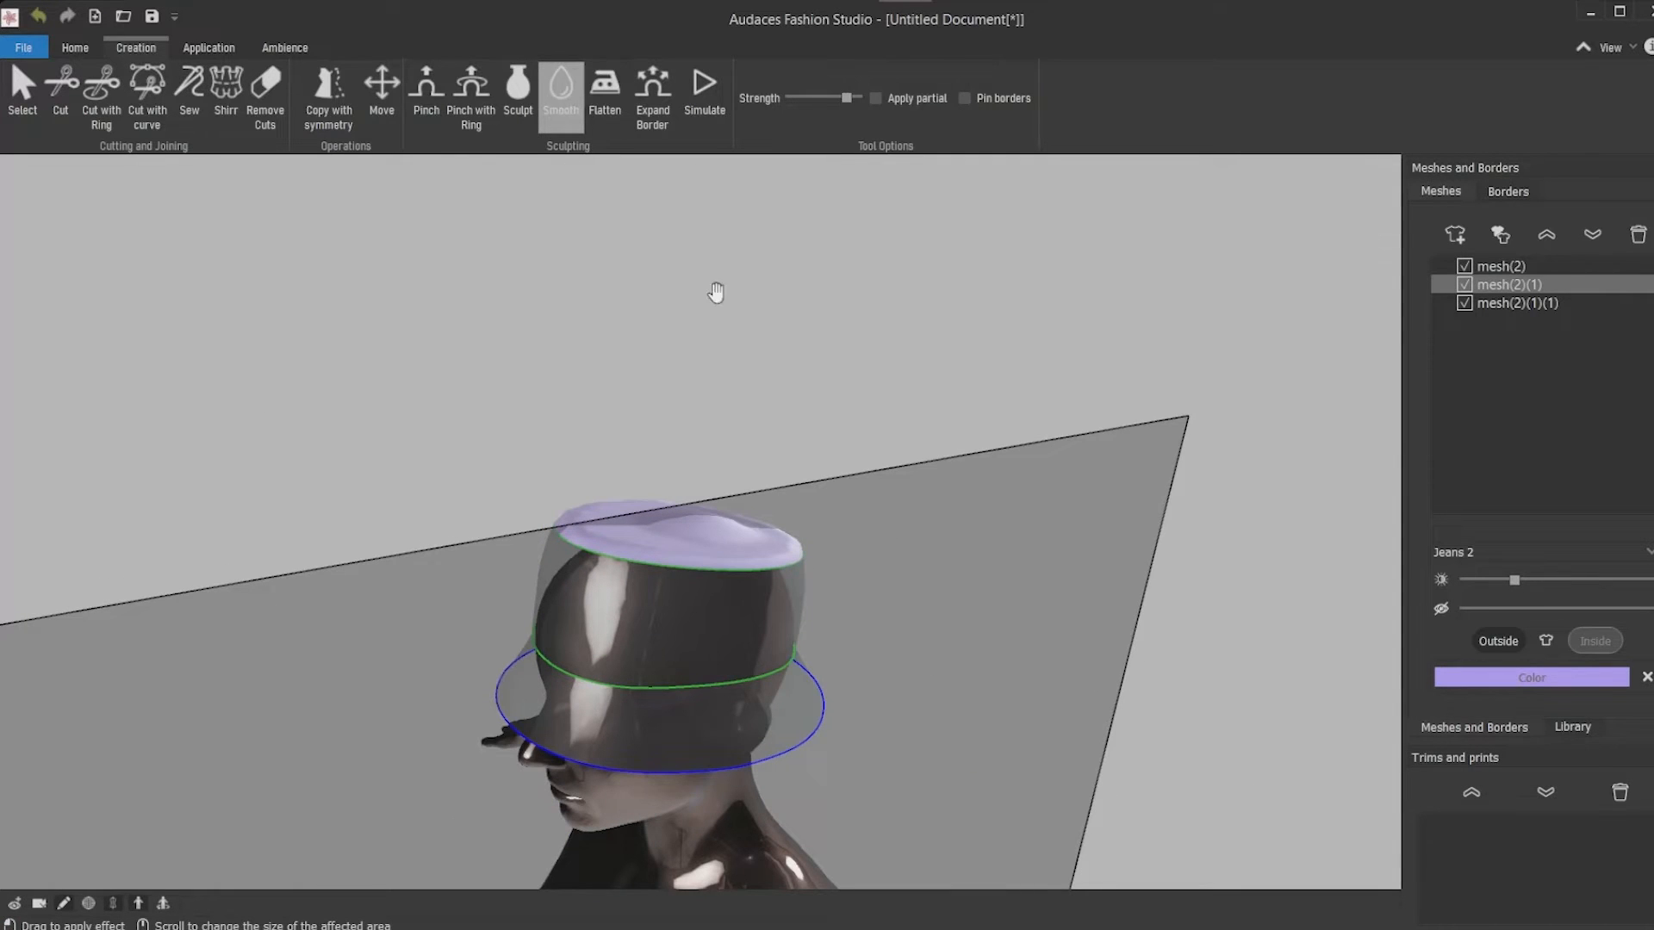
{"action": "left_click", "coordinate": [21, 95]}
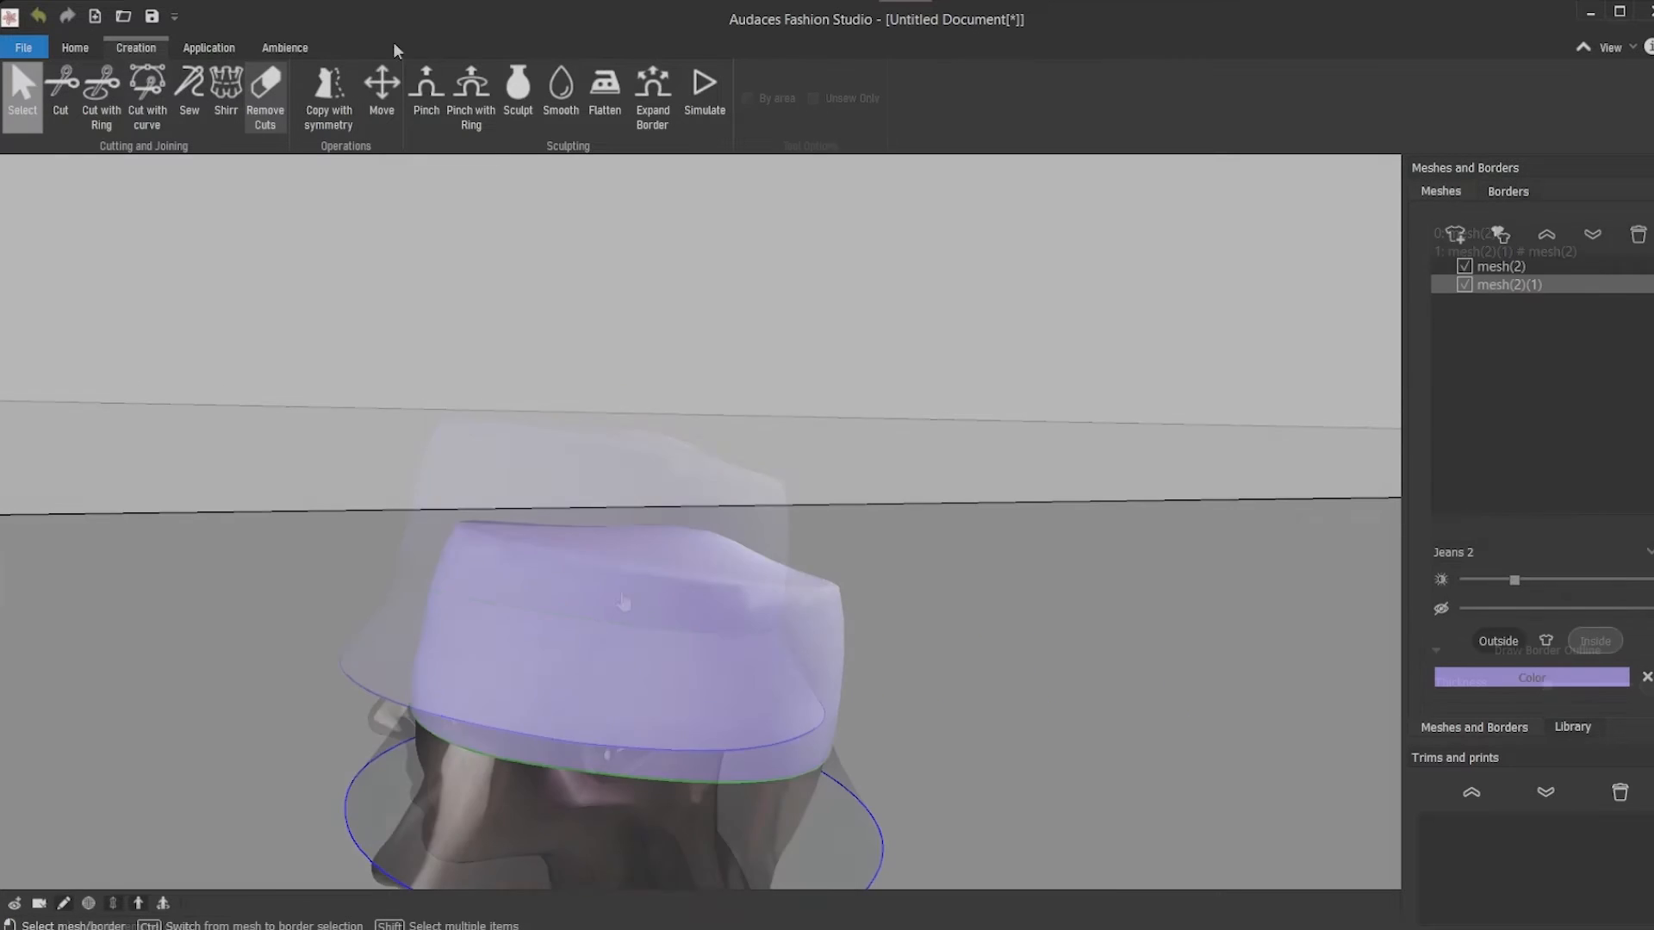
{"action": "left_click", "coordinate": [426, 86]}
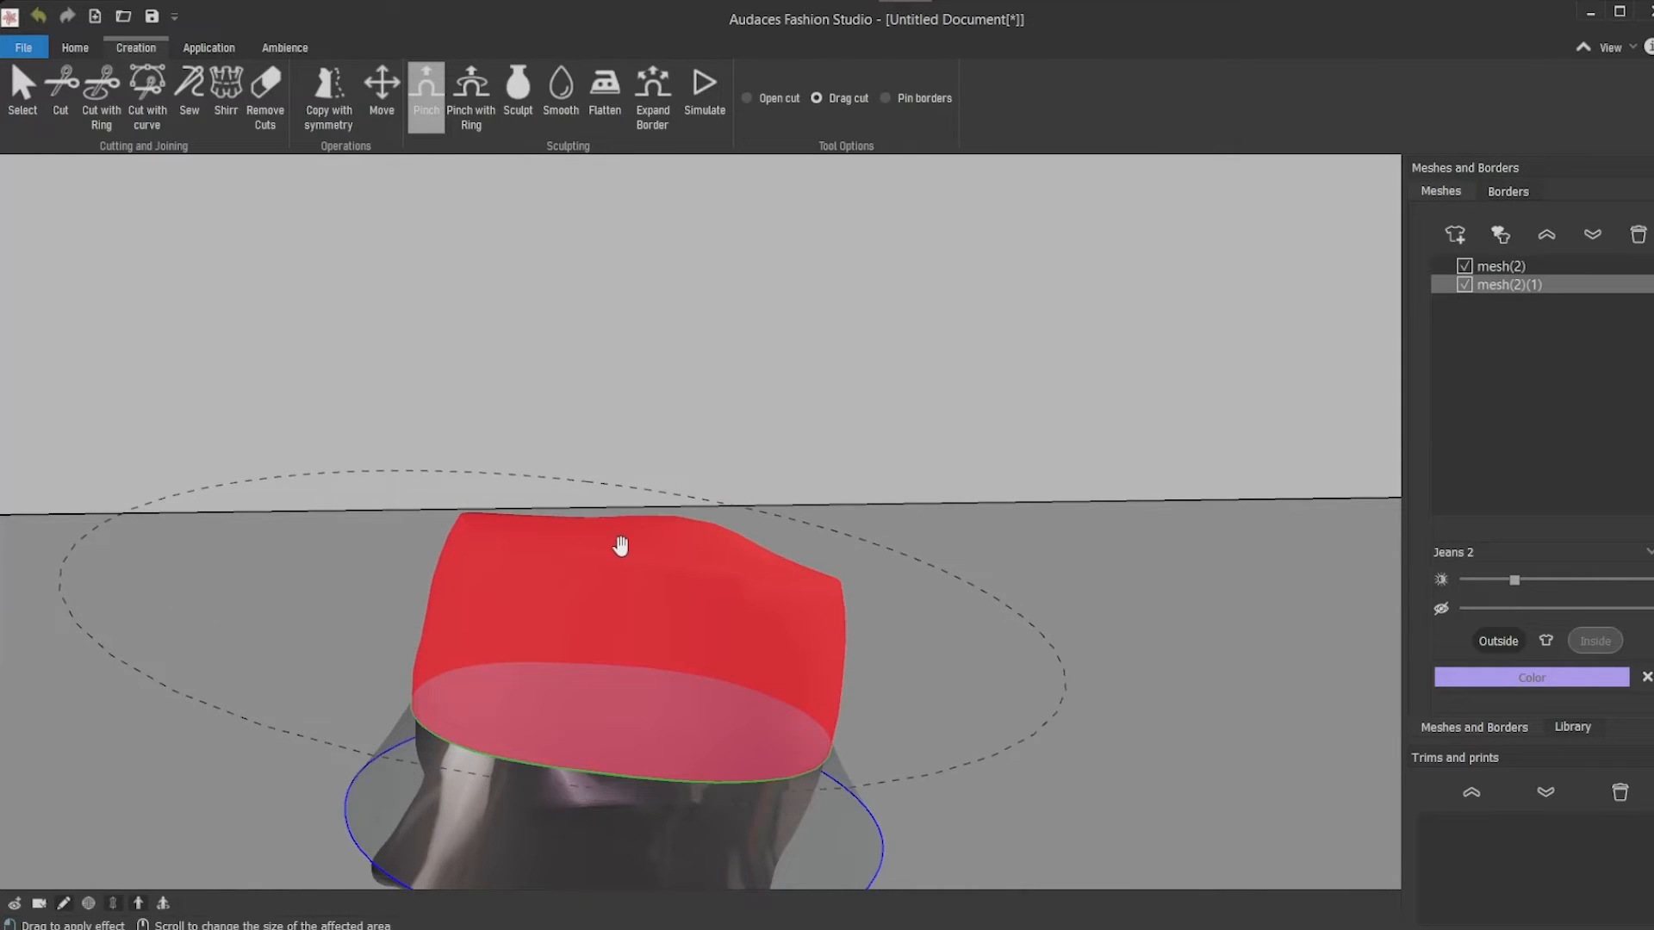
{"action": "left_click", "coordinate": [560, 85]}
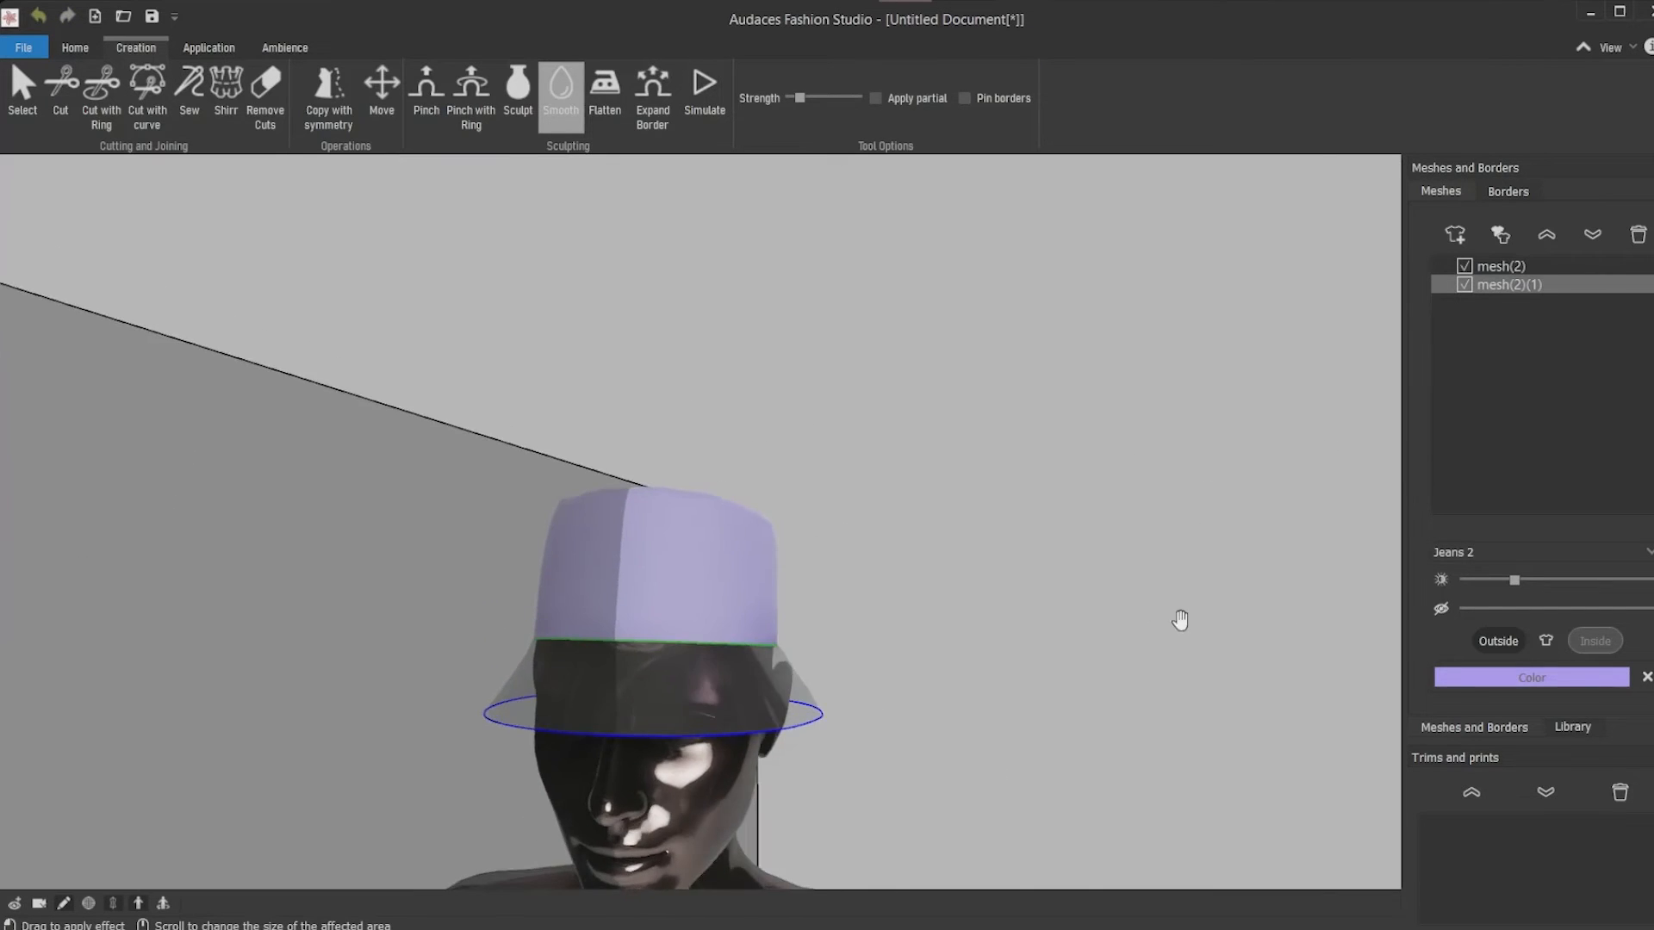
{"action": "left_click", "coordinate": [21, 84]}
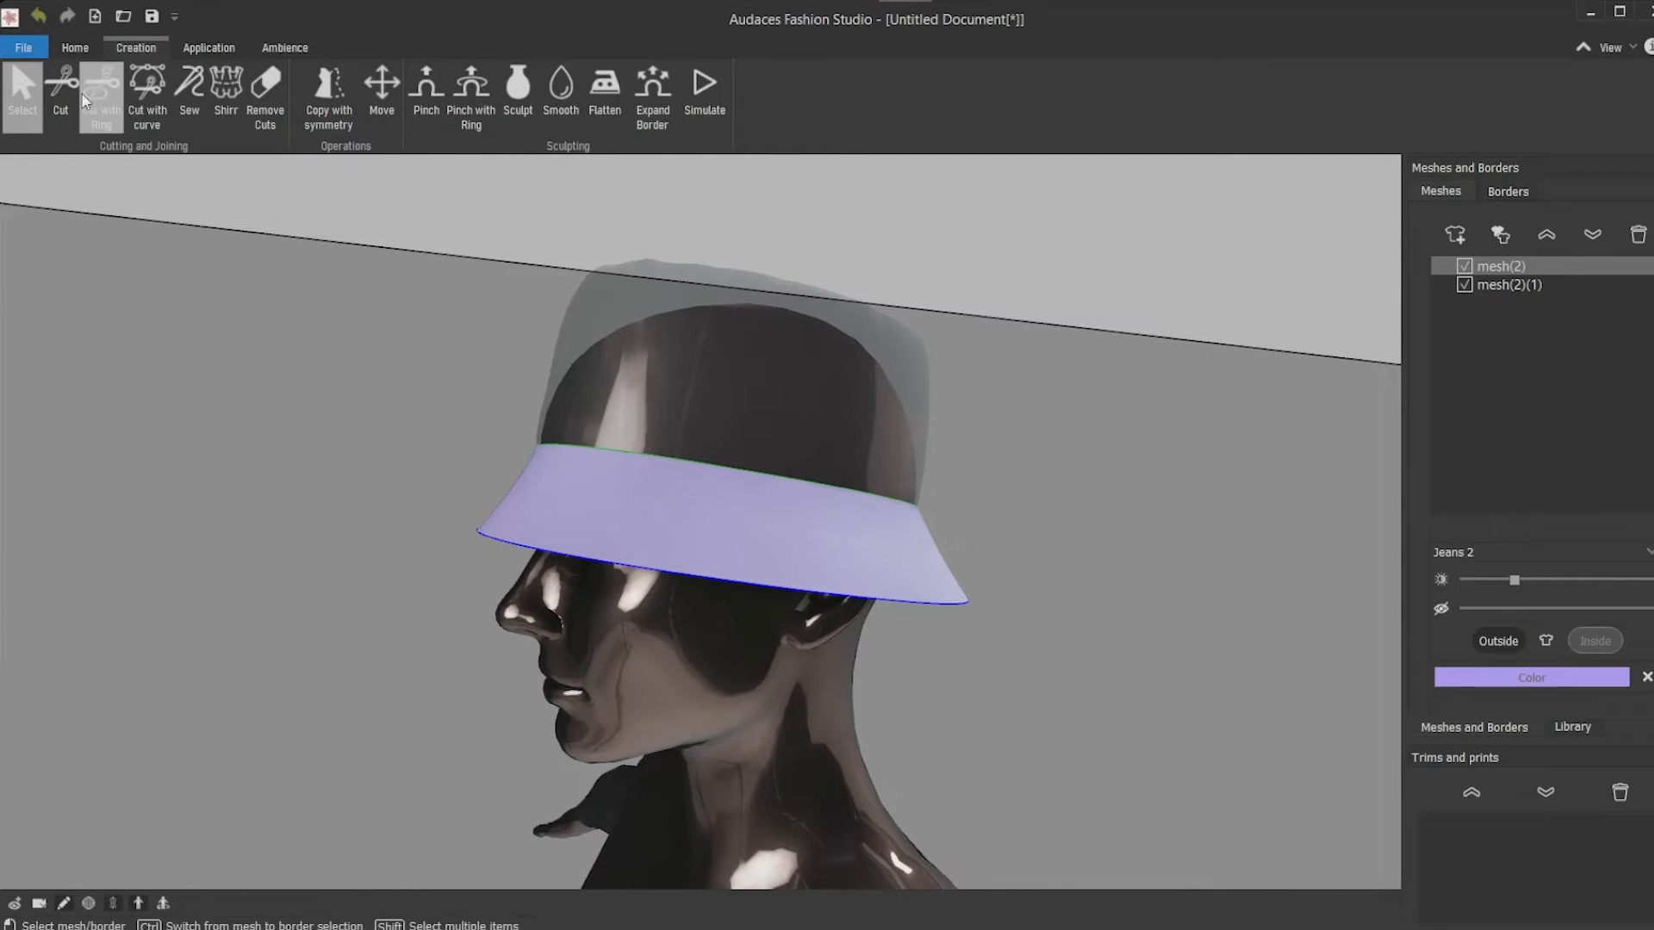
Cut several rings across the brim and select the seam lines between the bands
{"action": "left_click", "coordinate": [100, 95]}
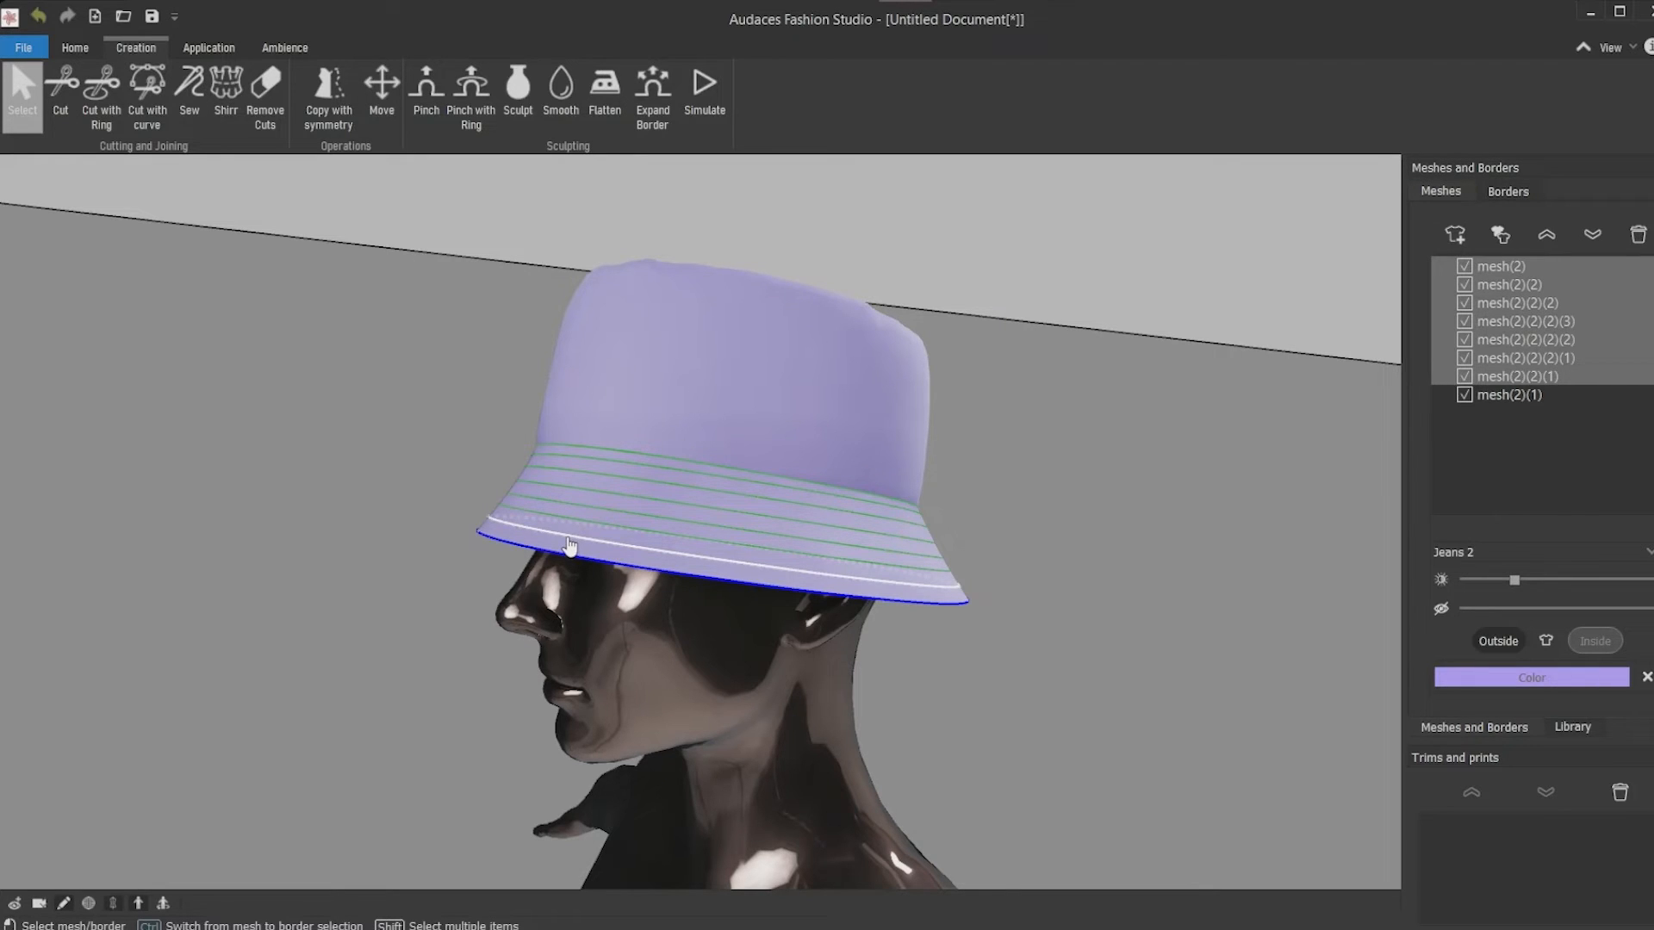
{"action": "left_click", "coordinate": [1507, 191]}
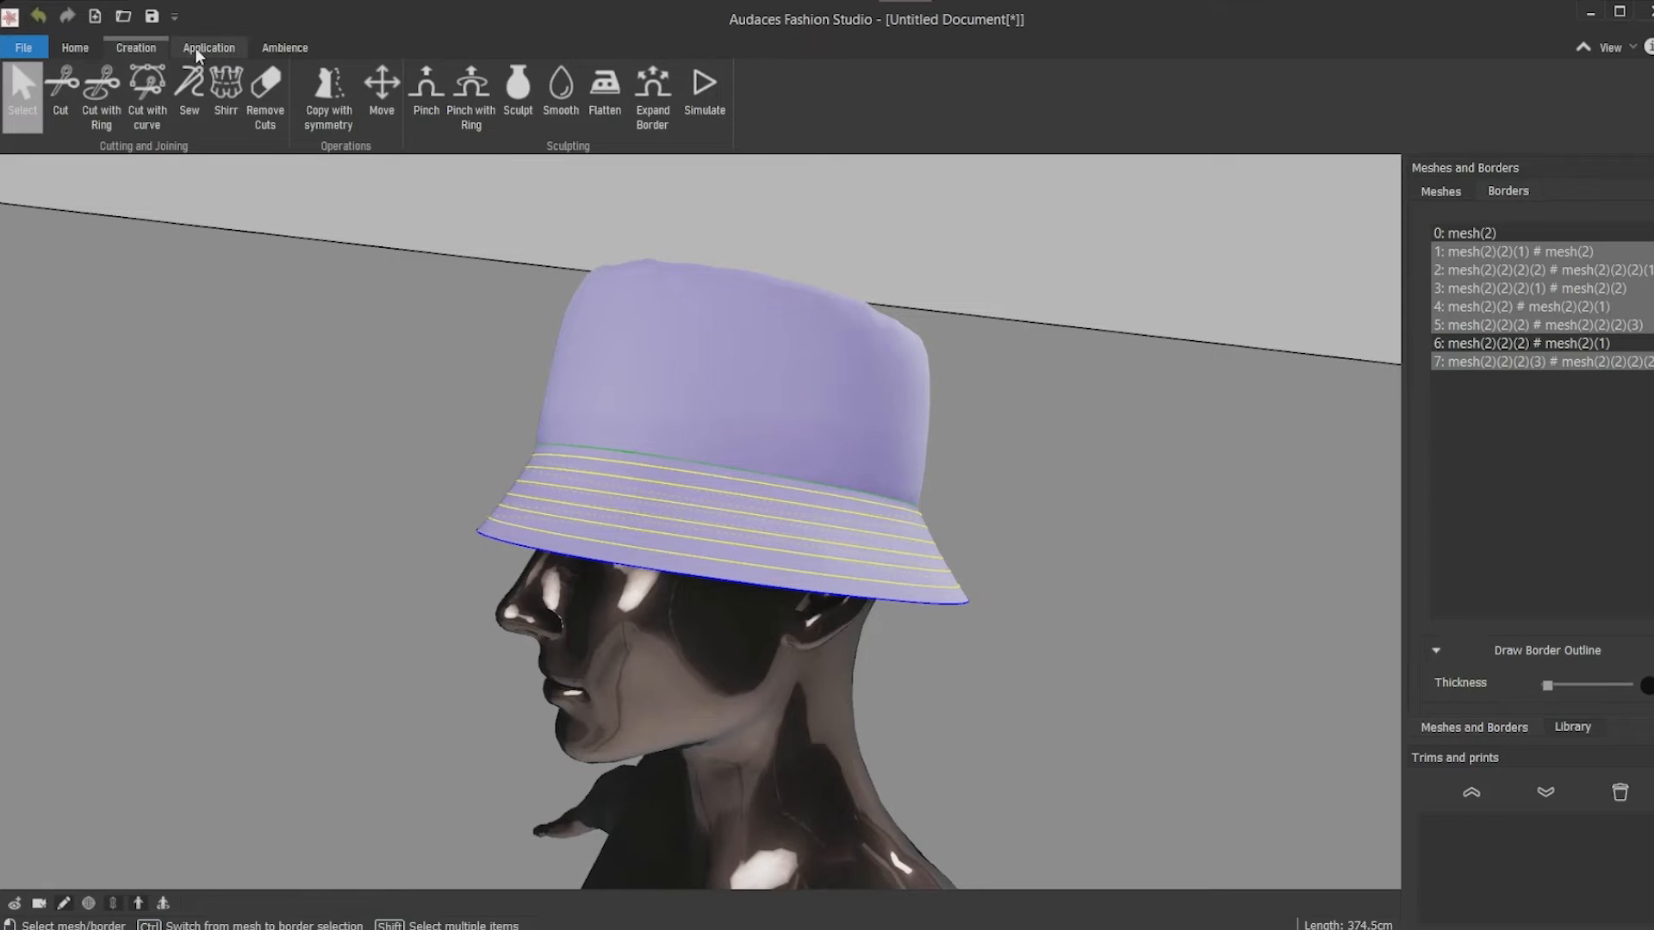
Apply CT001 straight topstitching along the brim seams and adjust the stitch dimensions
{"action": "left_click", "coordinate": [391, 95]}
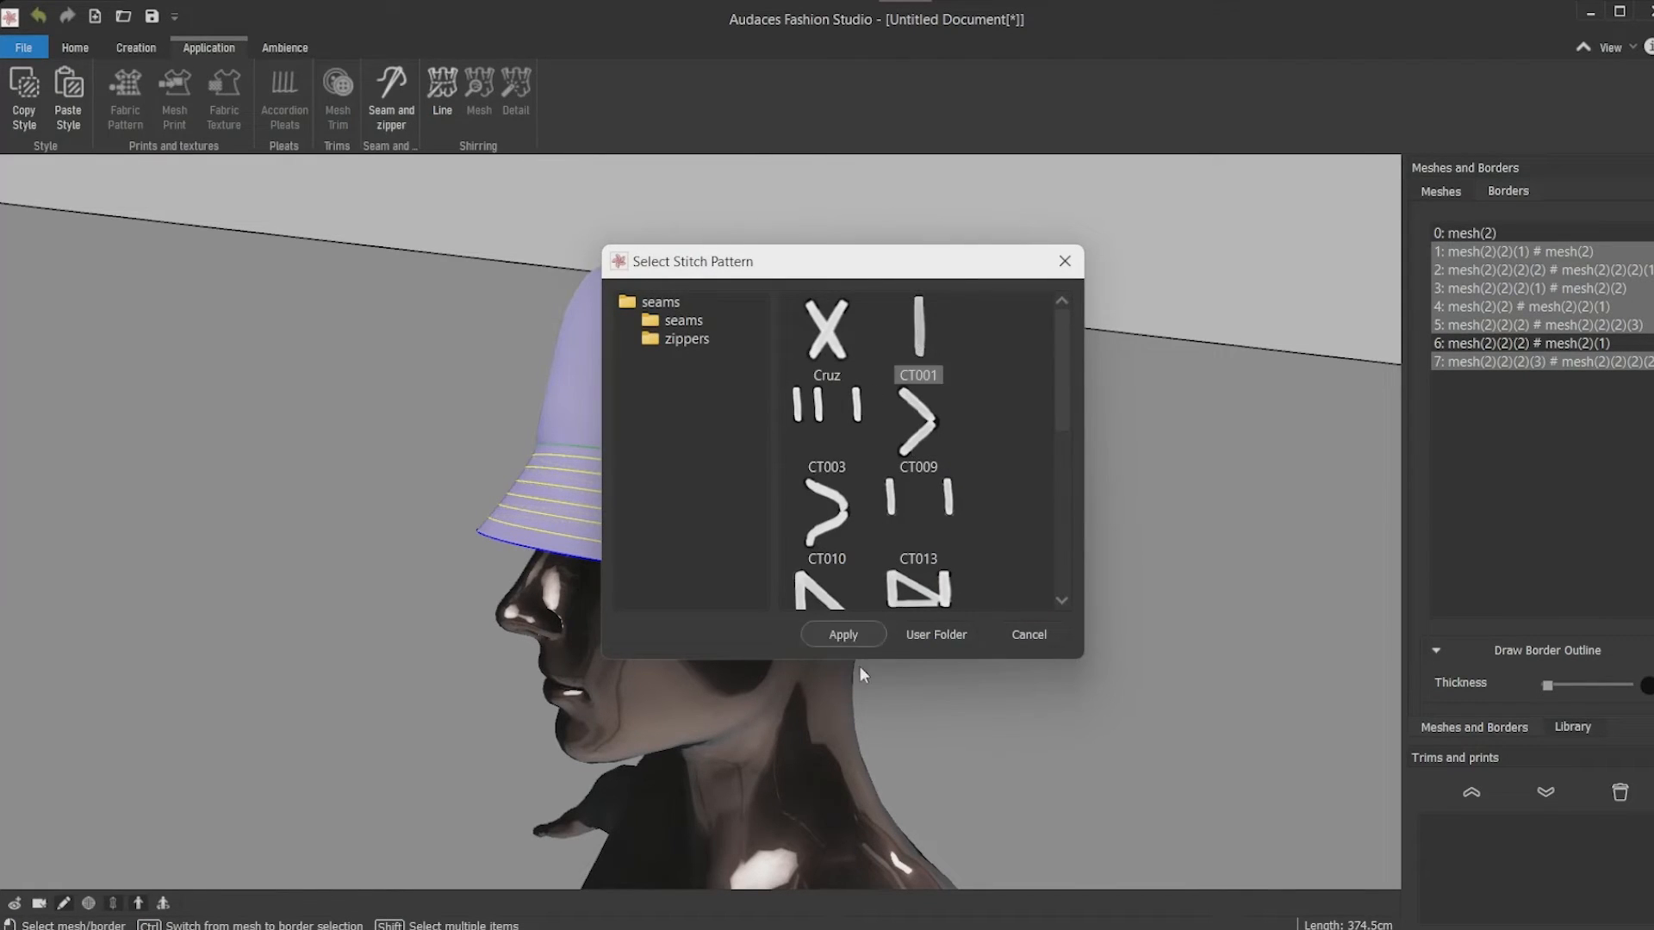
{"action": "left_click", "coordinate": [842, 634]}
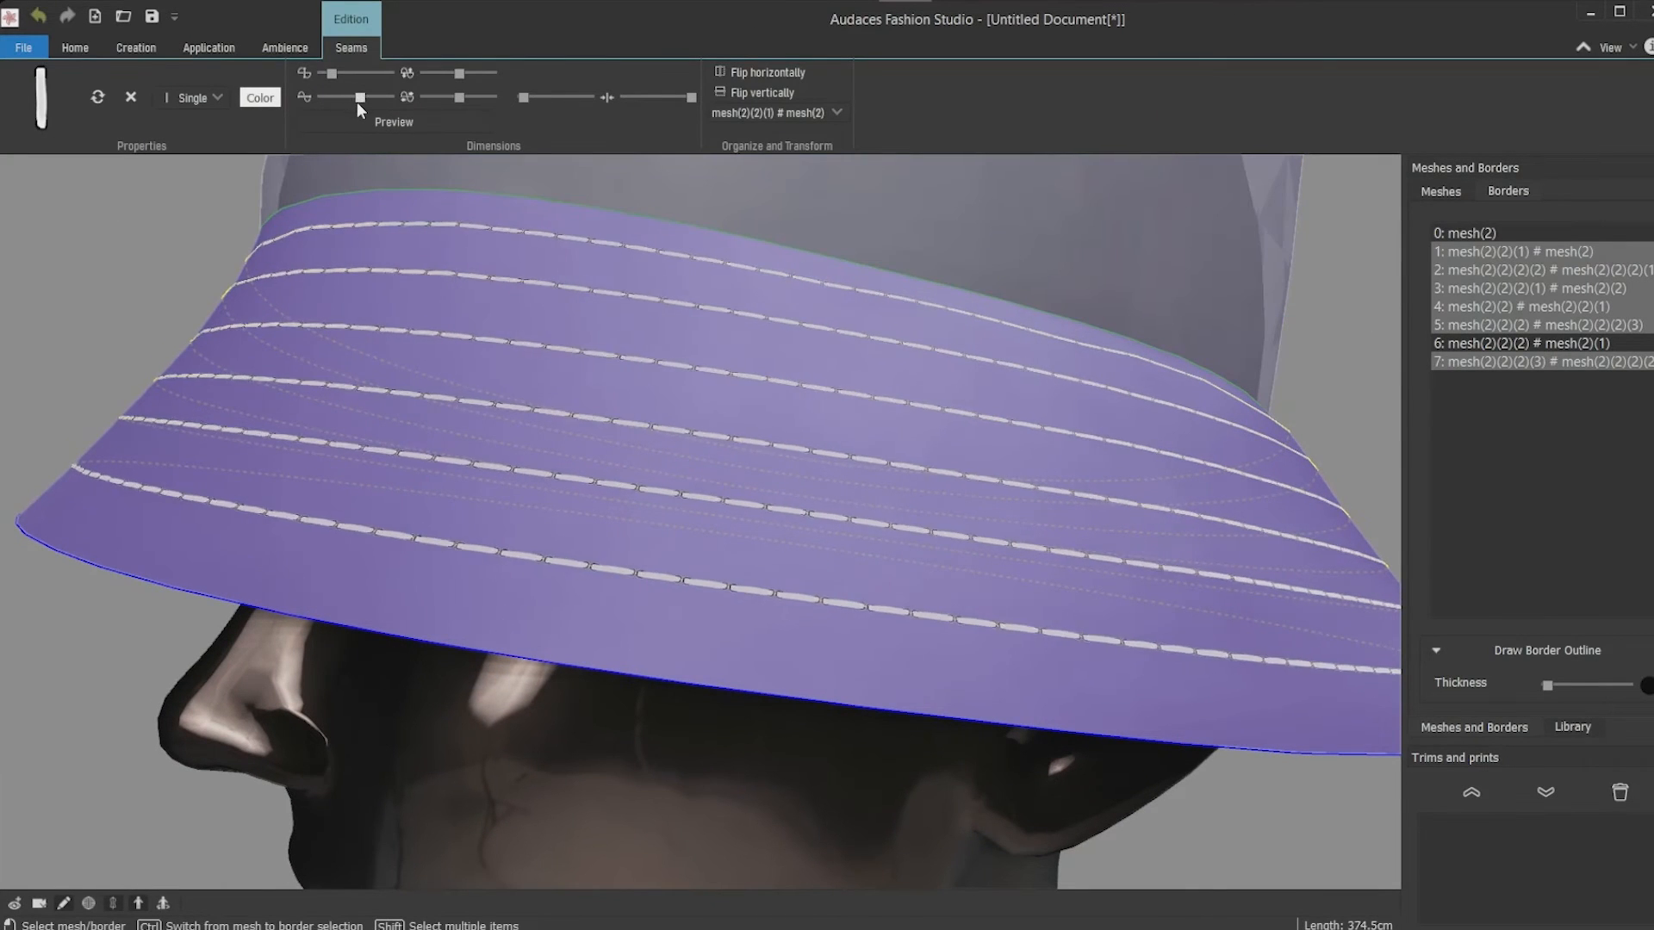
{"action": "left_click_drag", "start_coordinate": [358, 73], "coordinate": [469, 72]}
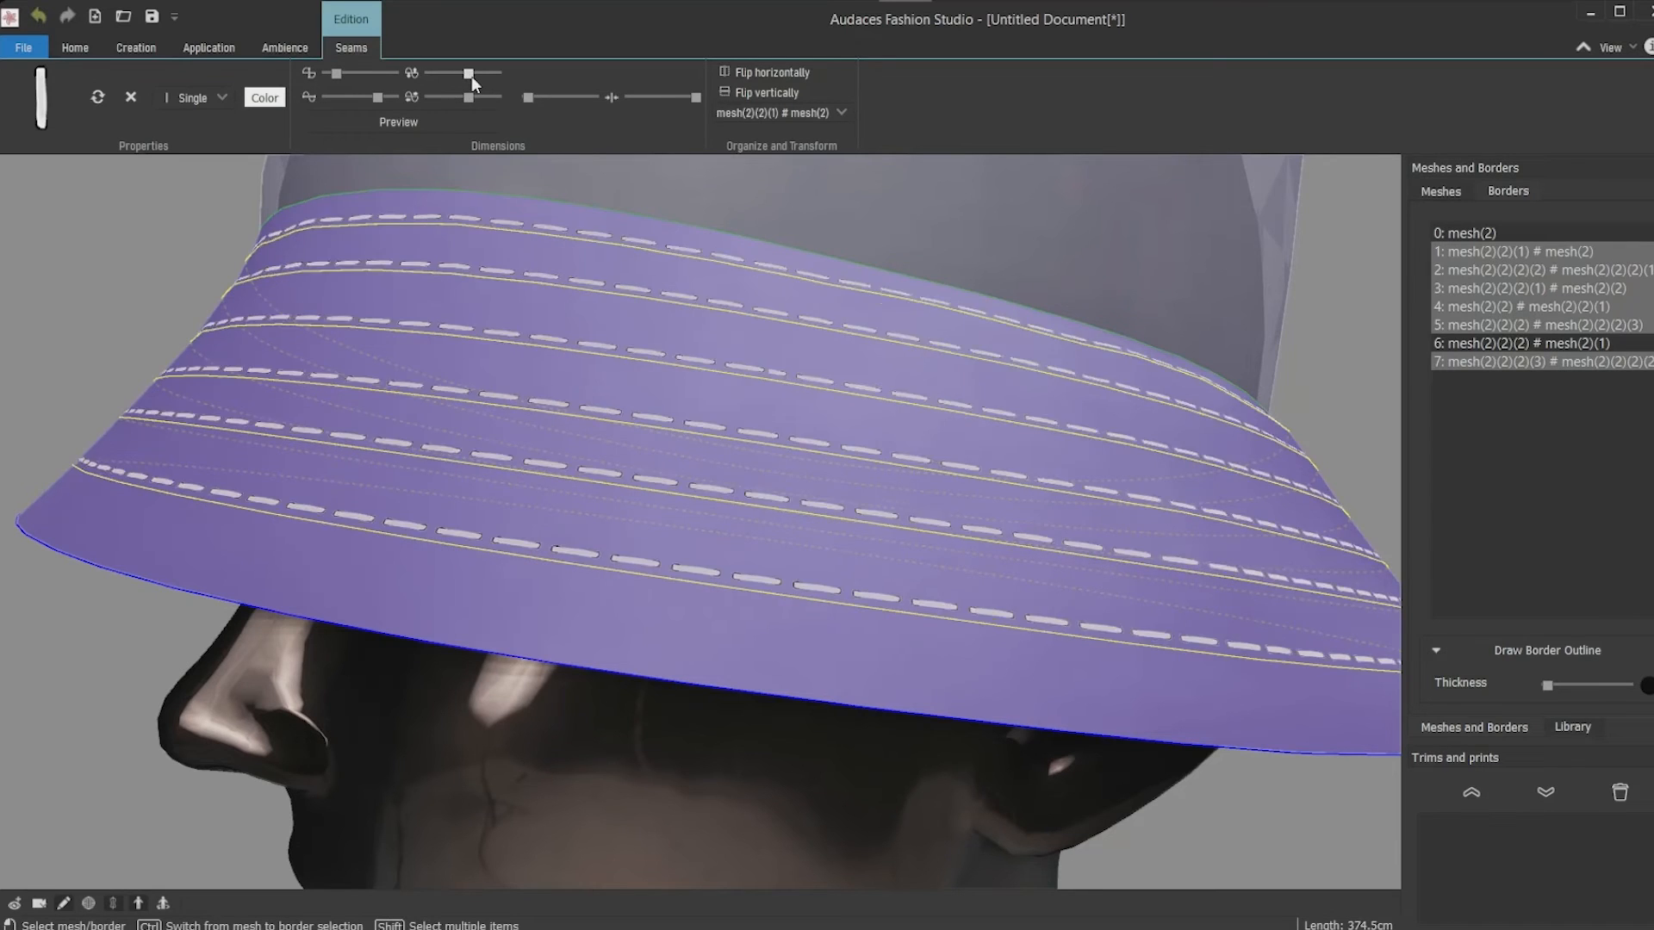
{"action": "left_click_drag", "start_coordinate": [468, 72], "coordinate": [332, 73]}
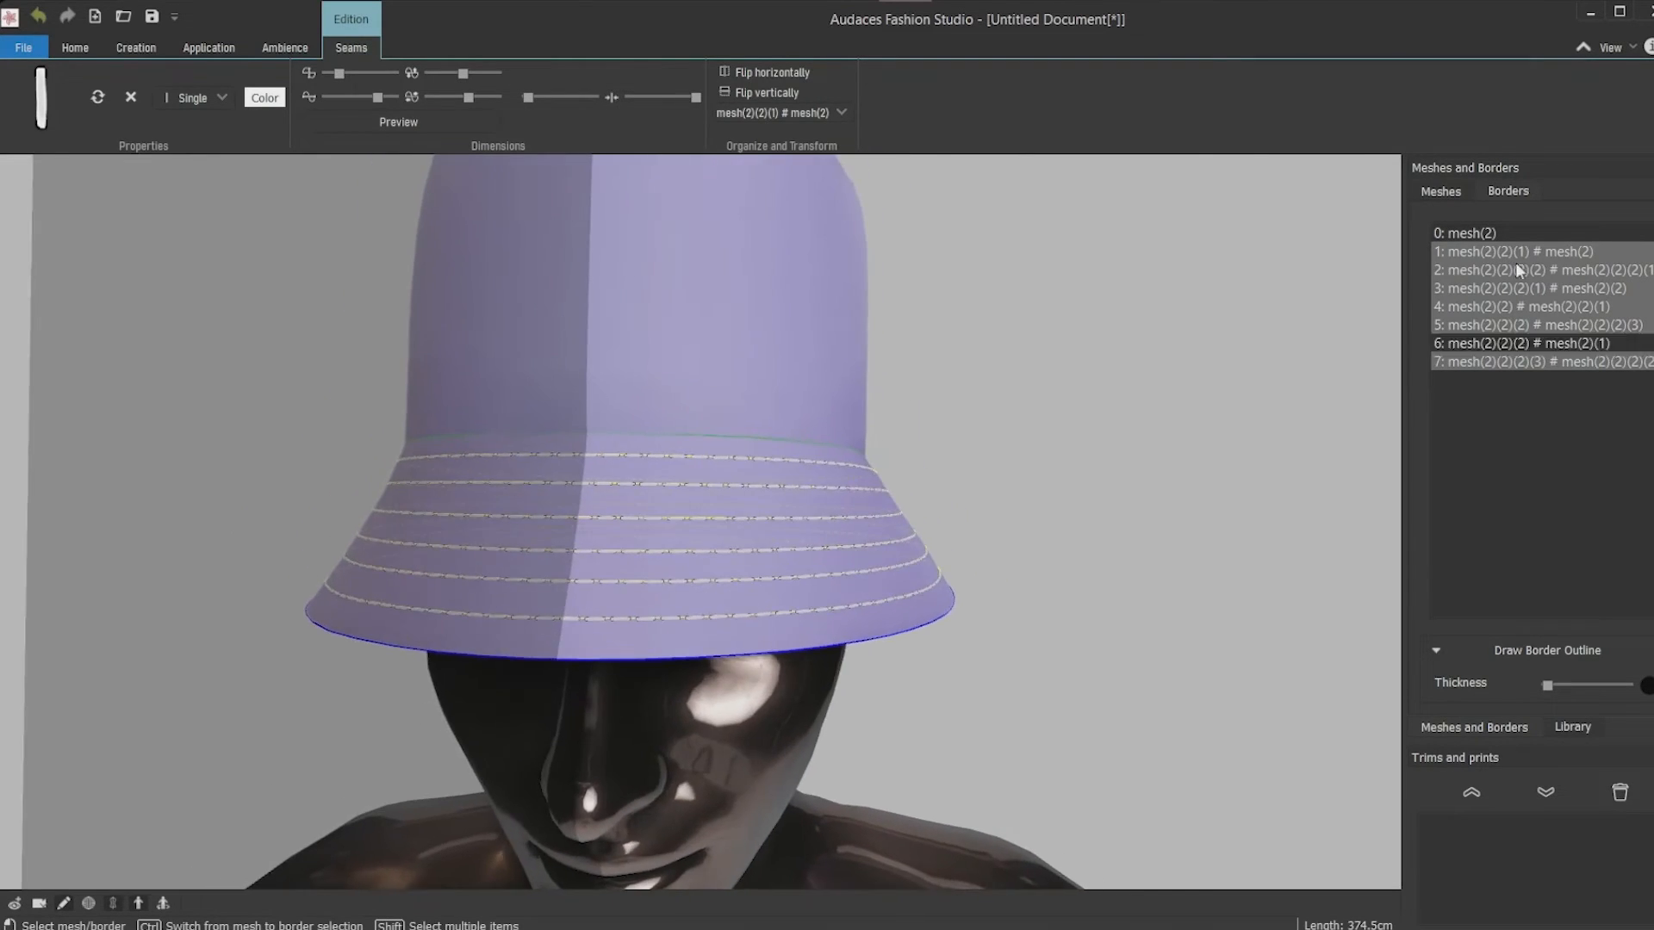
Apply the DenimVarB fabric texture to every piece of the hat
{"action": "left_click", "coordinate": [208, 49]}
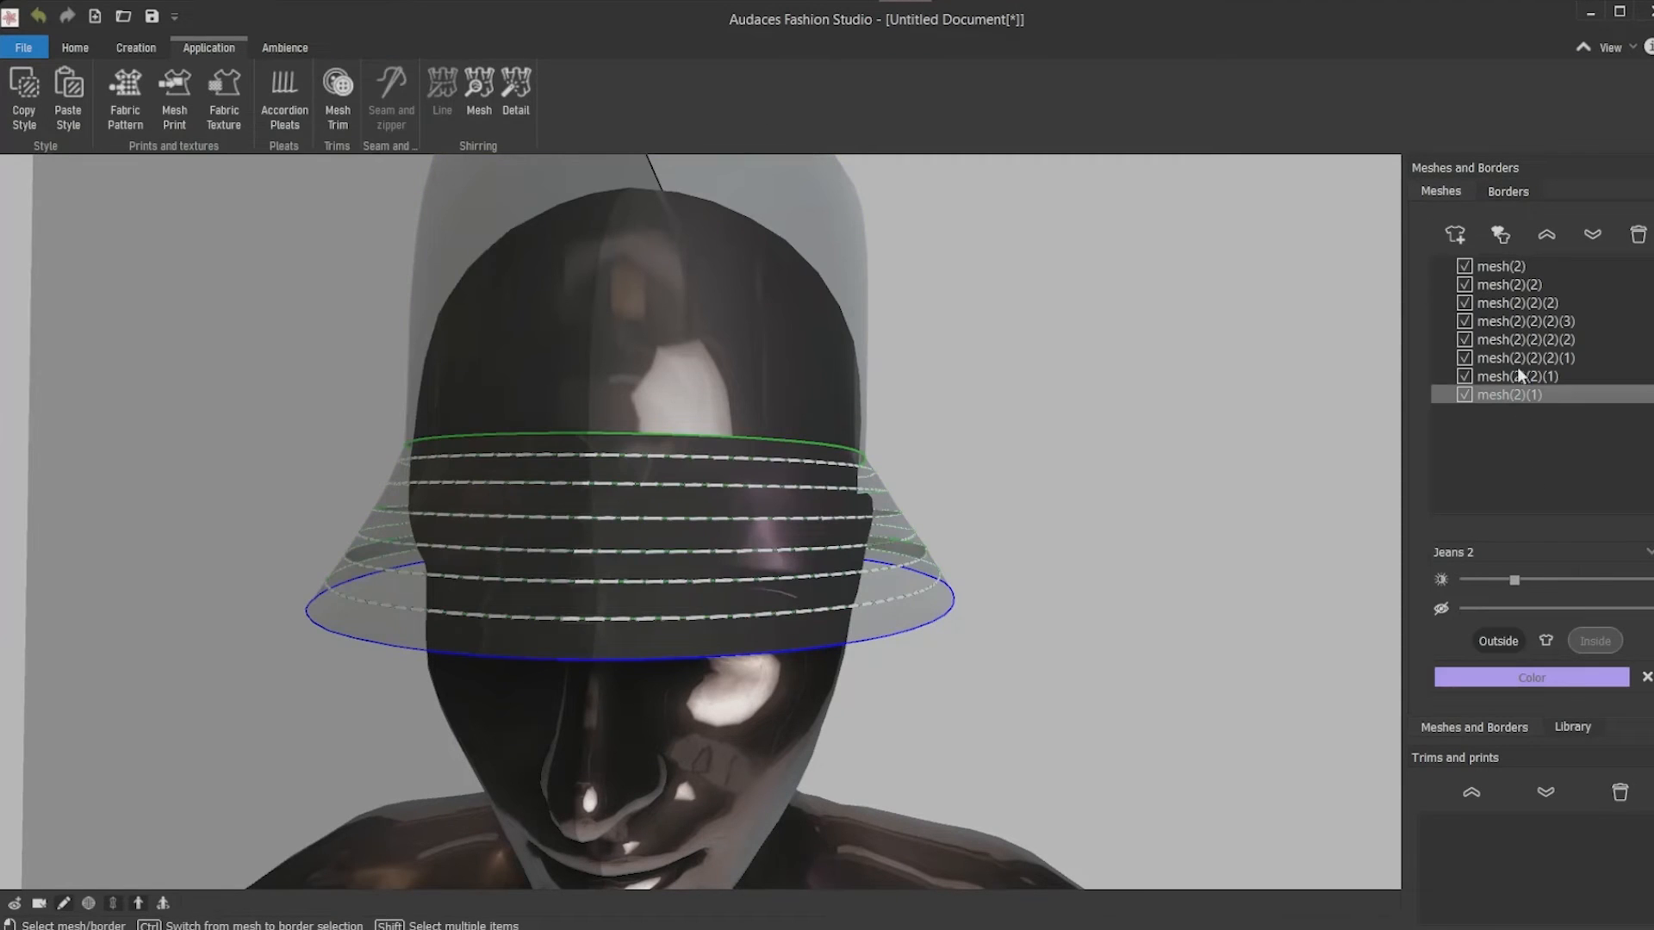
{"action": "left_click", "coordinate": [222, 95]}
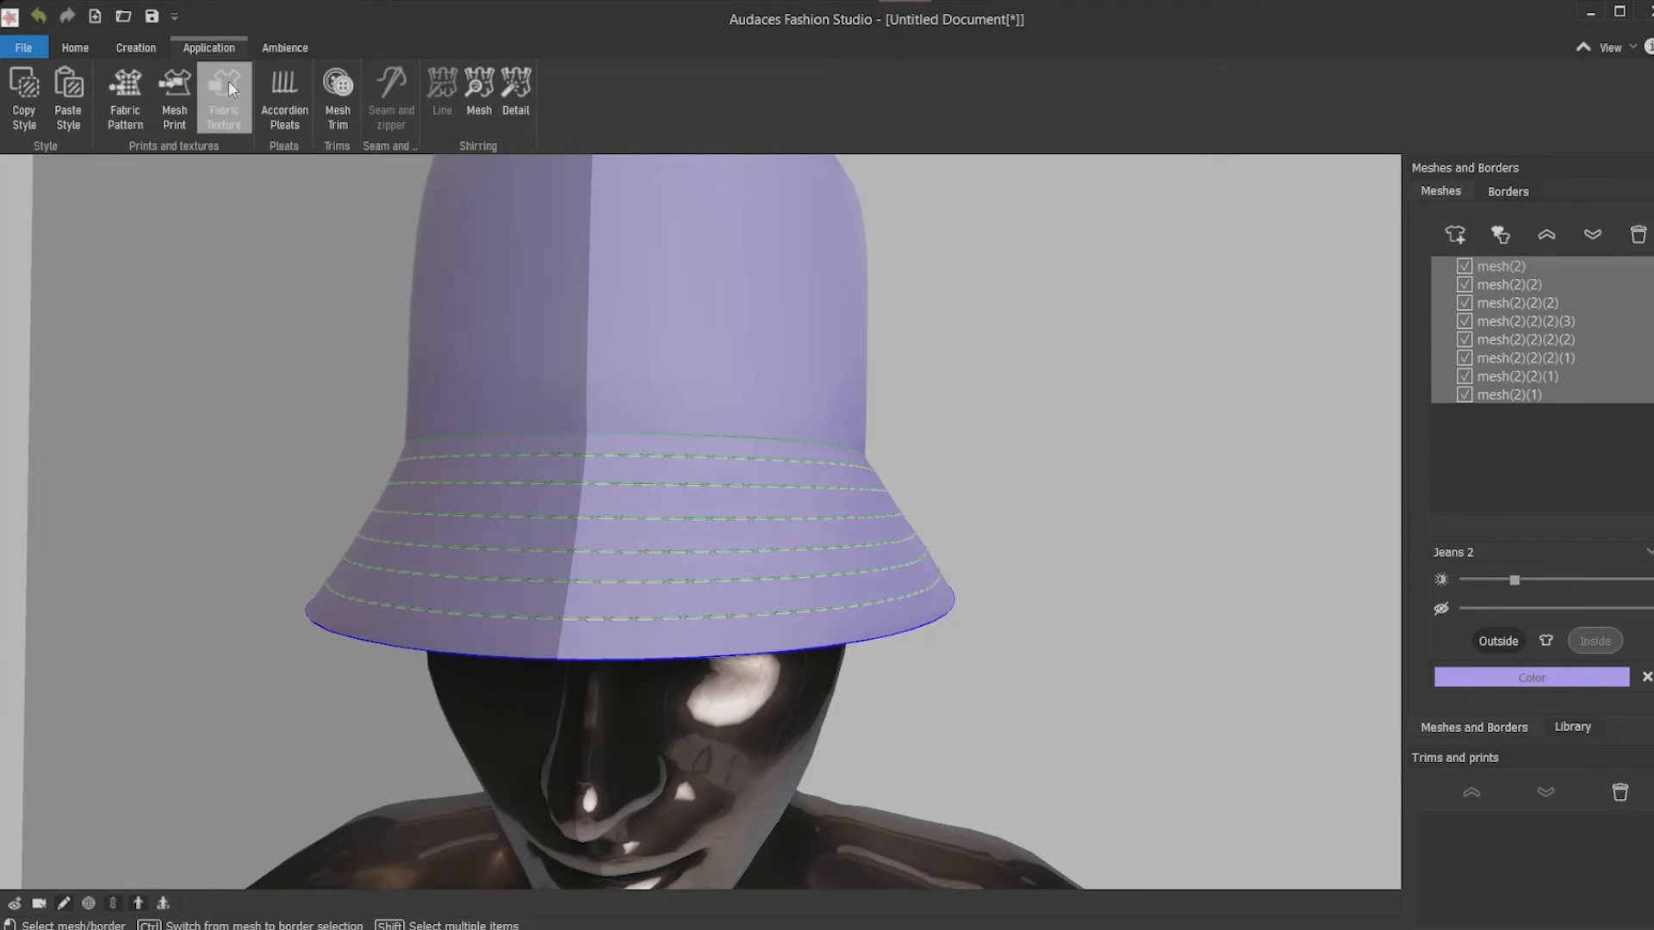
{"action": "left_click", "coordinate": [223, 94]}
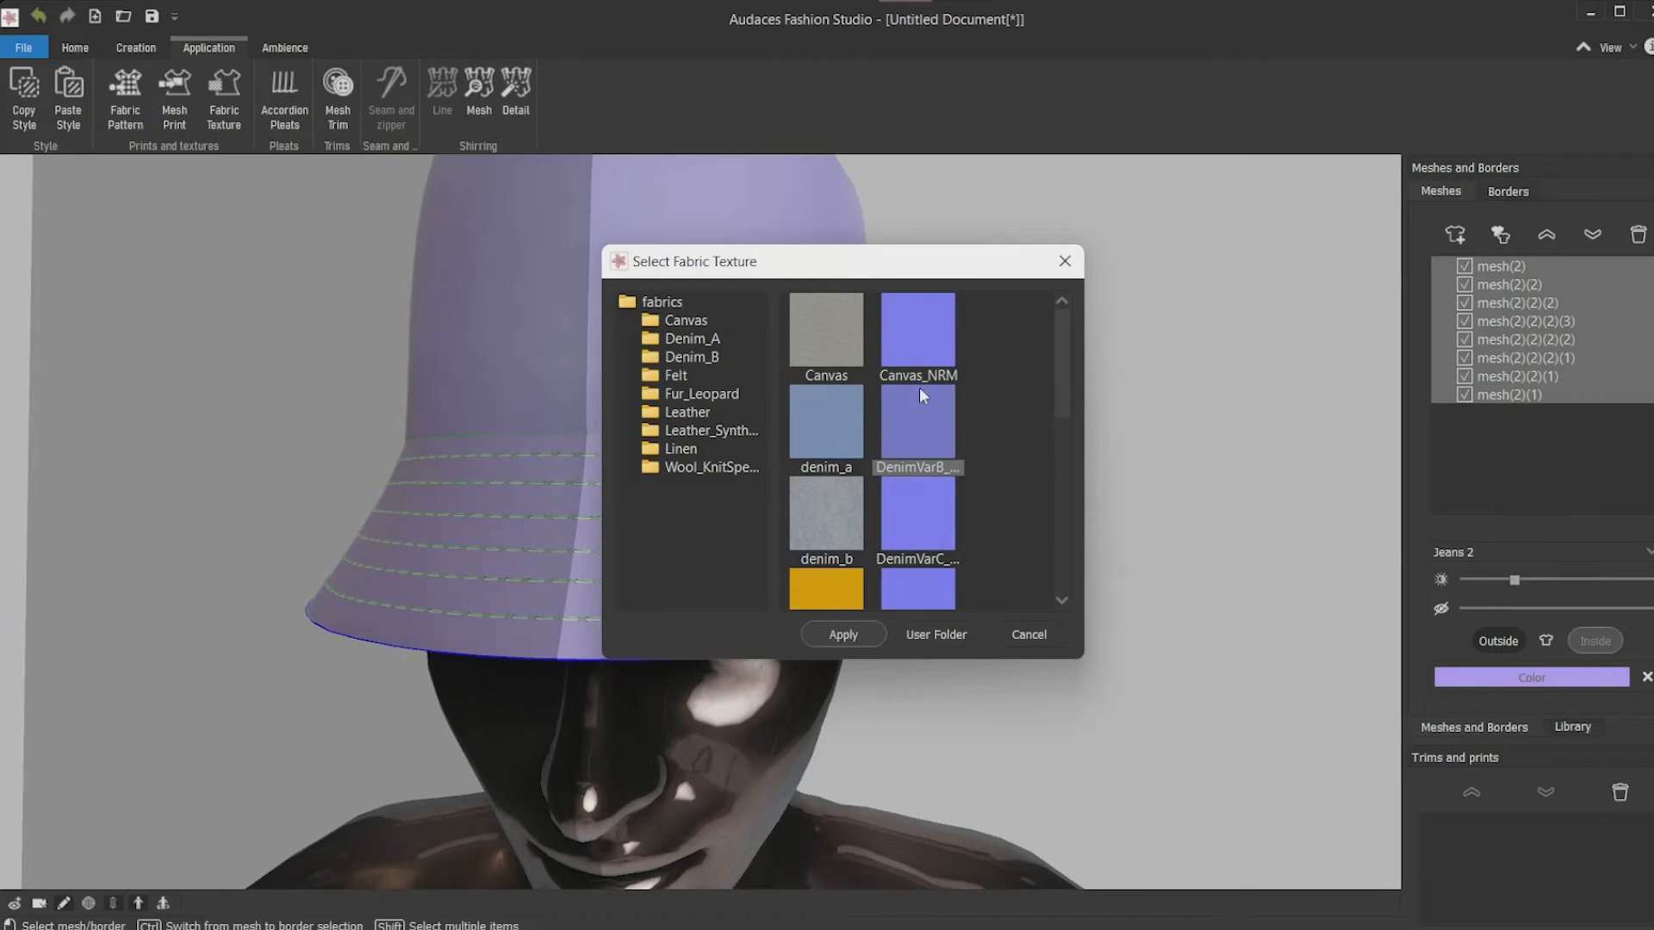
{"action": "left_click", "coordinate": [842, 634]}
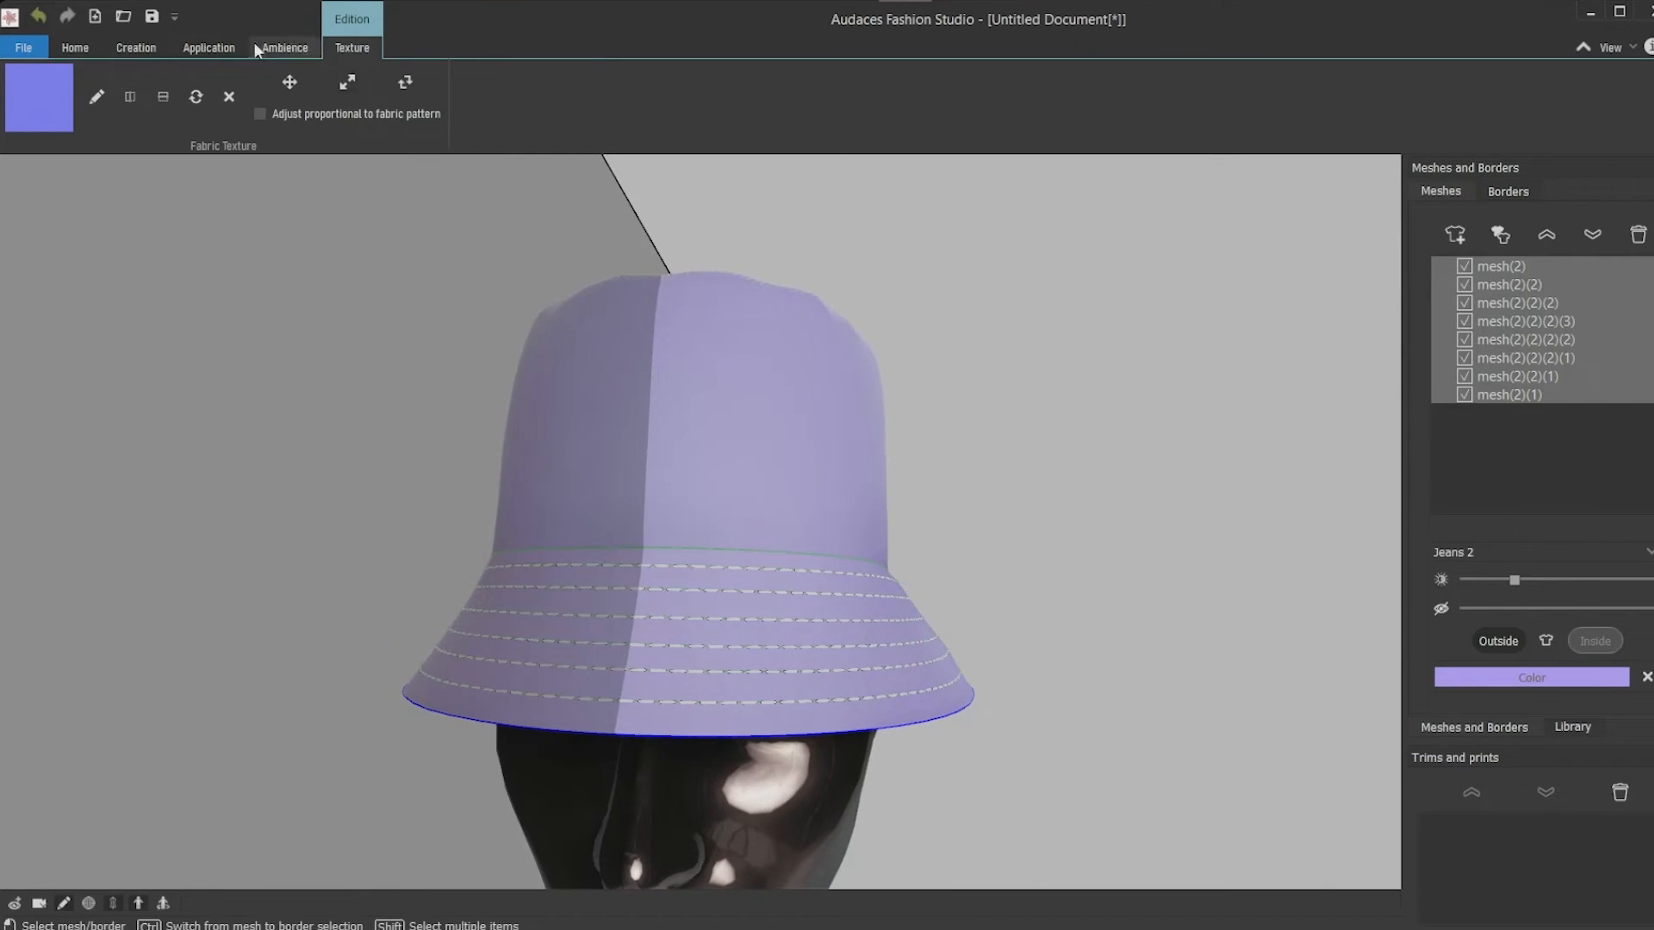
{"action": "left_click", "coordinate": [208, 48]}
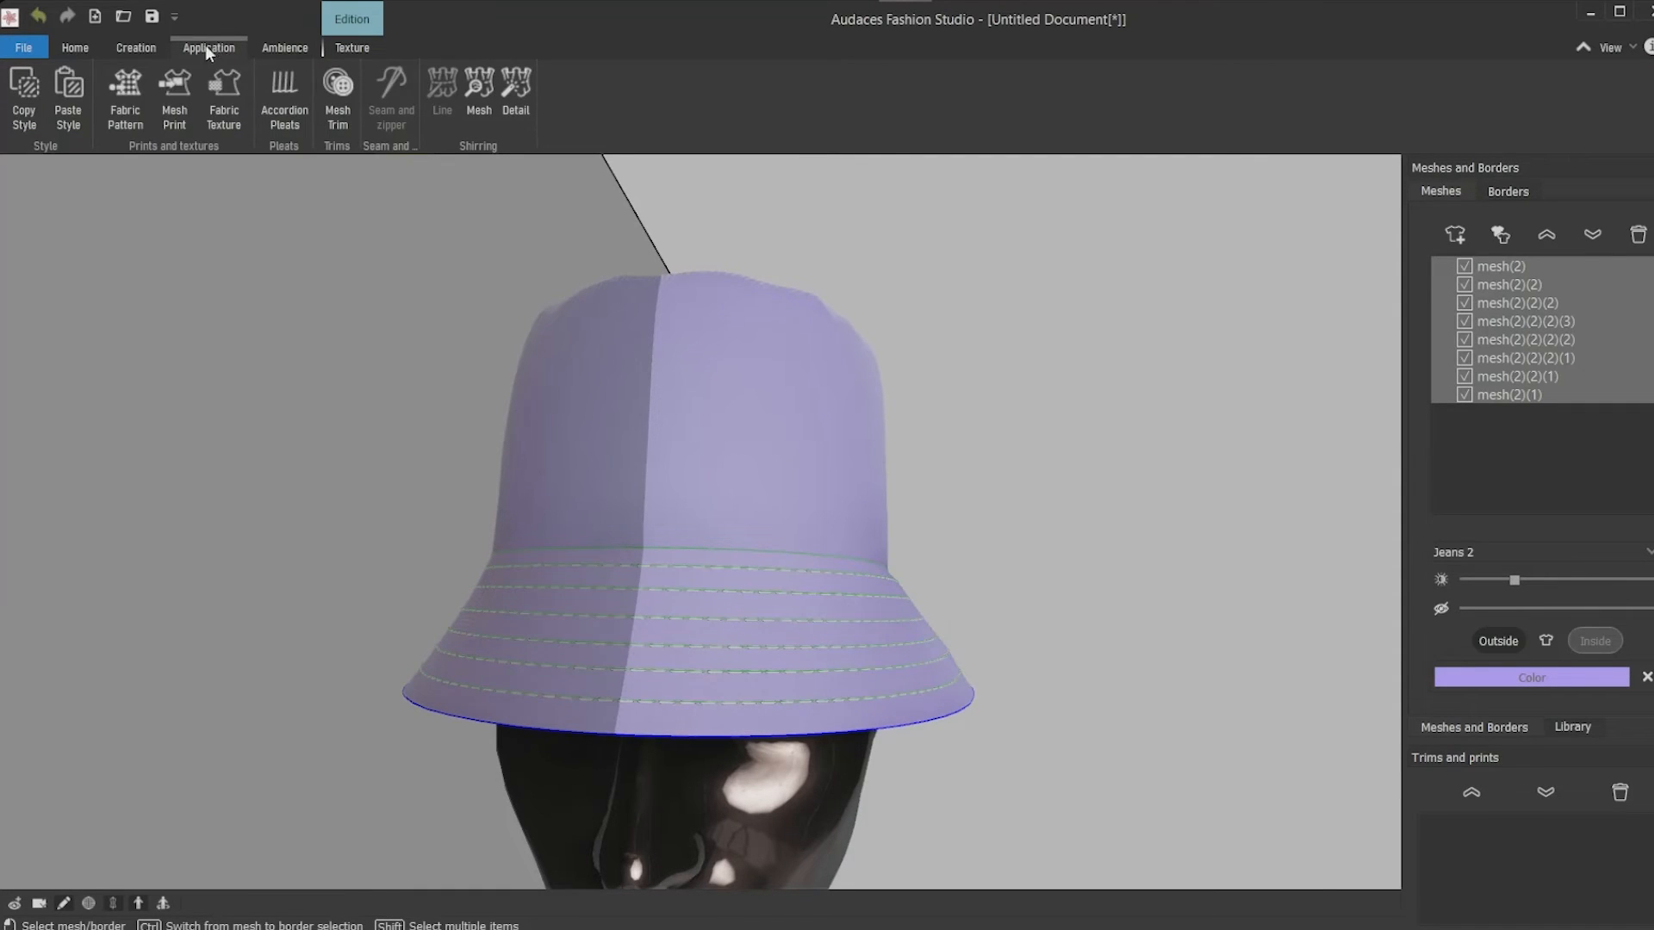
Load the degrade gradient image as the fabric pattern and apply it to the hat crown
{"action": "left_click", "coordinate": [124, 100]}
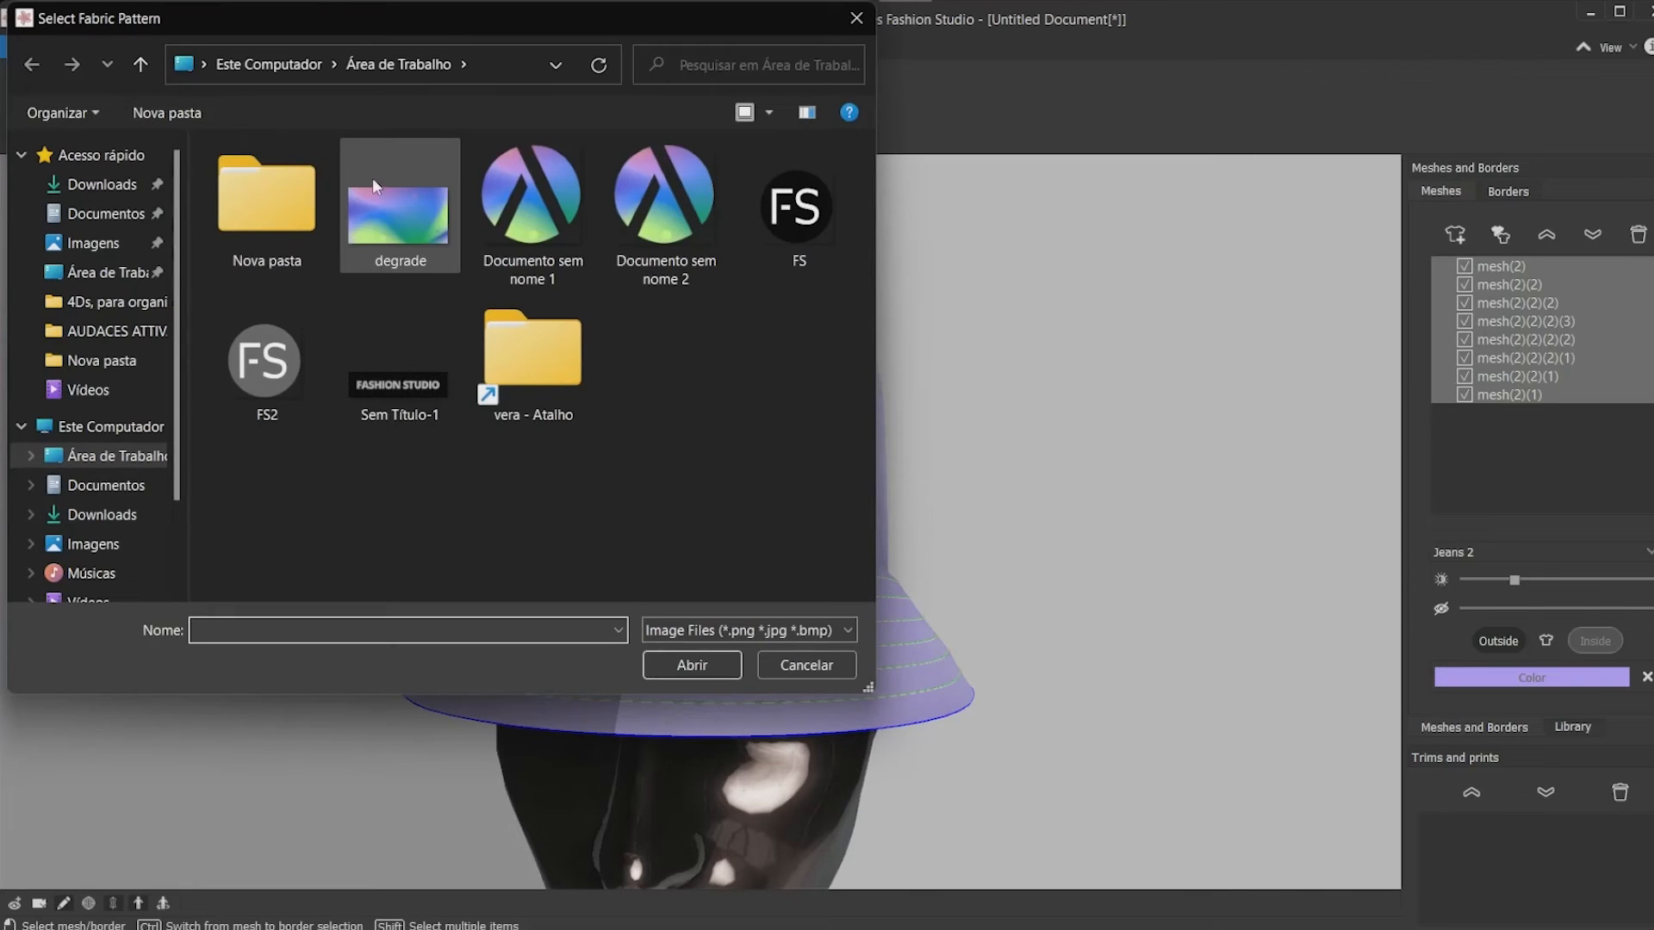
{"action": "left_click", "coordinate": [691, 665]}
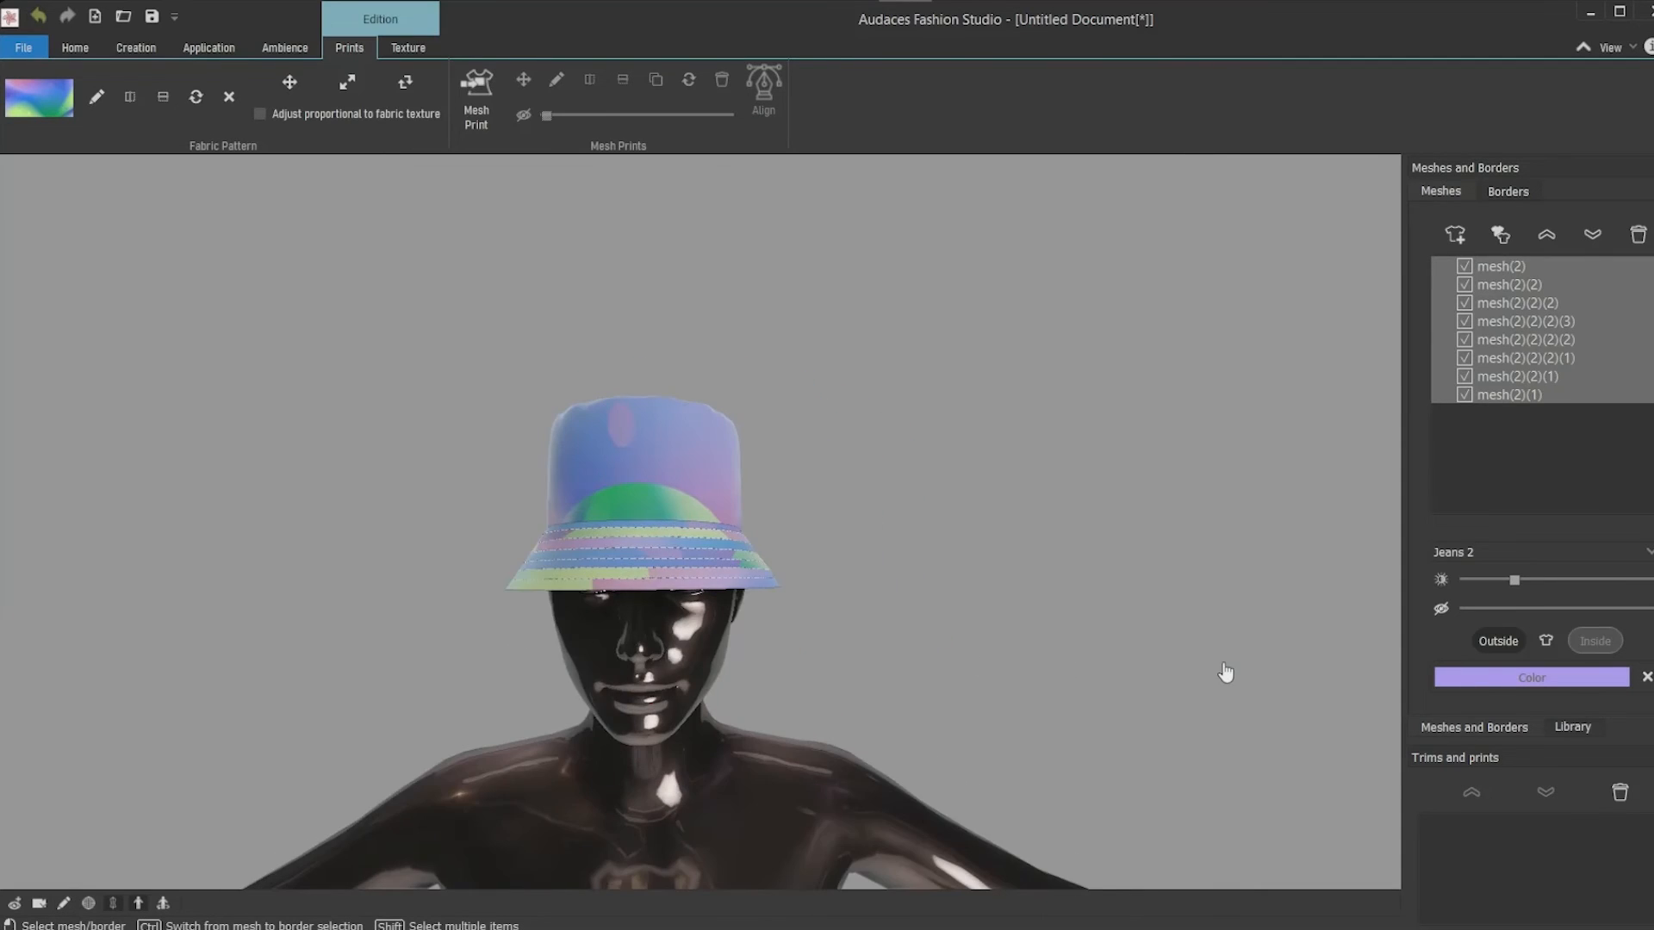
{"action": "scroll", "scroll_direction": "up", "scroll_amount": 3}
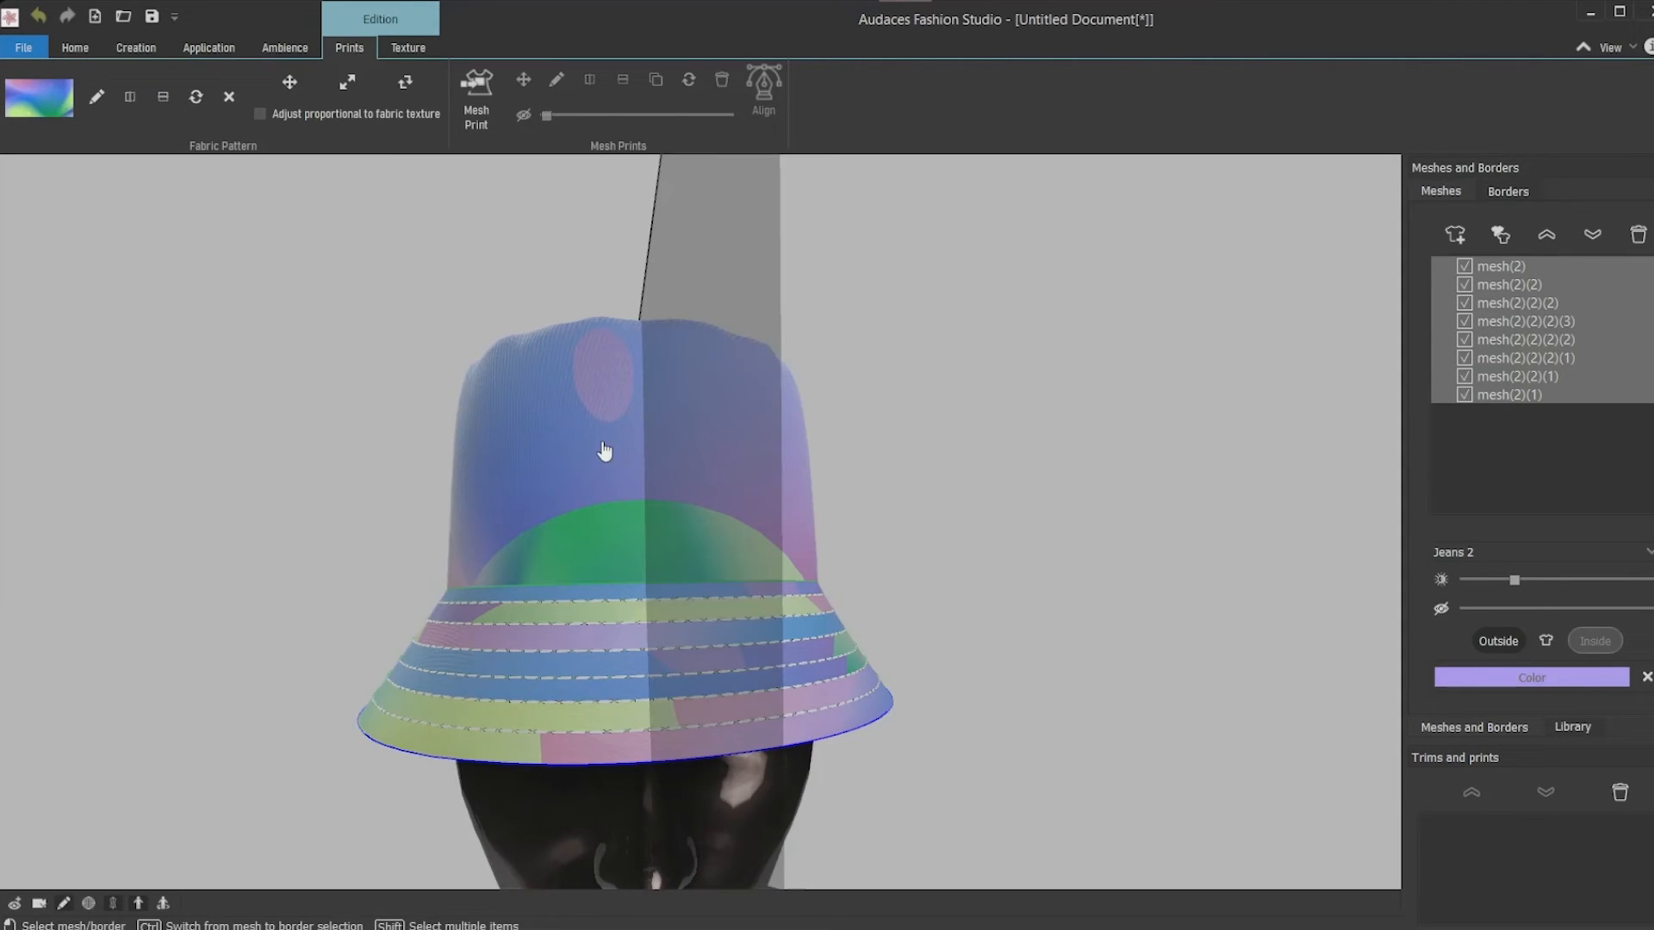
{"action": "left_click", "coordinate": [1511, 394]}
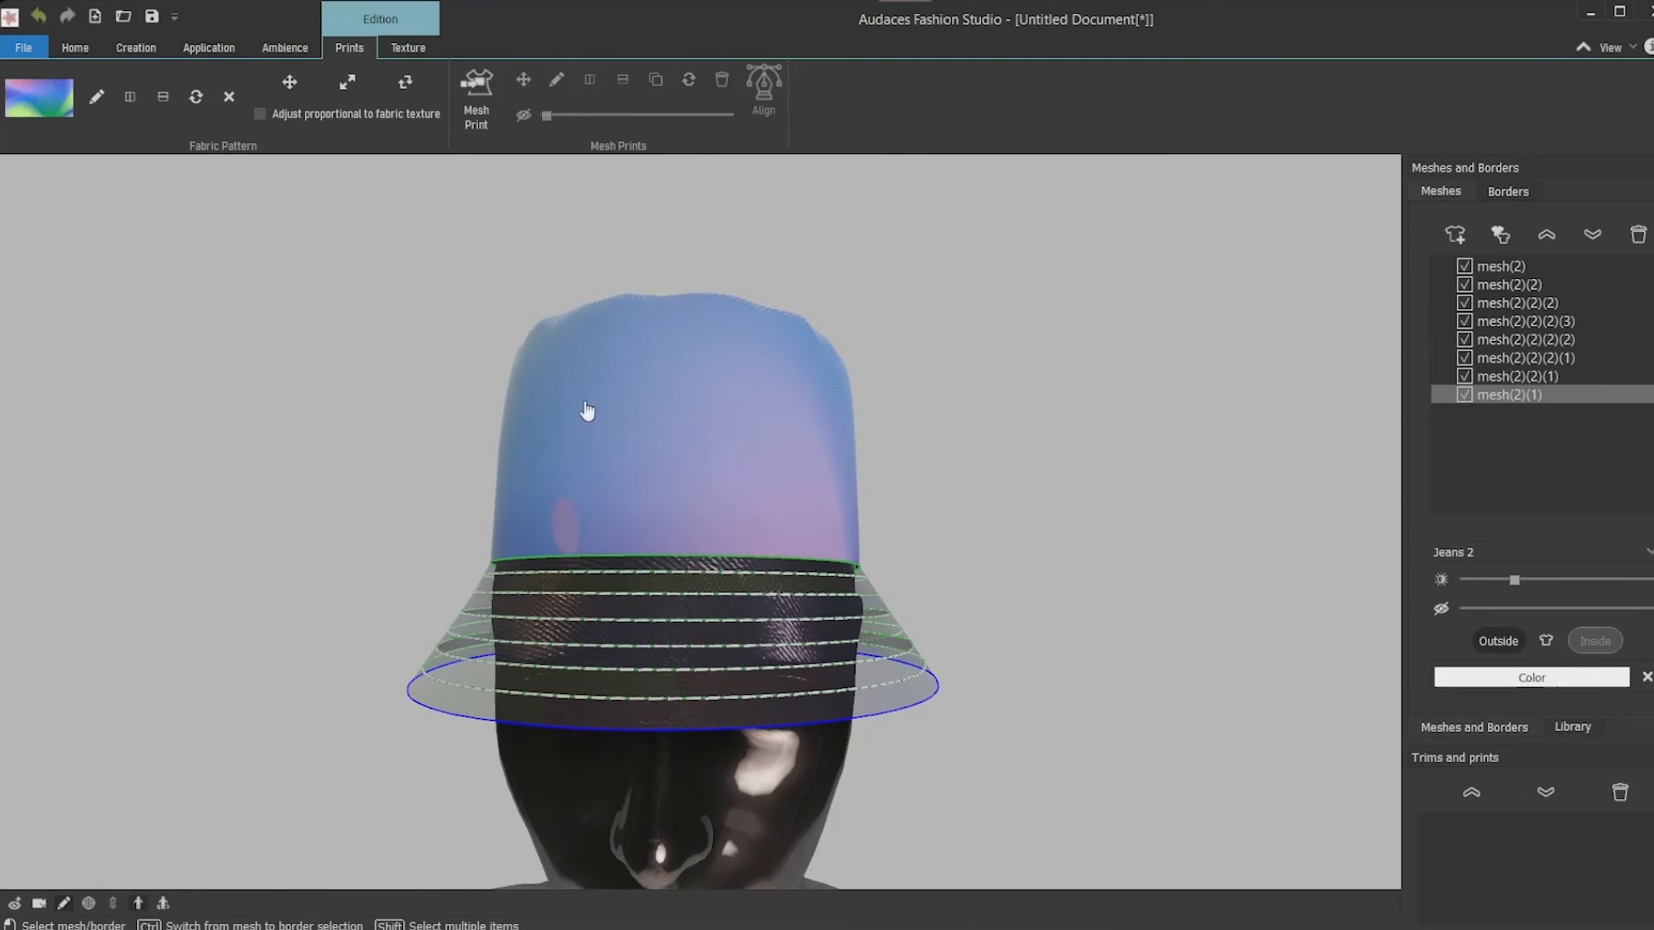
{"action": "left_click", "coordinate": [208, 48]}
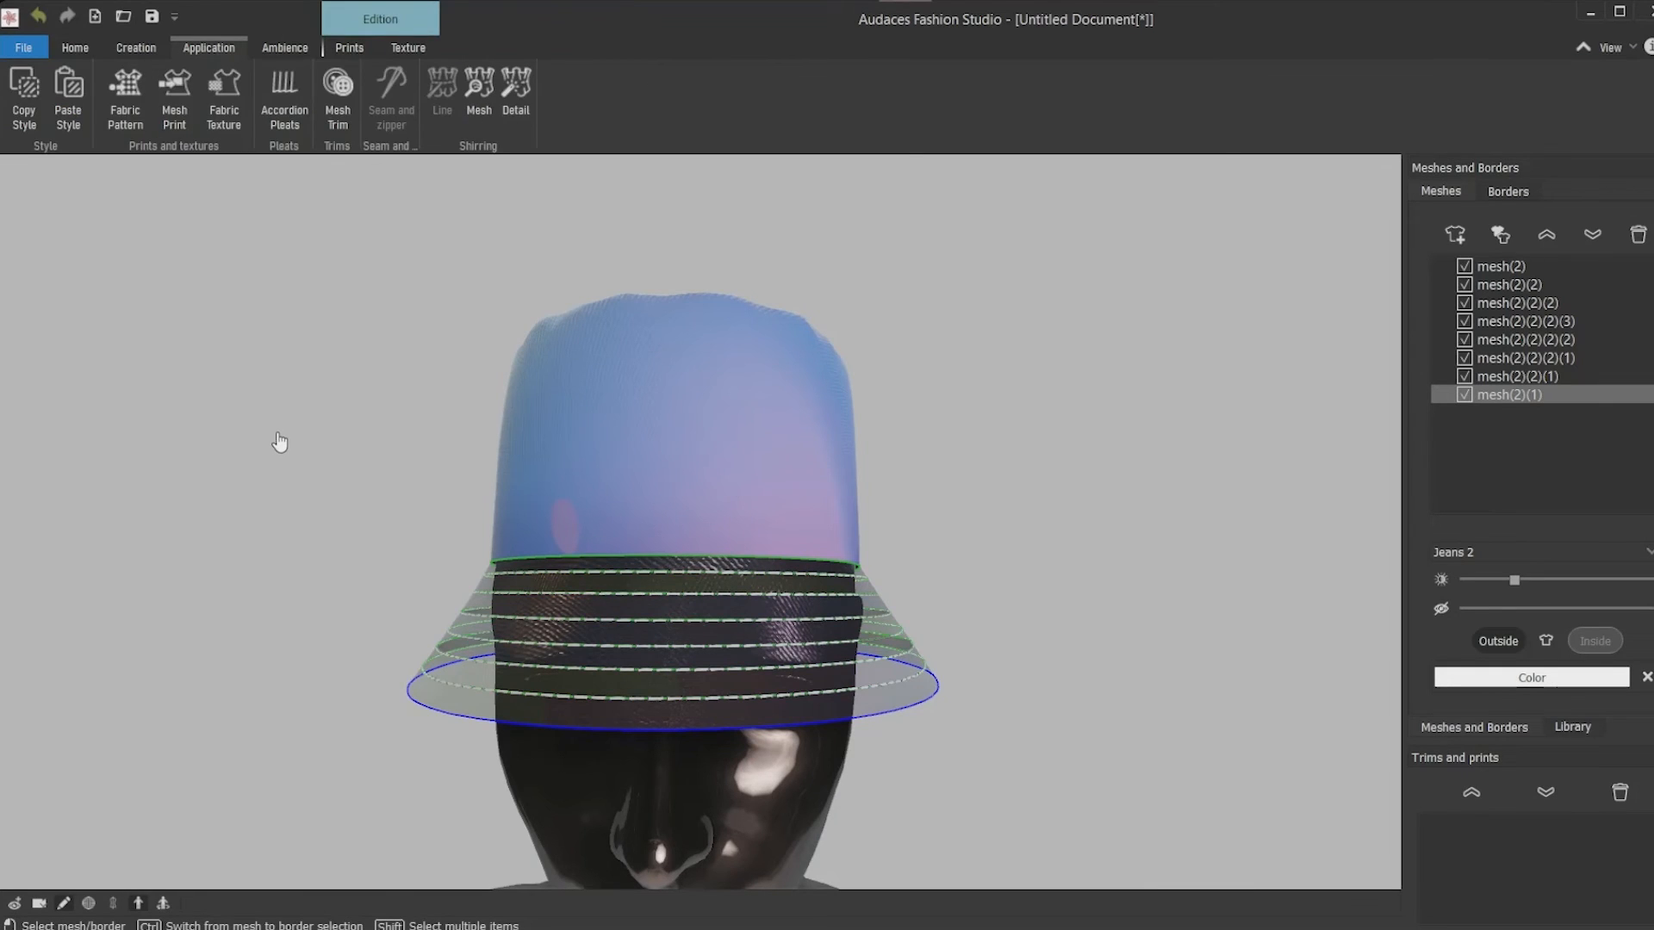
{"action": "mouse_move", "coordinate": [174, 95]}
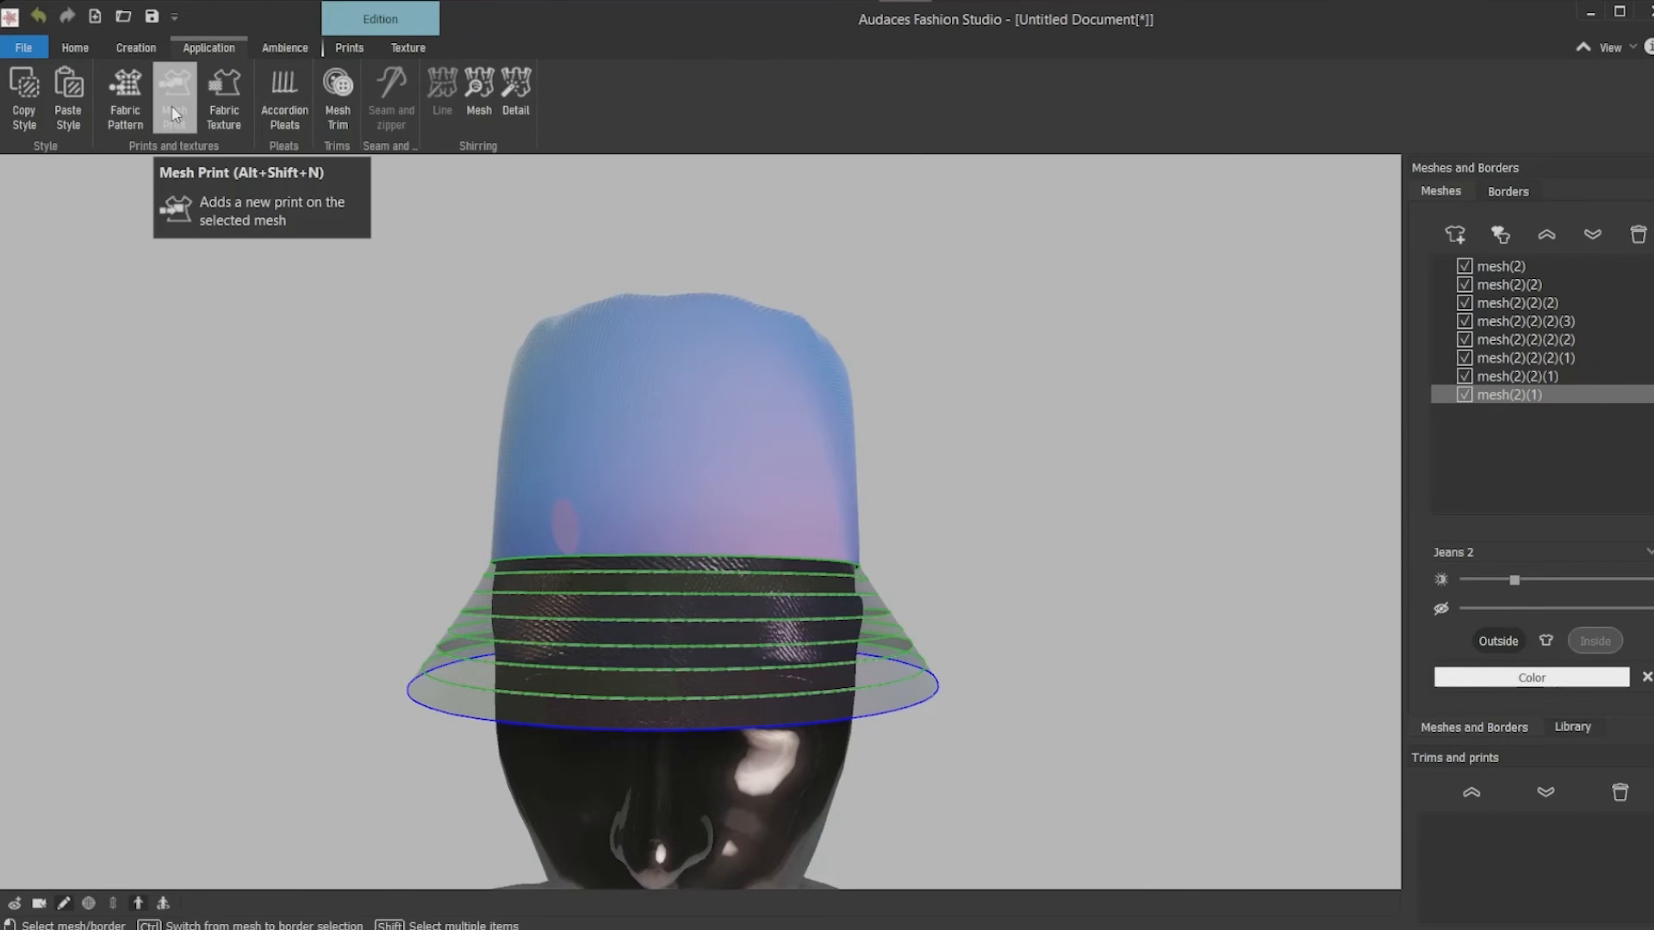
Add the FS2 logo as a mesh print on the crown and shrink it to a small badge
{"action": "left_click", "coordinate": [174, 90]}
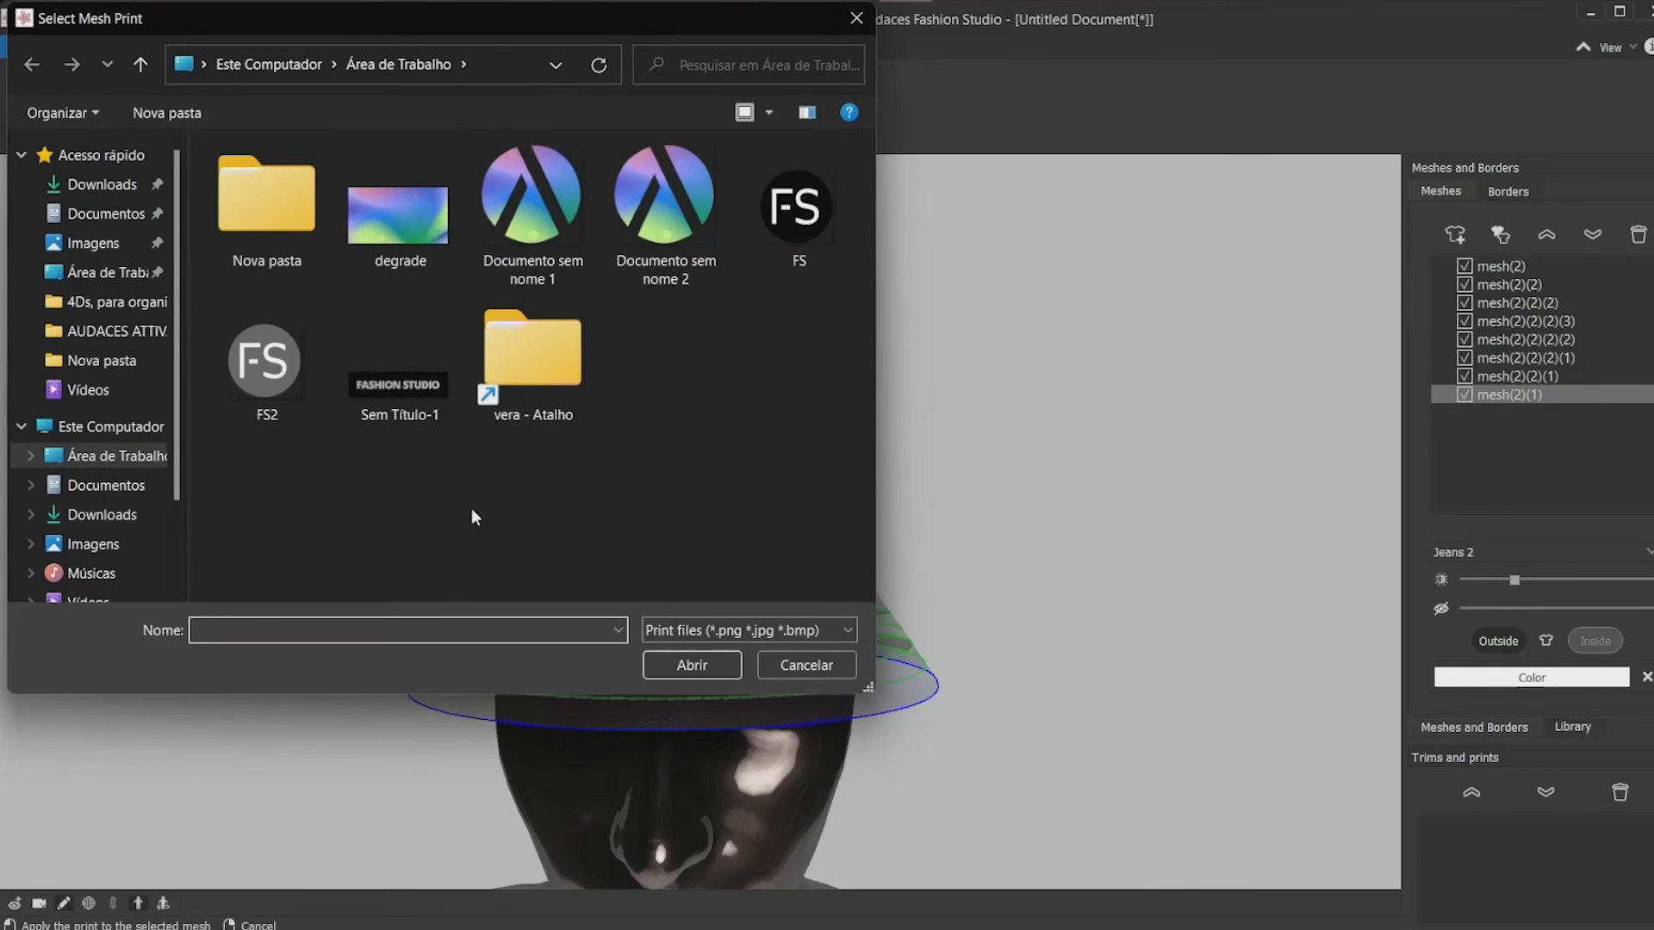
{"action": "left_click", "coordinate": [266, 359]}
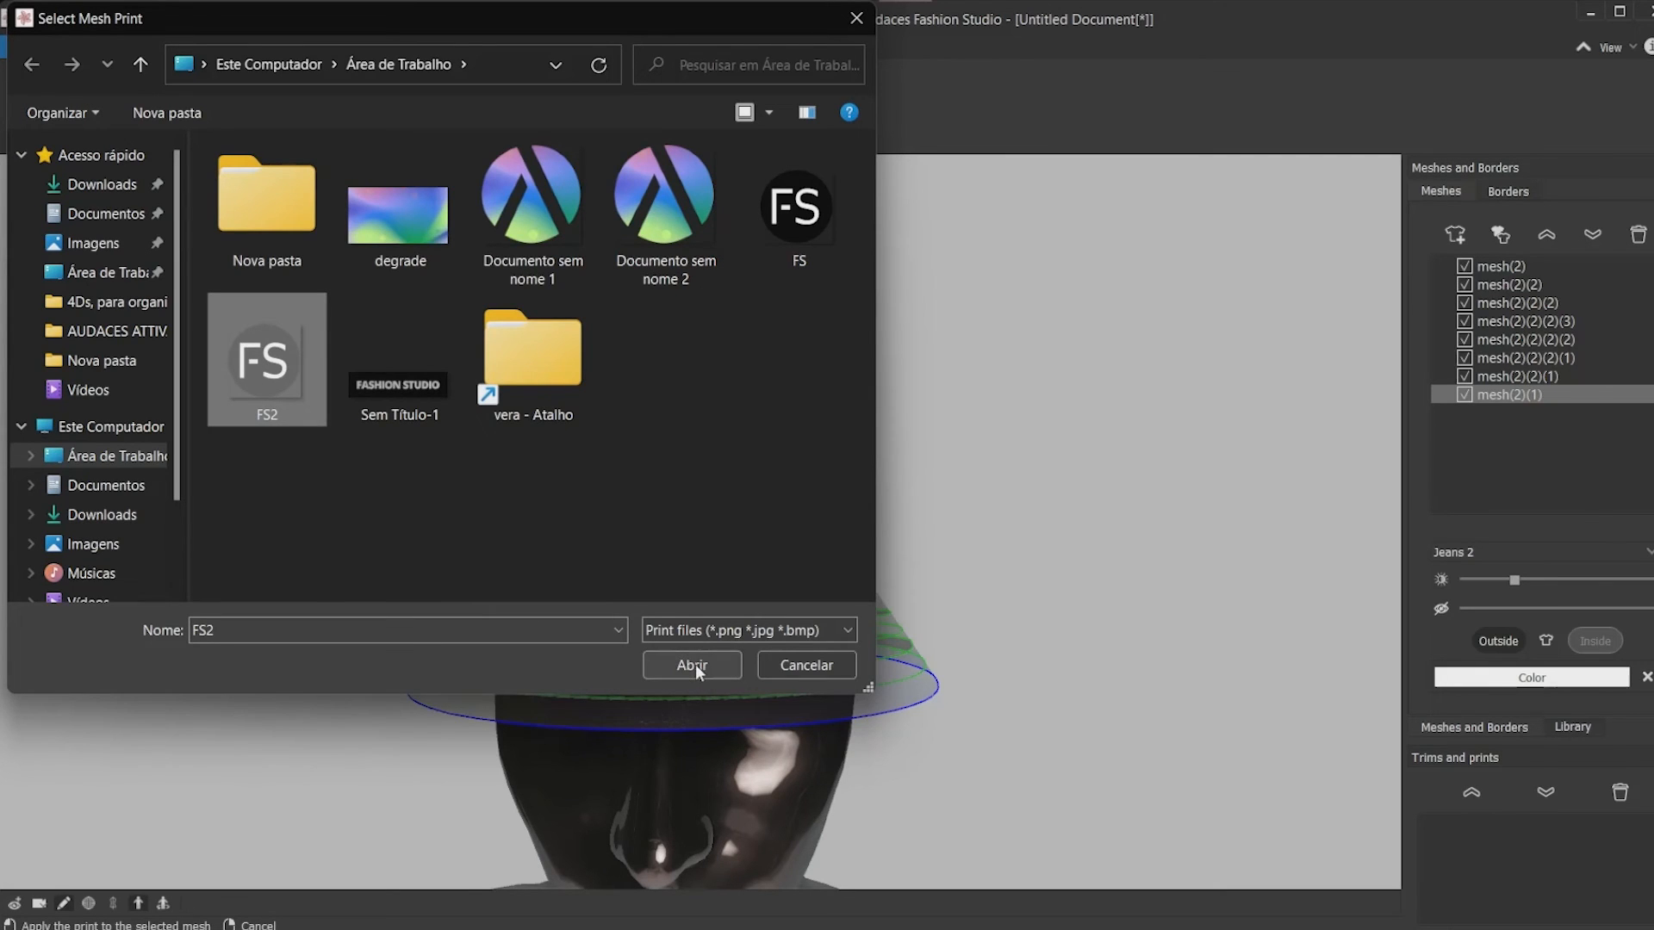
{"action": "left_click", "coordinate": [691, 665]}
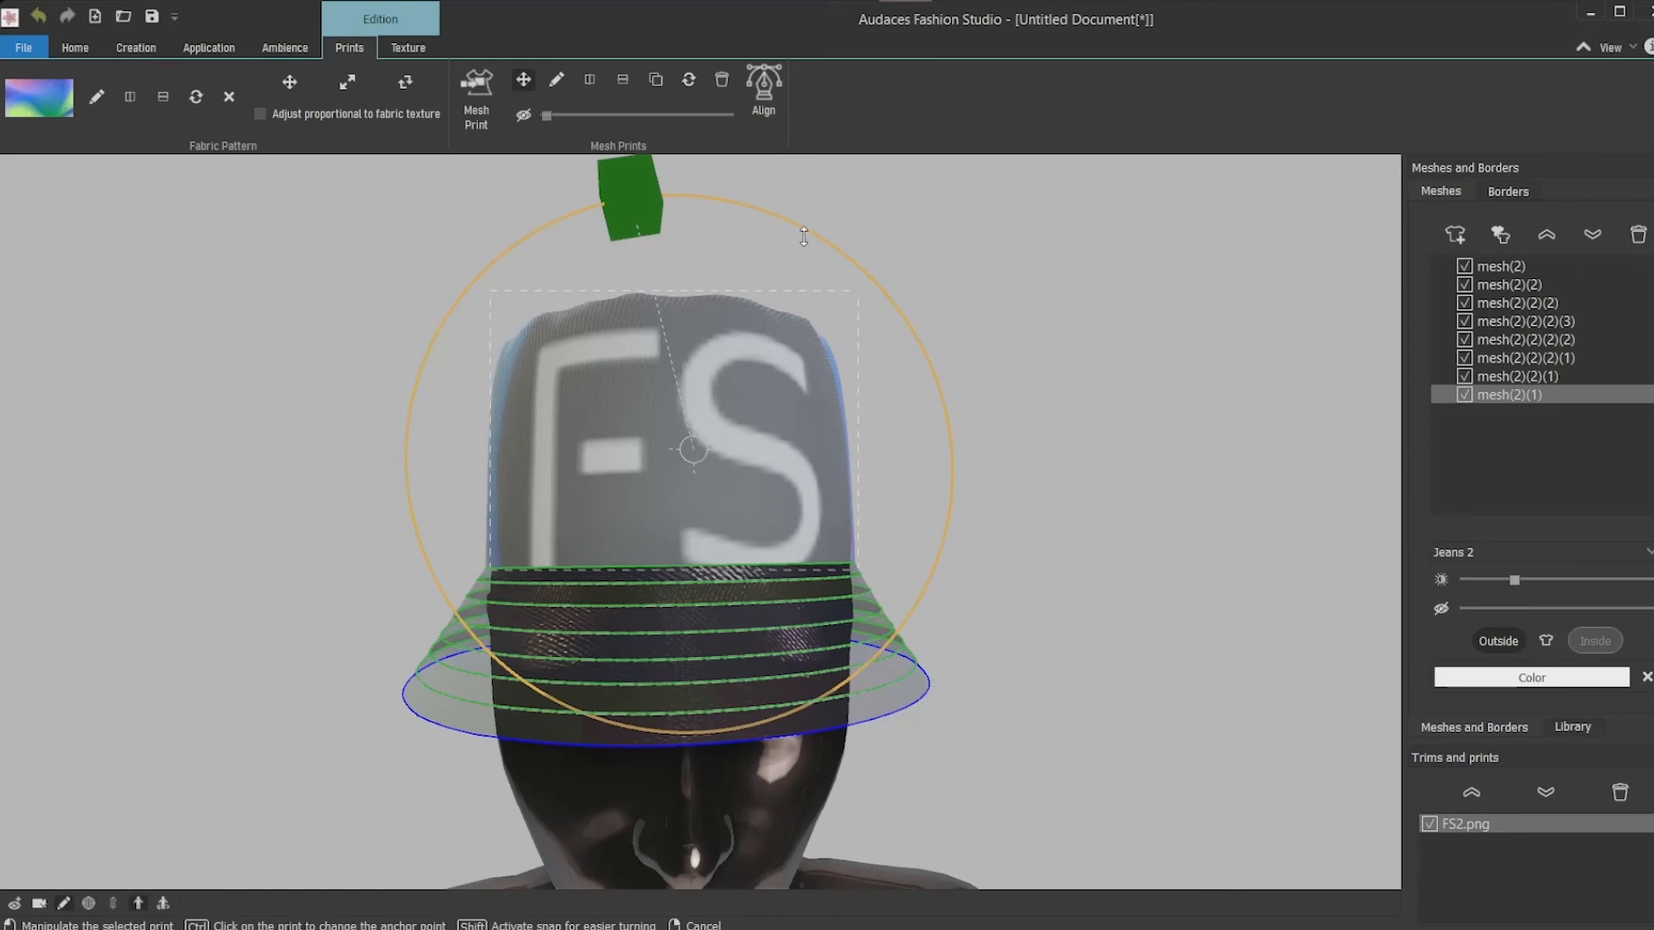
{"action": "left_click_drag", "start_coordinate": [627, 195], "coordinate": [670, 359]}
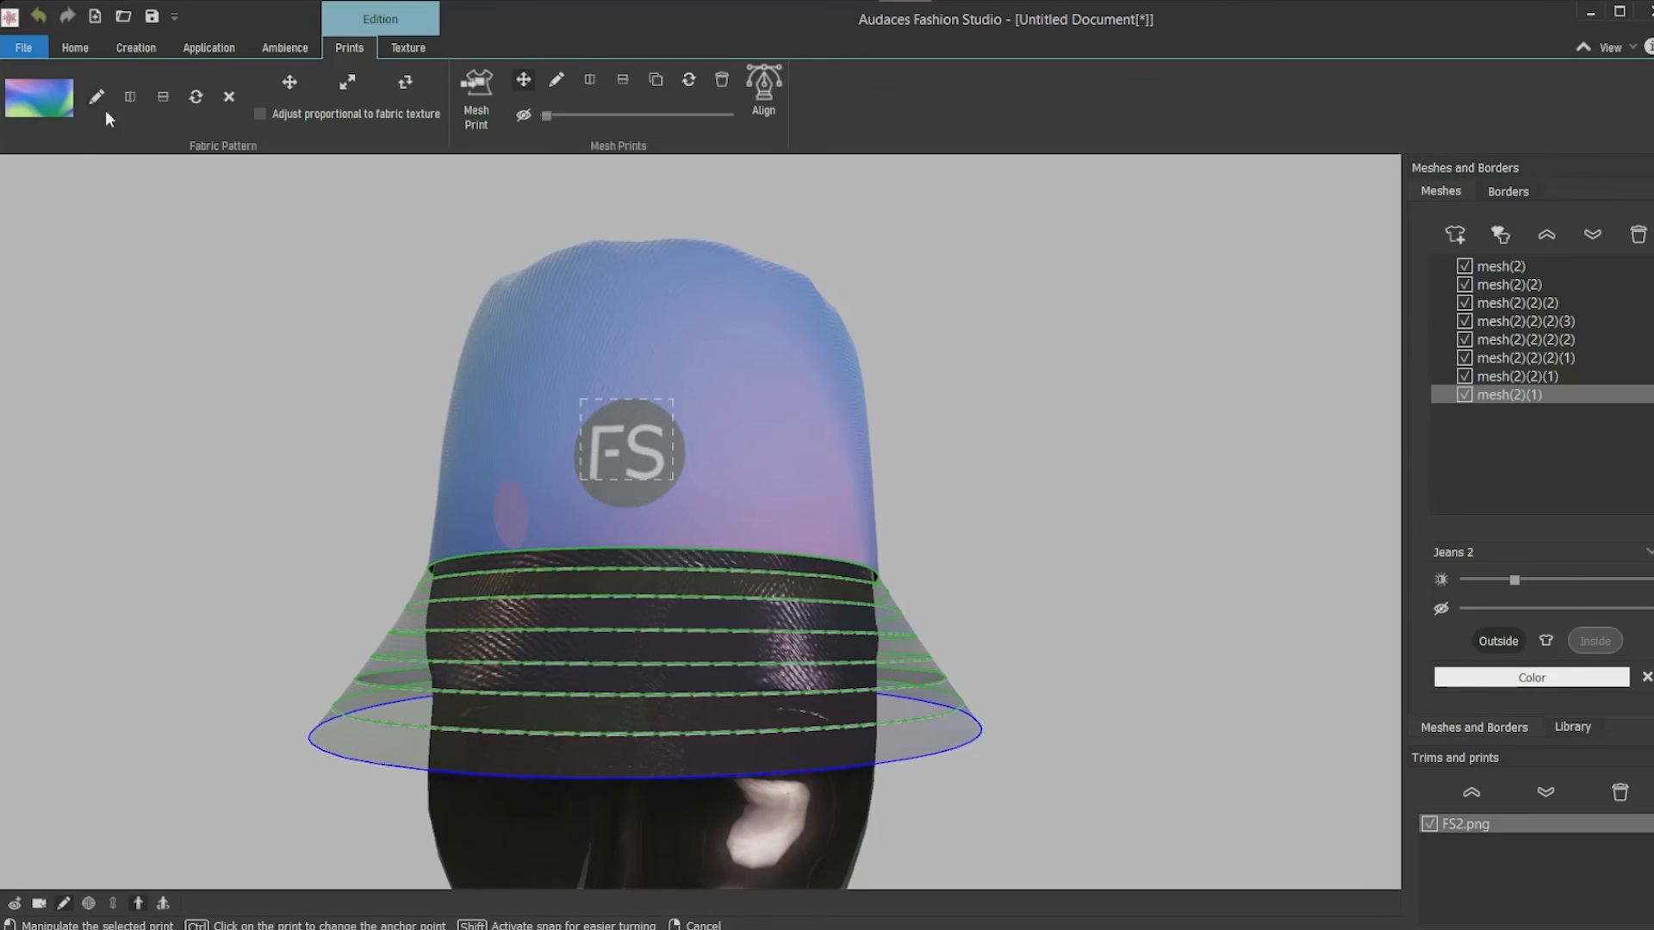
{"action": "left_click", "coordinate": [208, 48]}
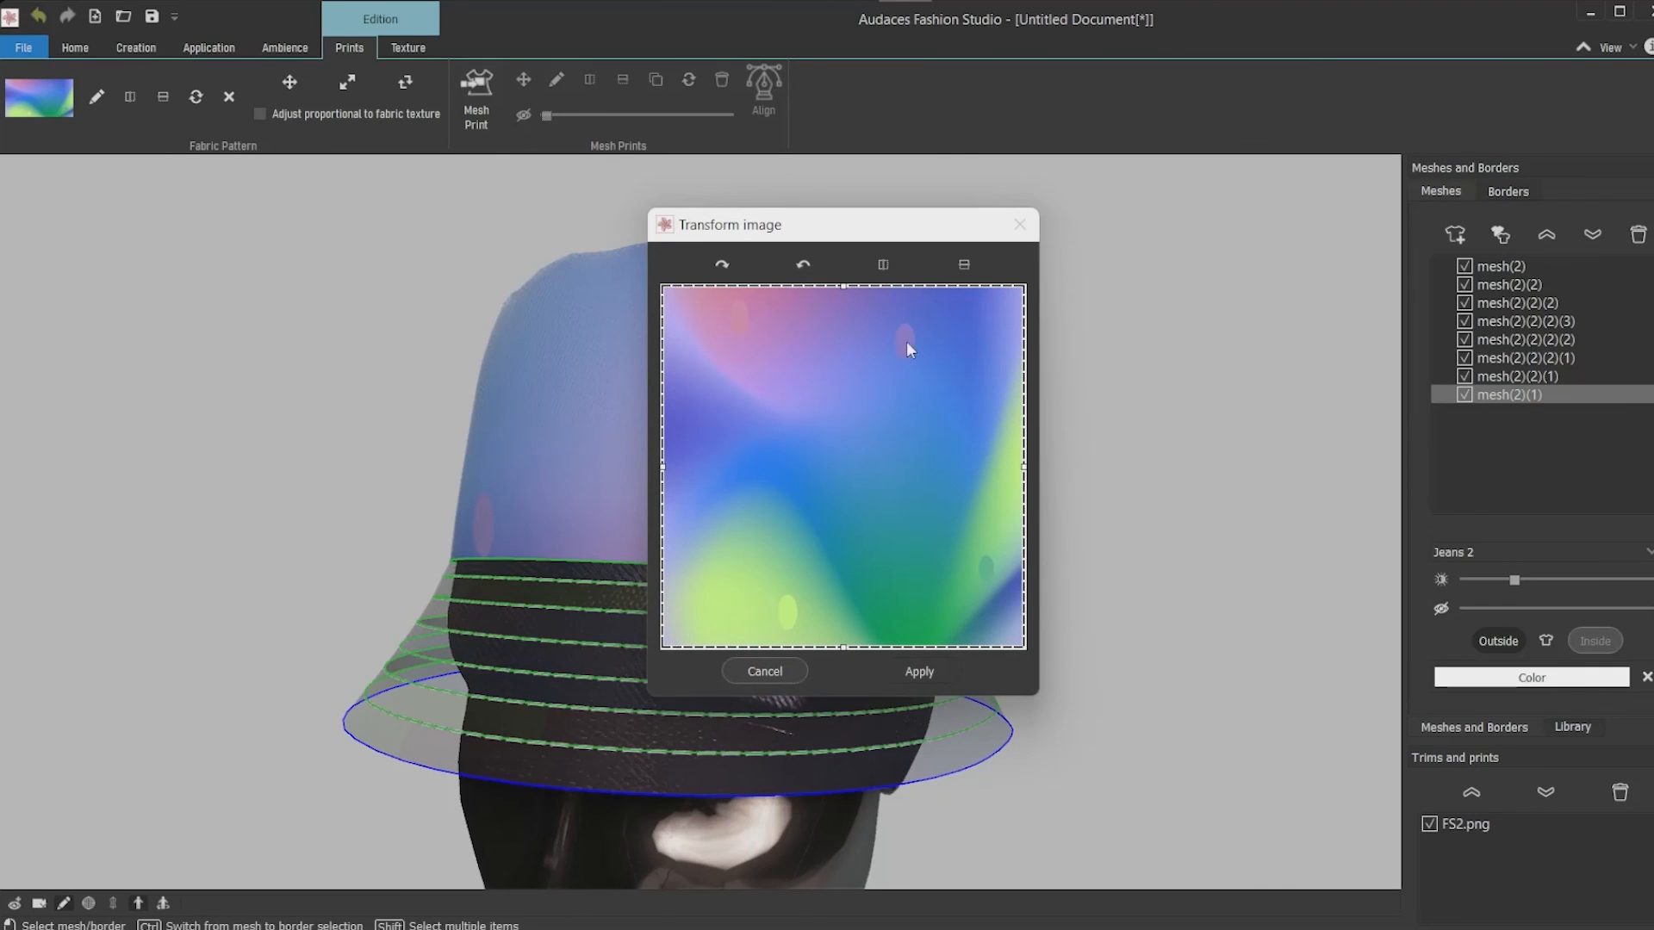
{"action": "left_click", "coordinate": [961, 265]}
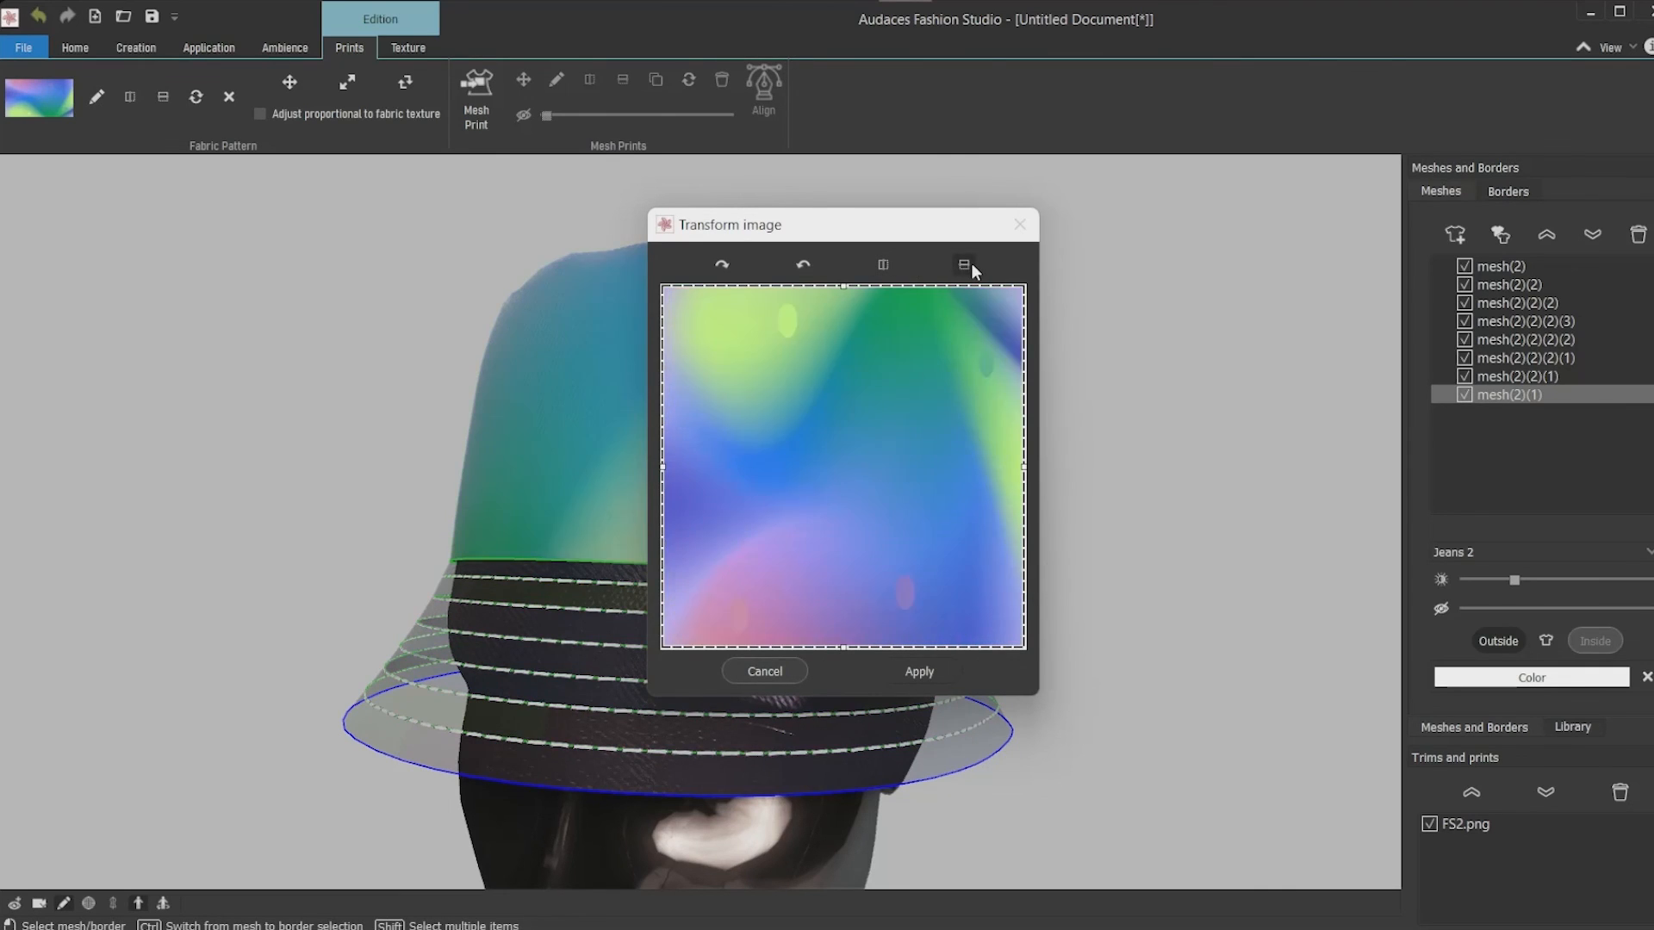
{"action": "left_click", "coordinate": [961, 265]}
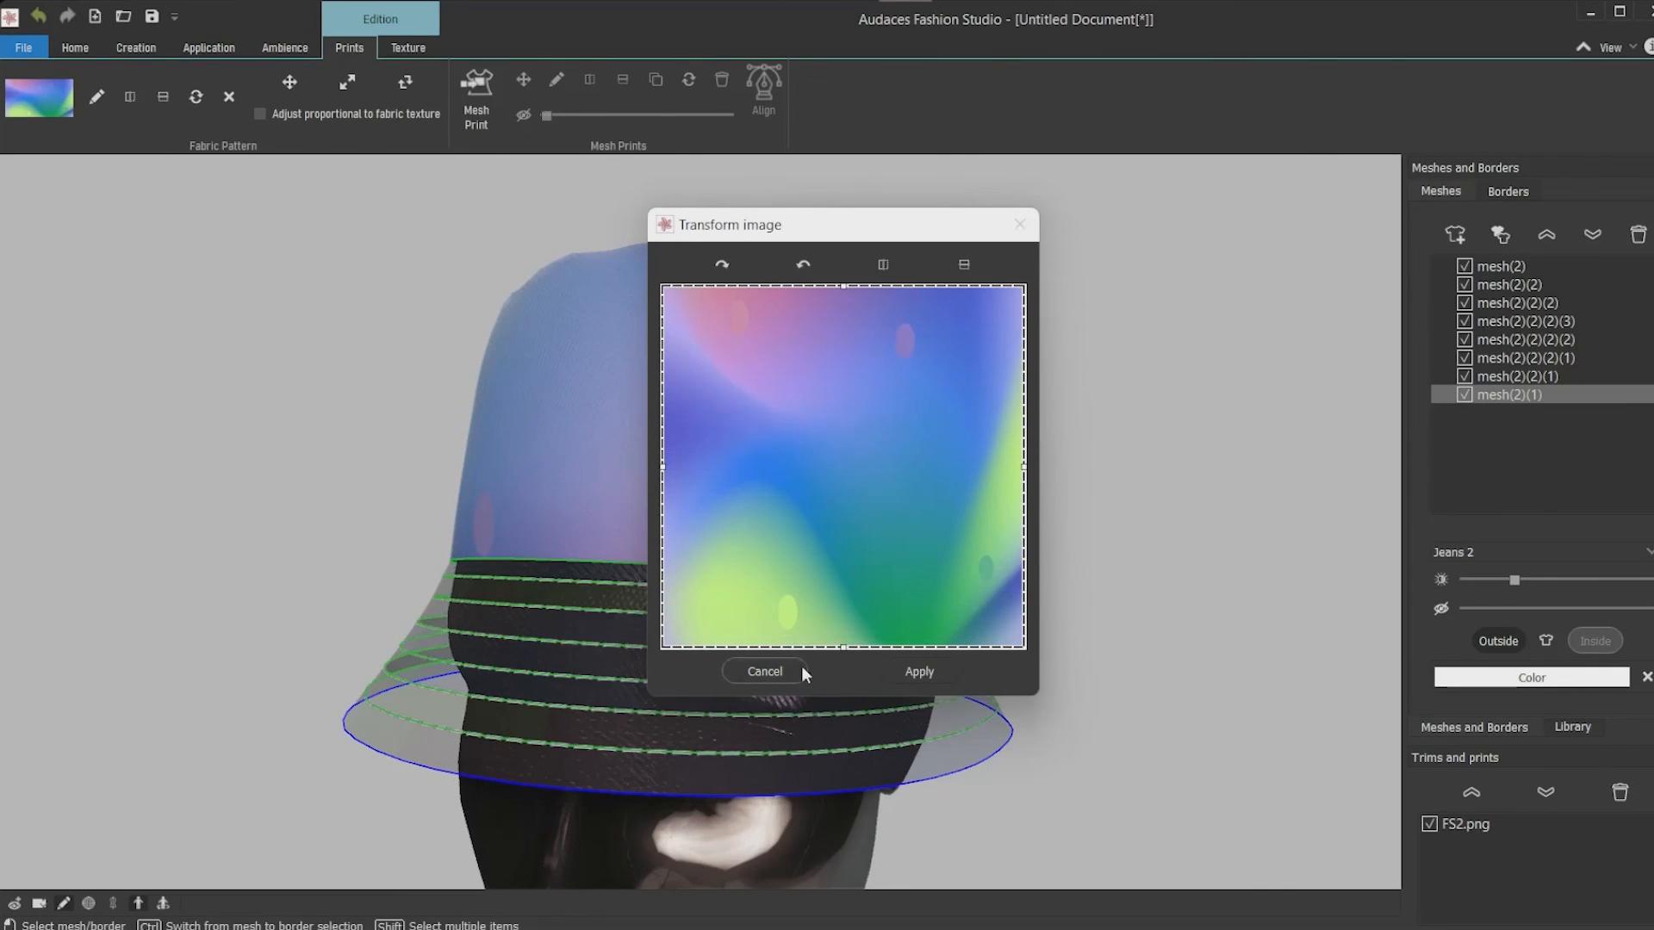
{"action": "left_click", "coordinate": [916, 672]}
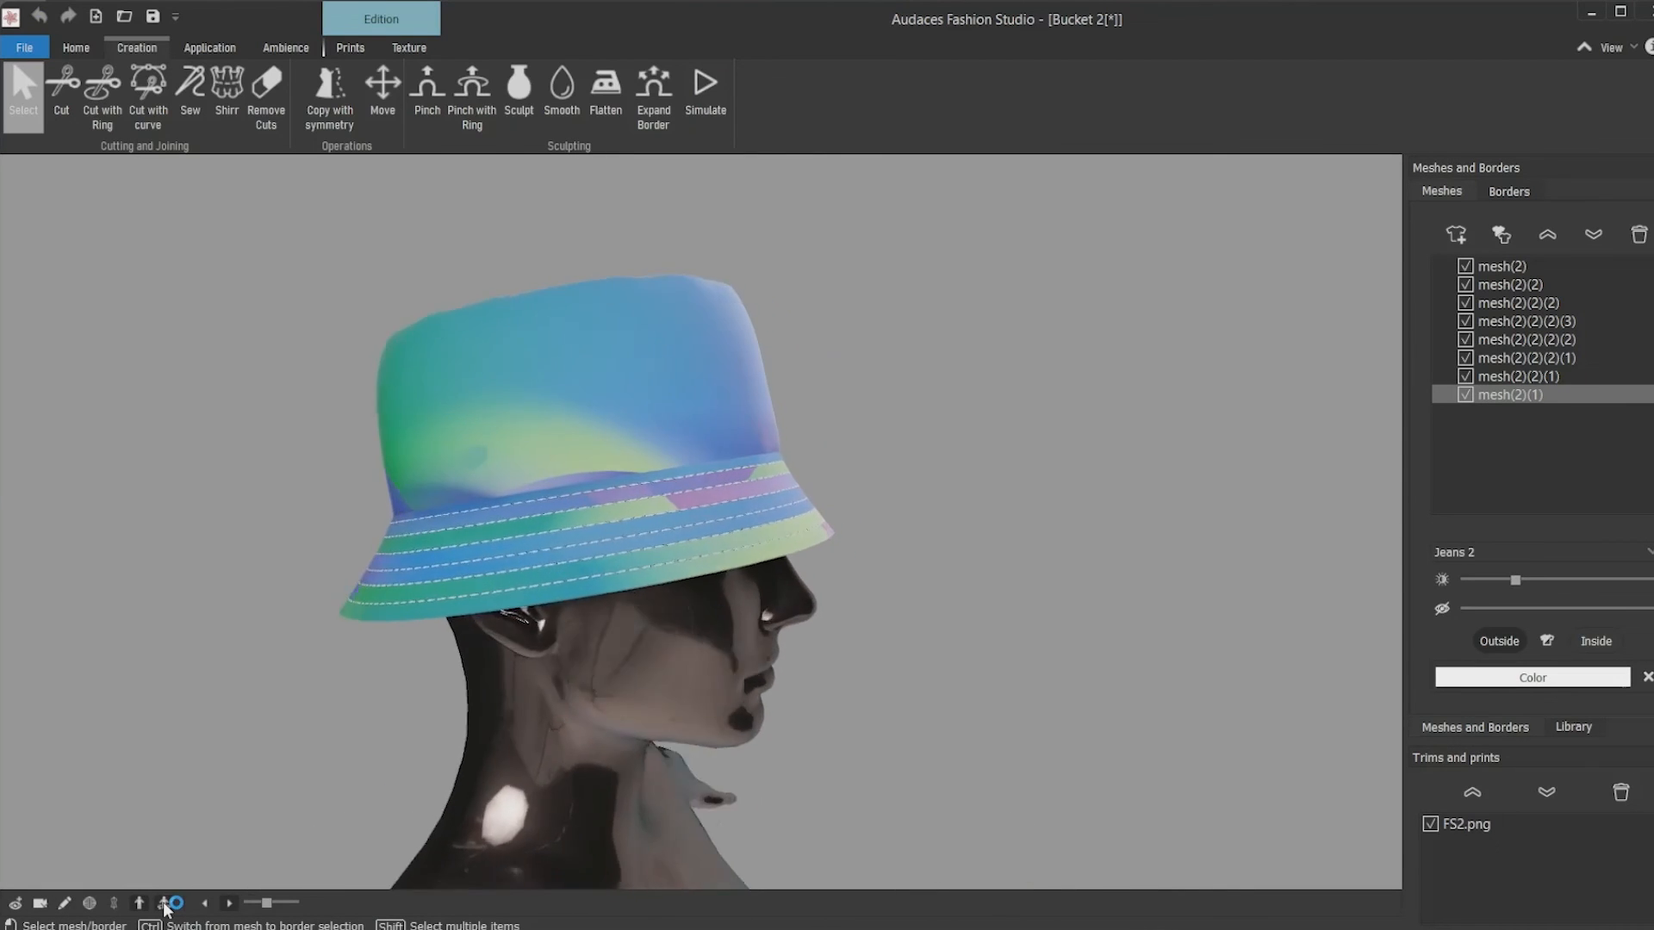